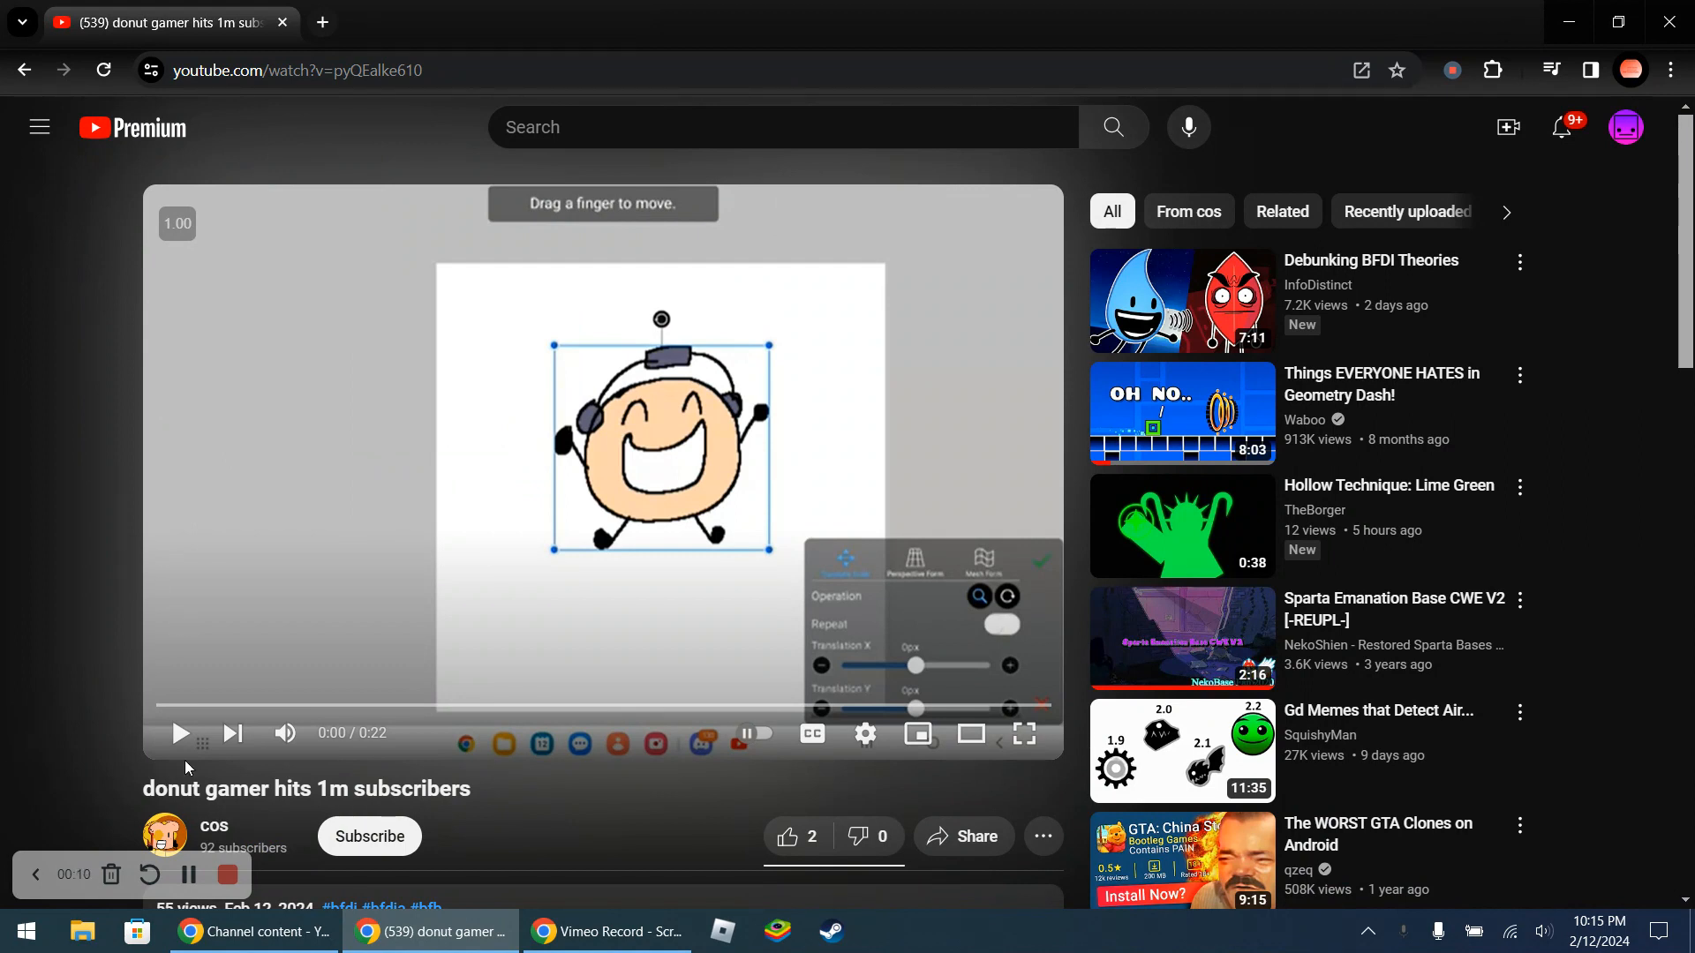
Play the donut gamer video briefly, then search YouTube for 'dount gamer'
click(180, 733)
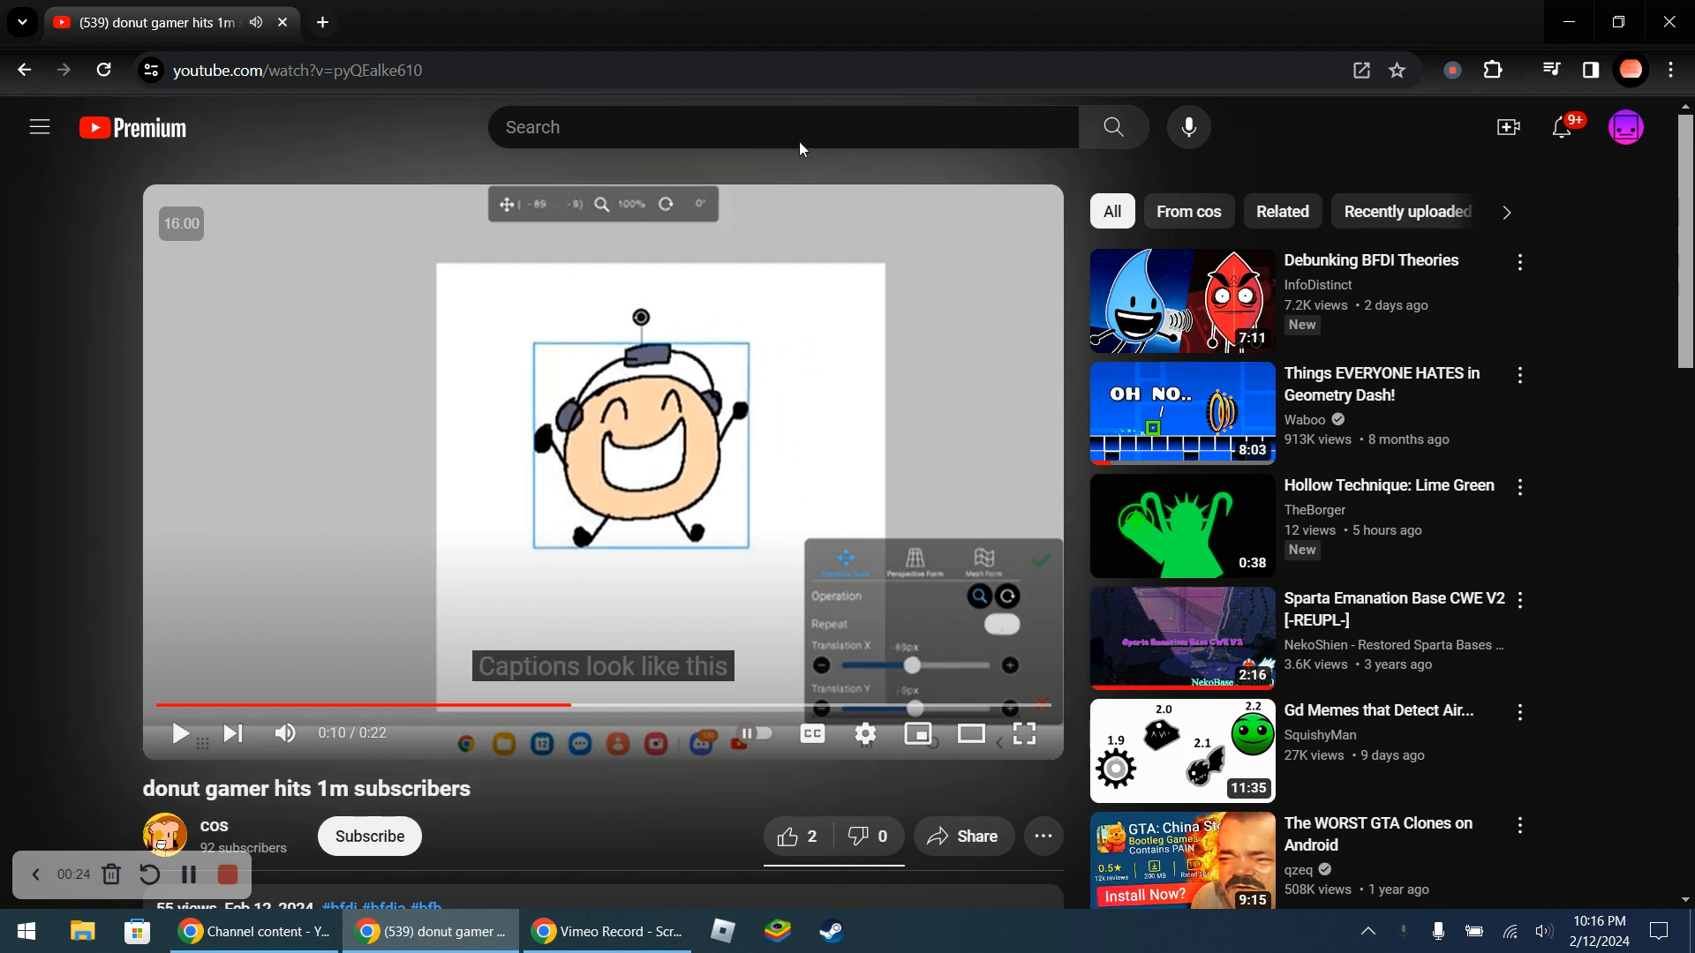
text(dount gamer)
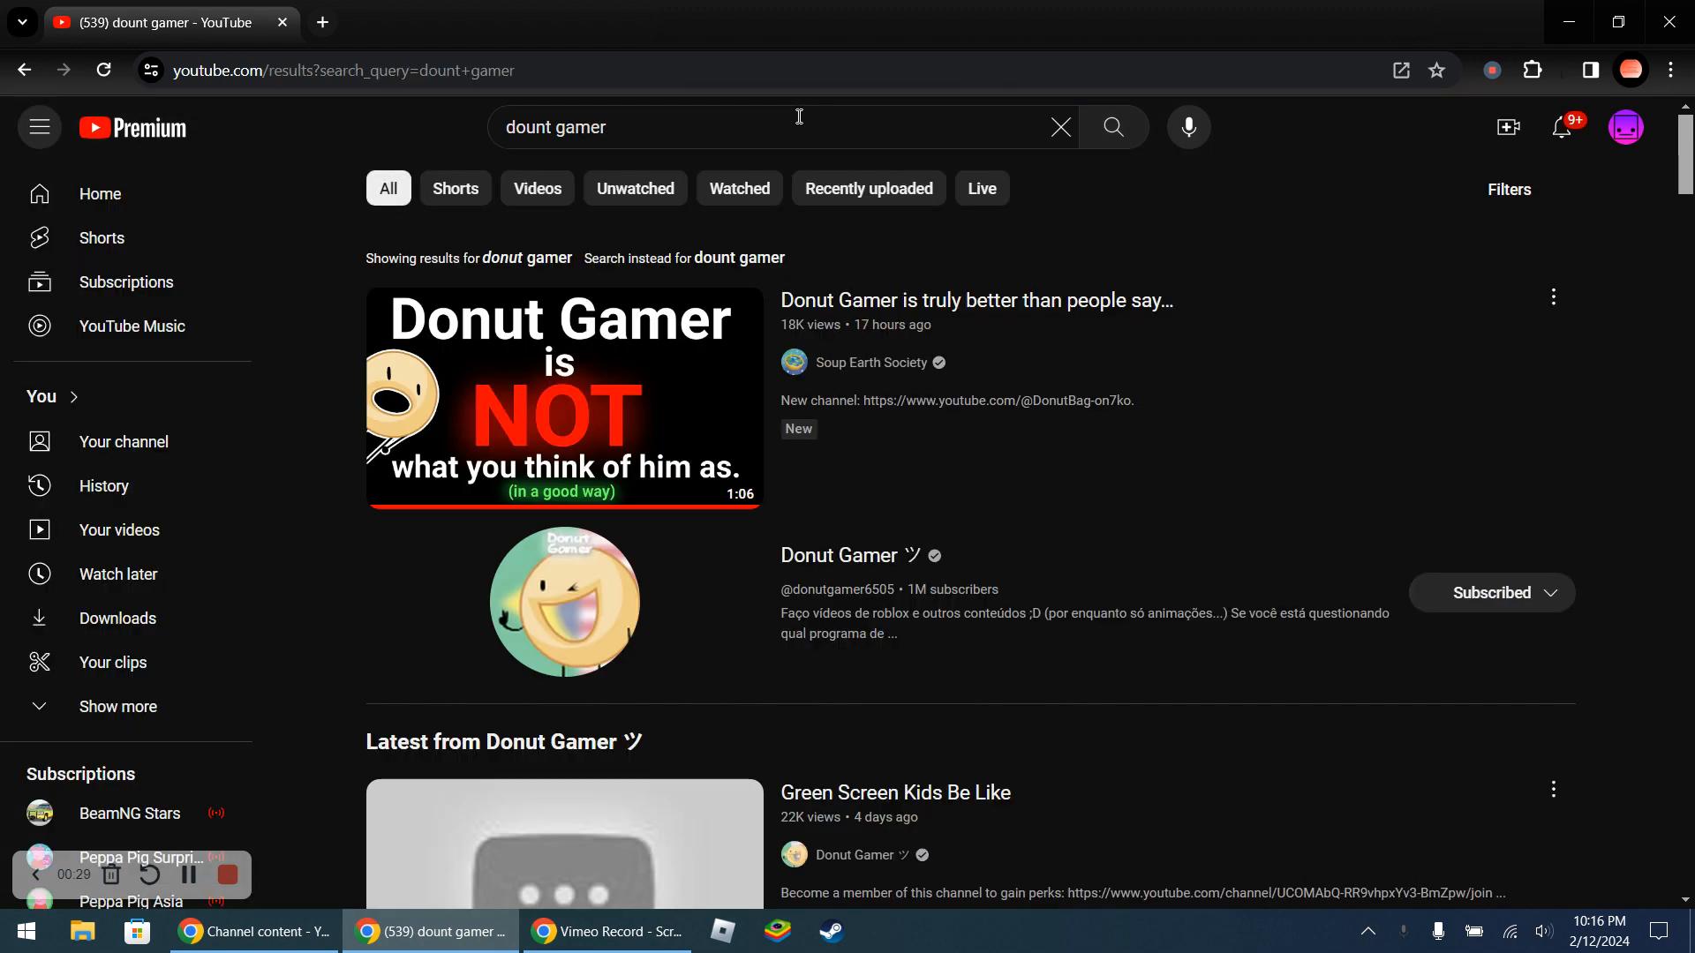
Go to the Donut Gamer channel from the results and switch to its Shorts listing
click(1434, 593)
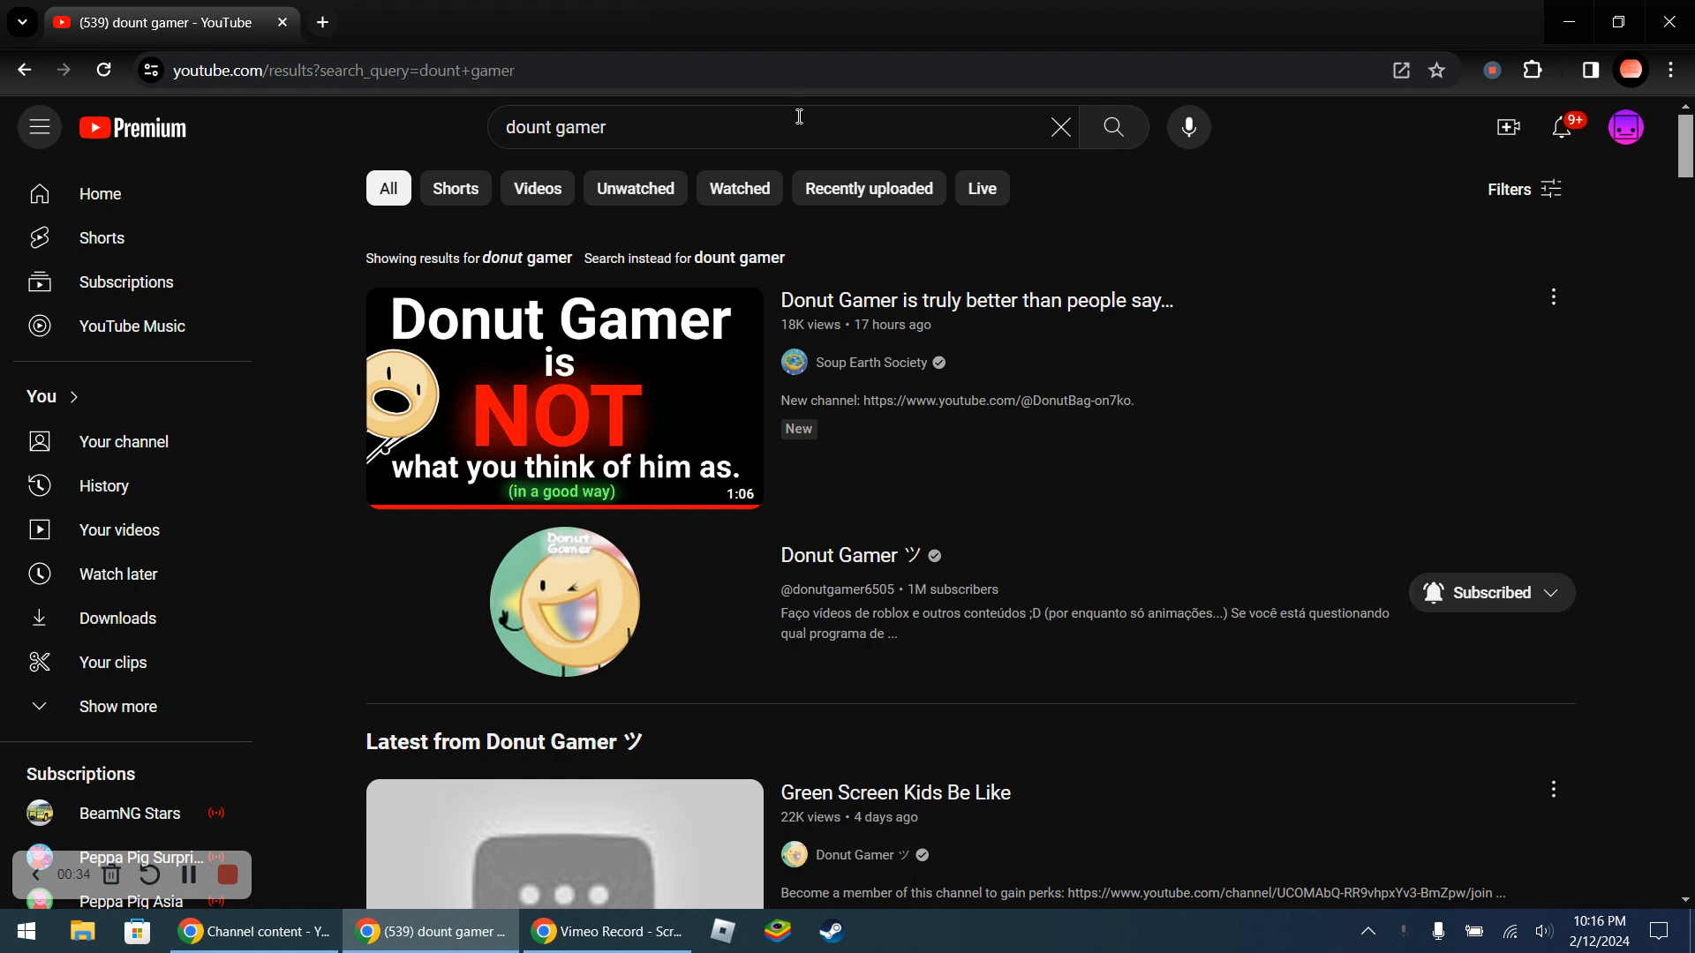
mouse_move(932, 556)
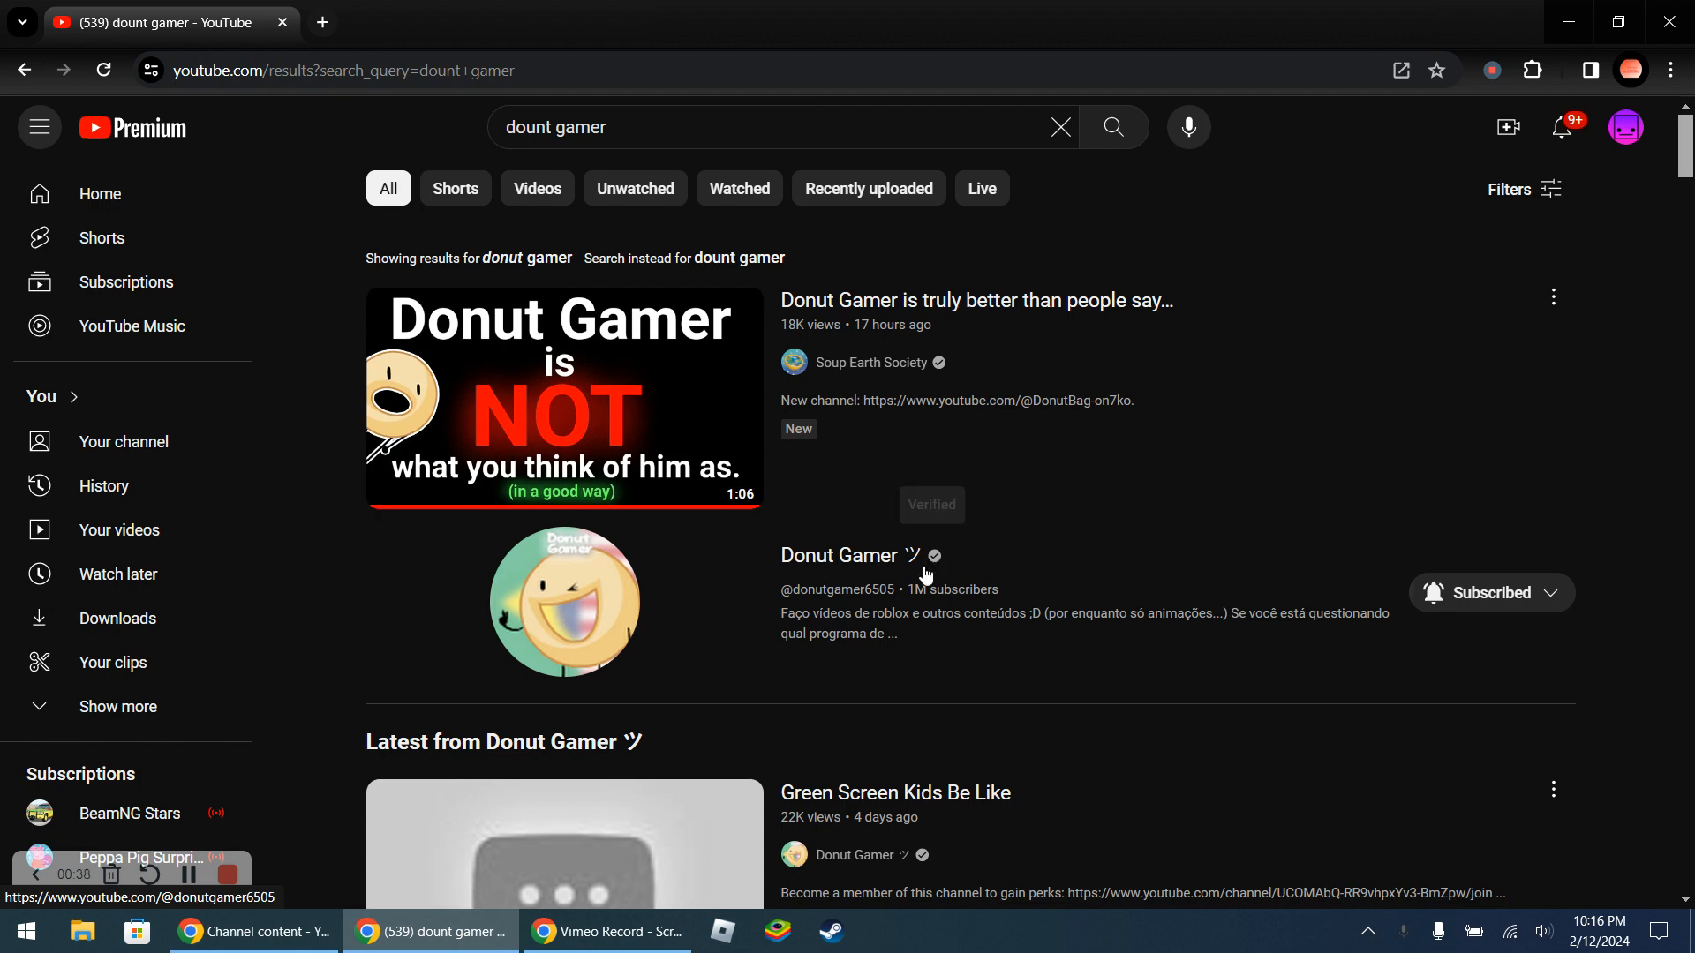
click(846, 555)
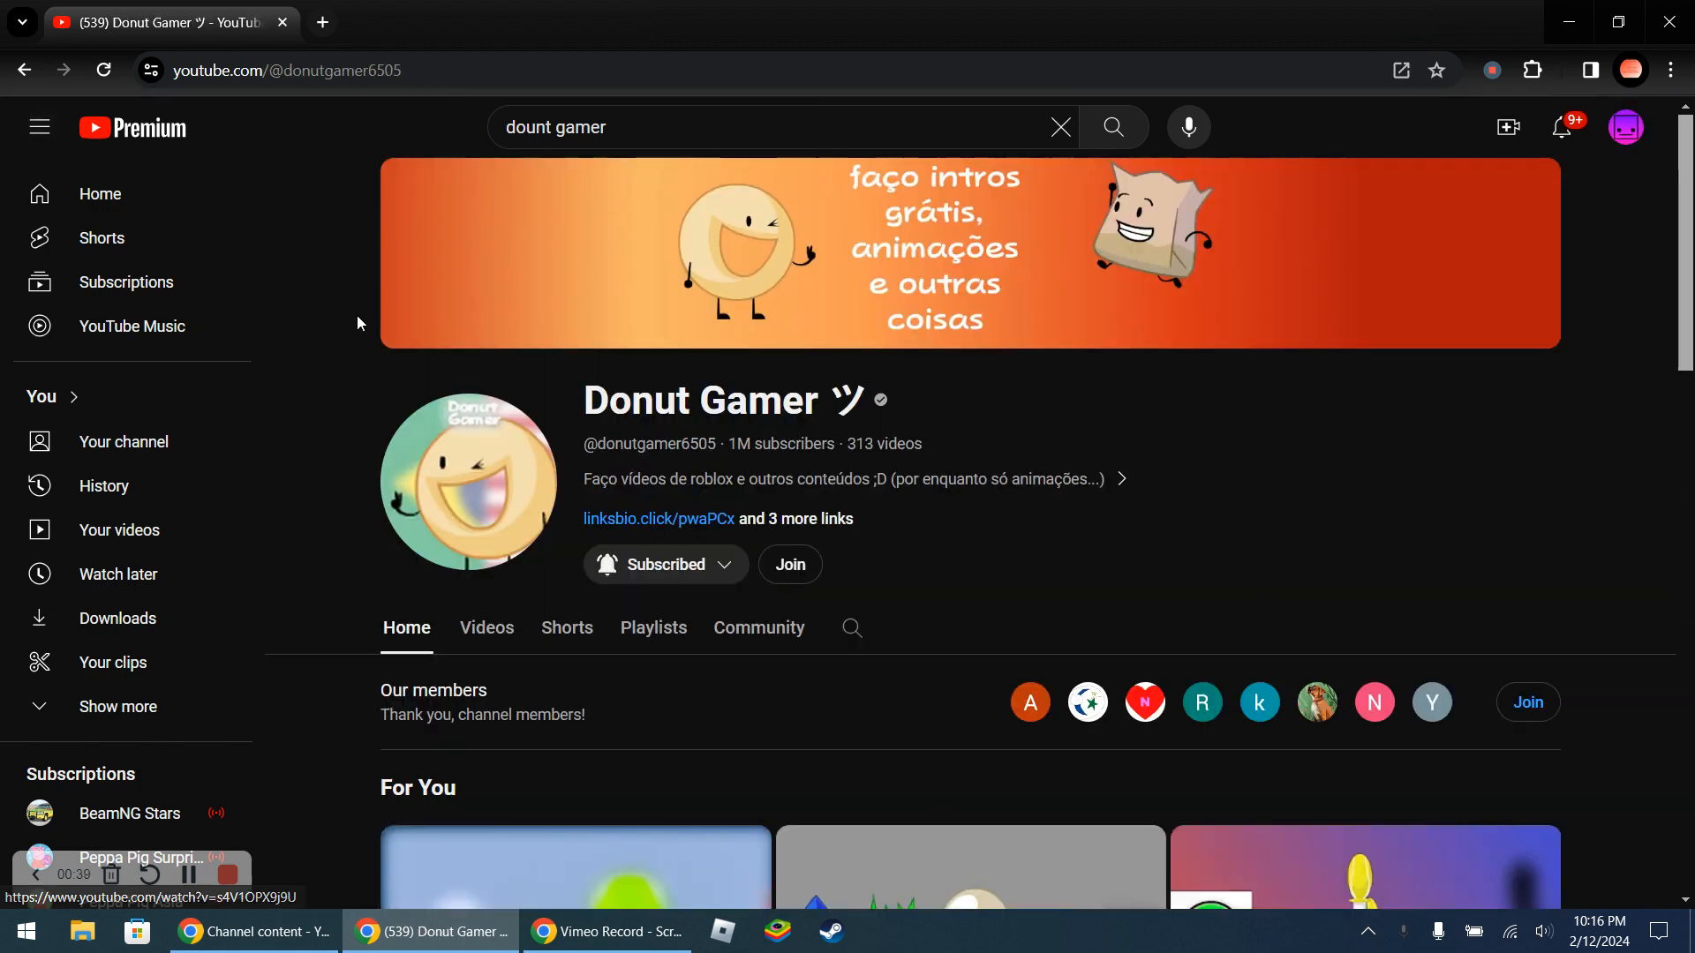
click(565, 627)
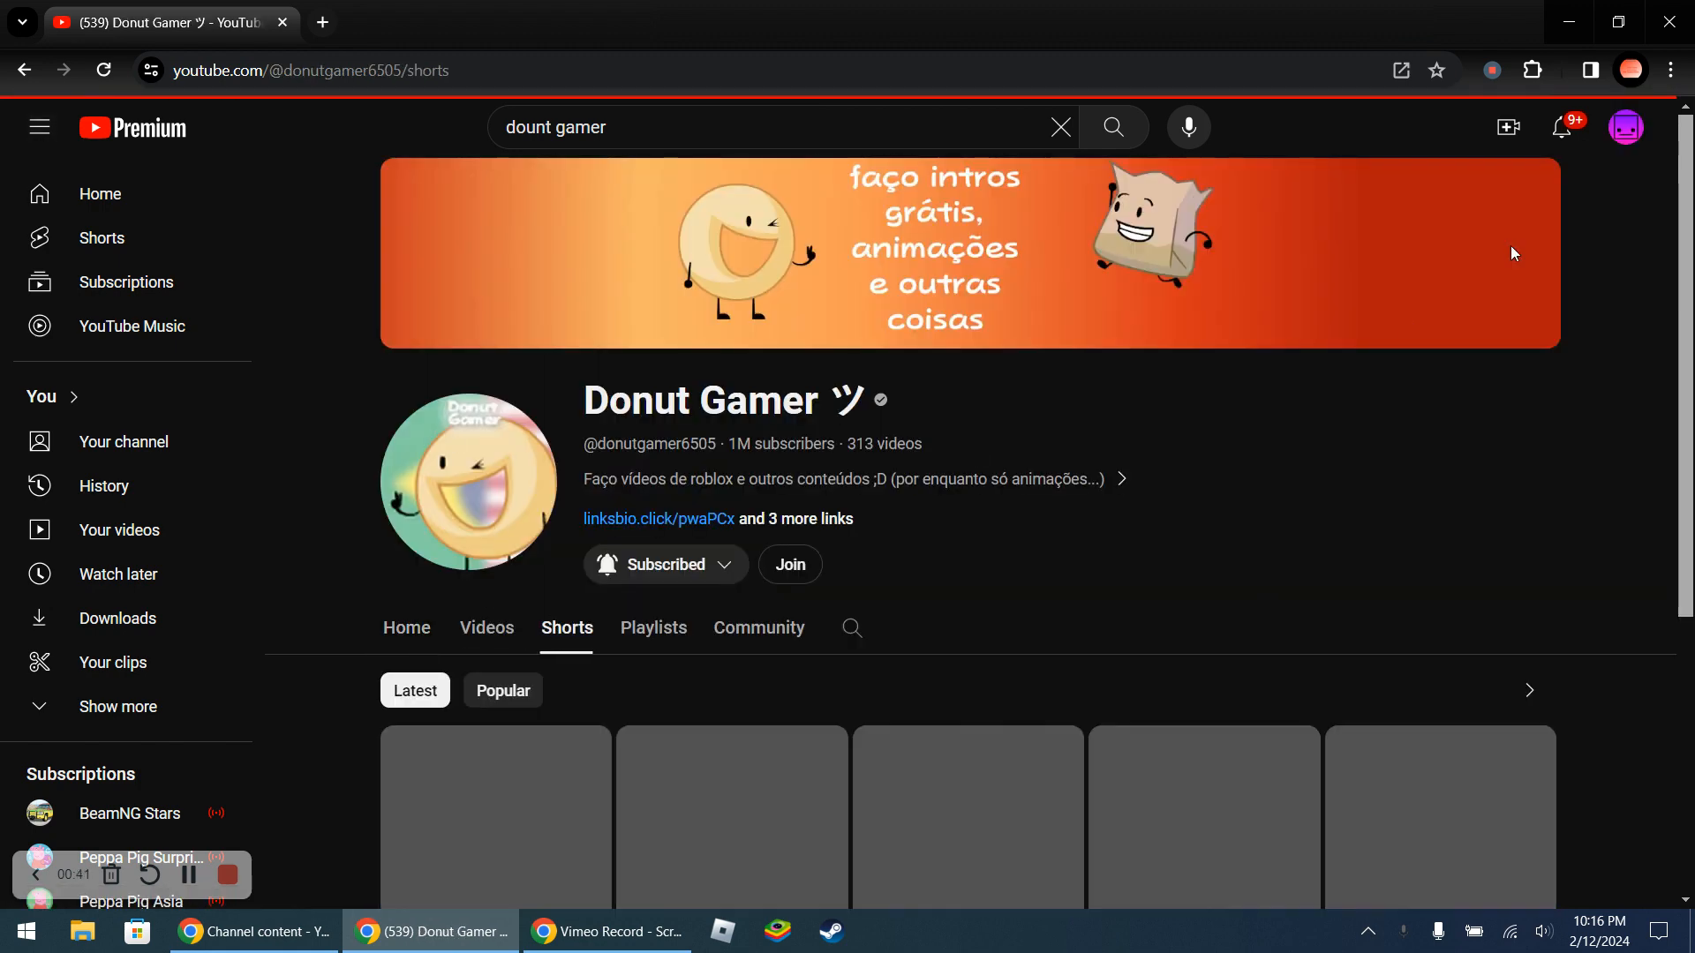
Browse down through the channel's POV Roblox shorts and back up
scroll(down, 3)
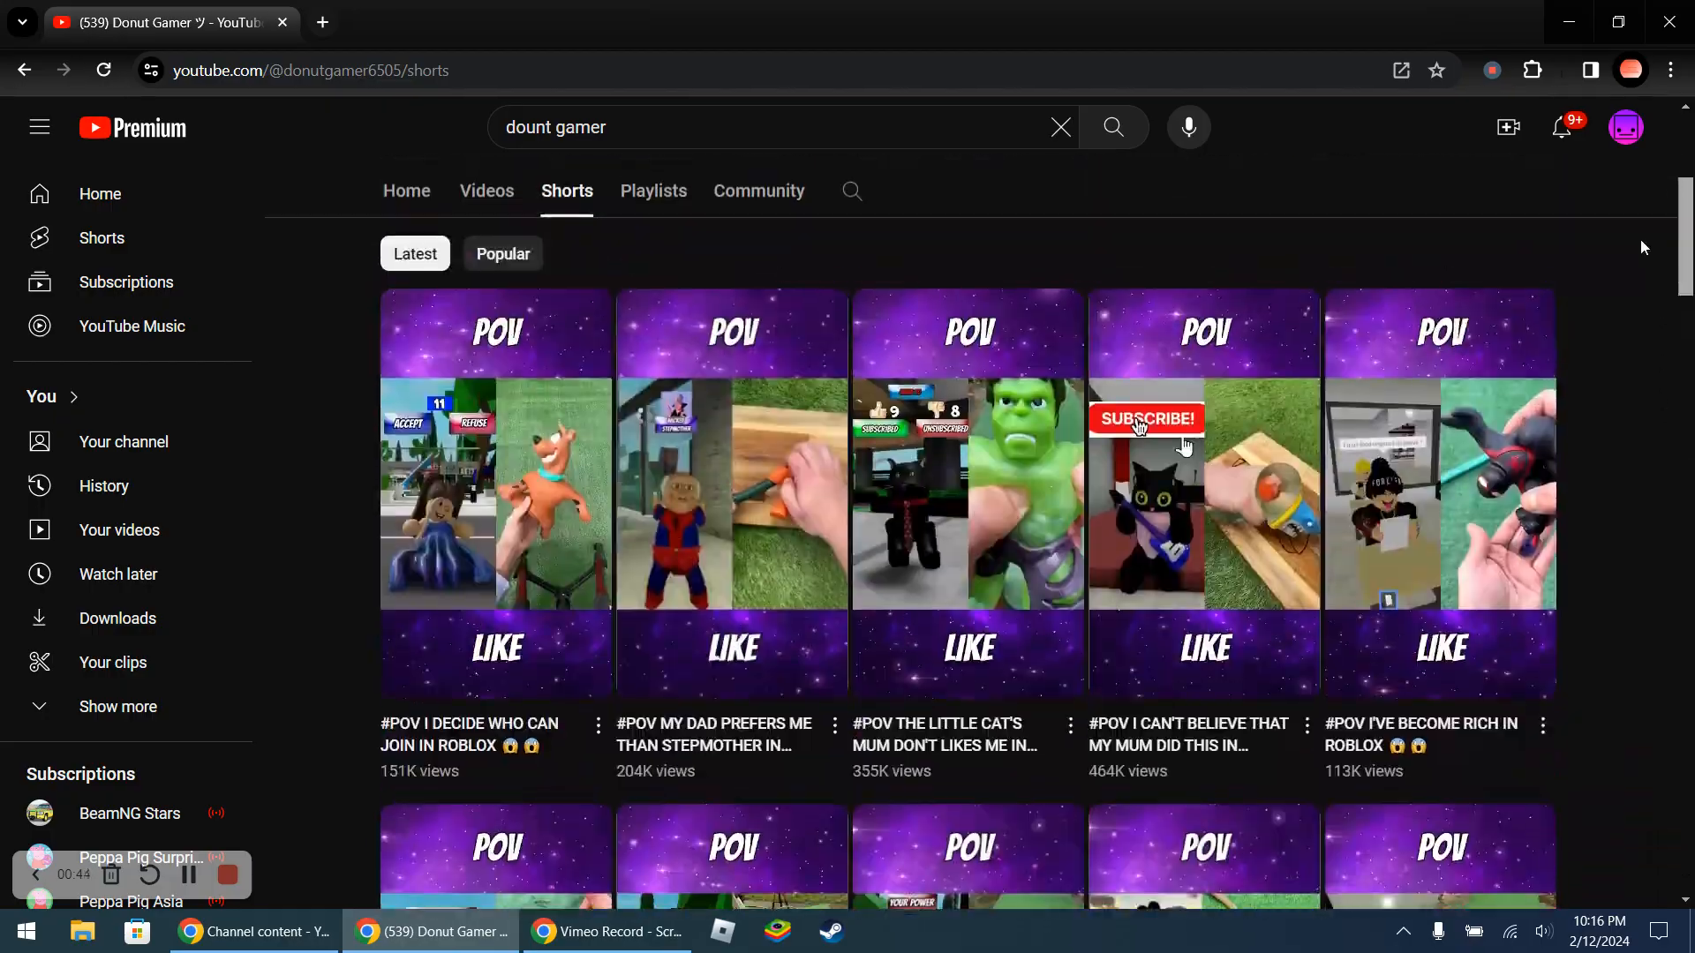
scroll(down, 3)
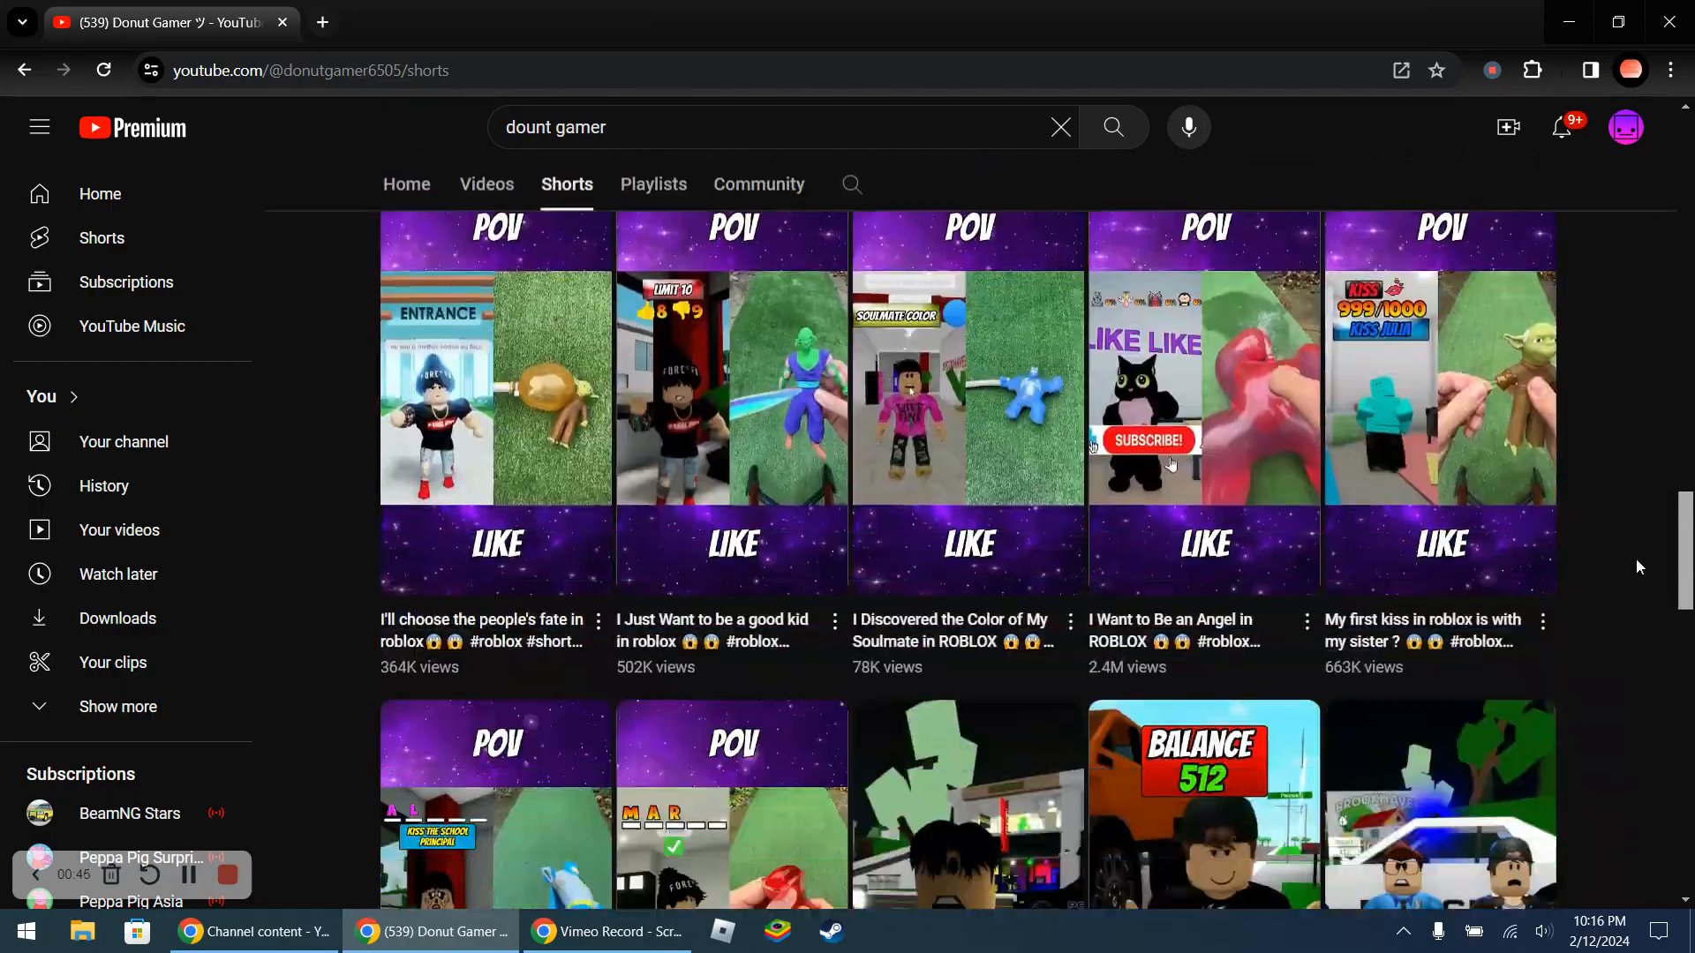
scroll(down, 3)
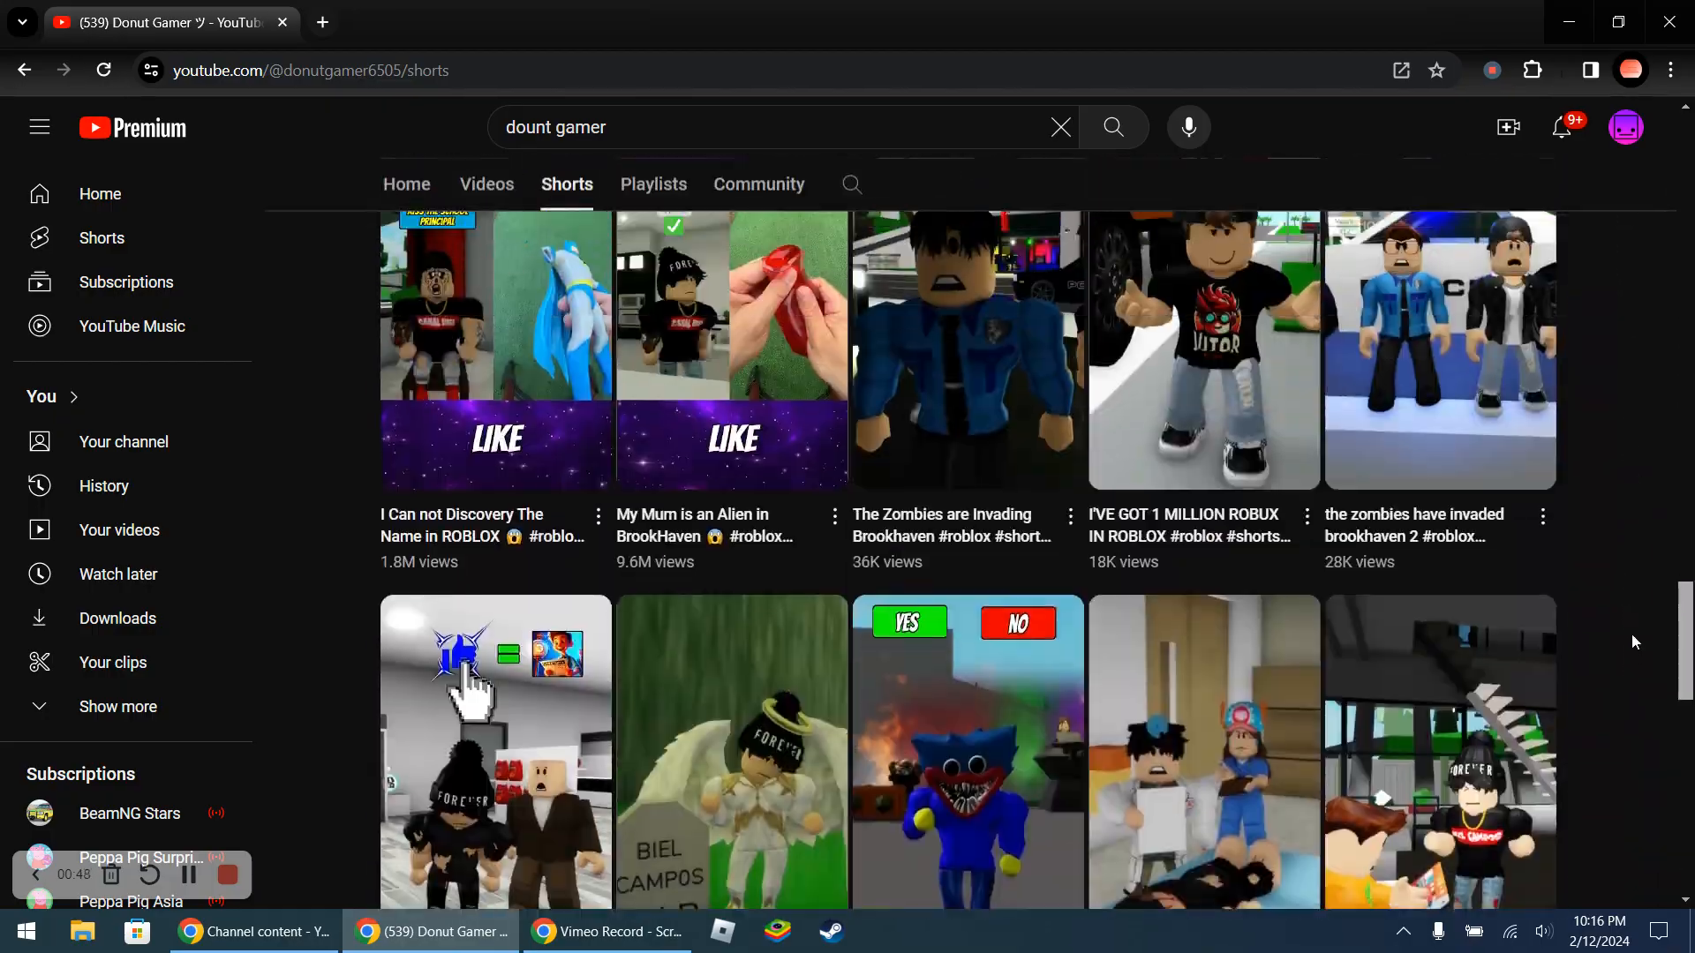
scroll(down, 3)
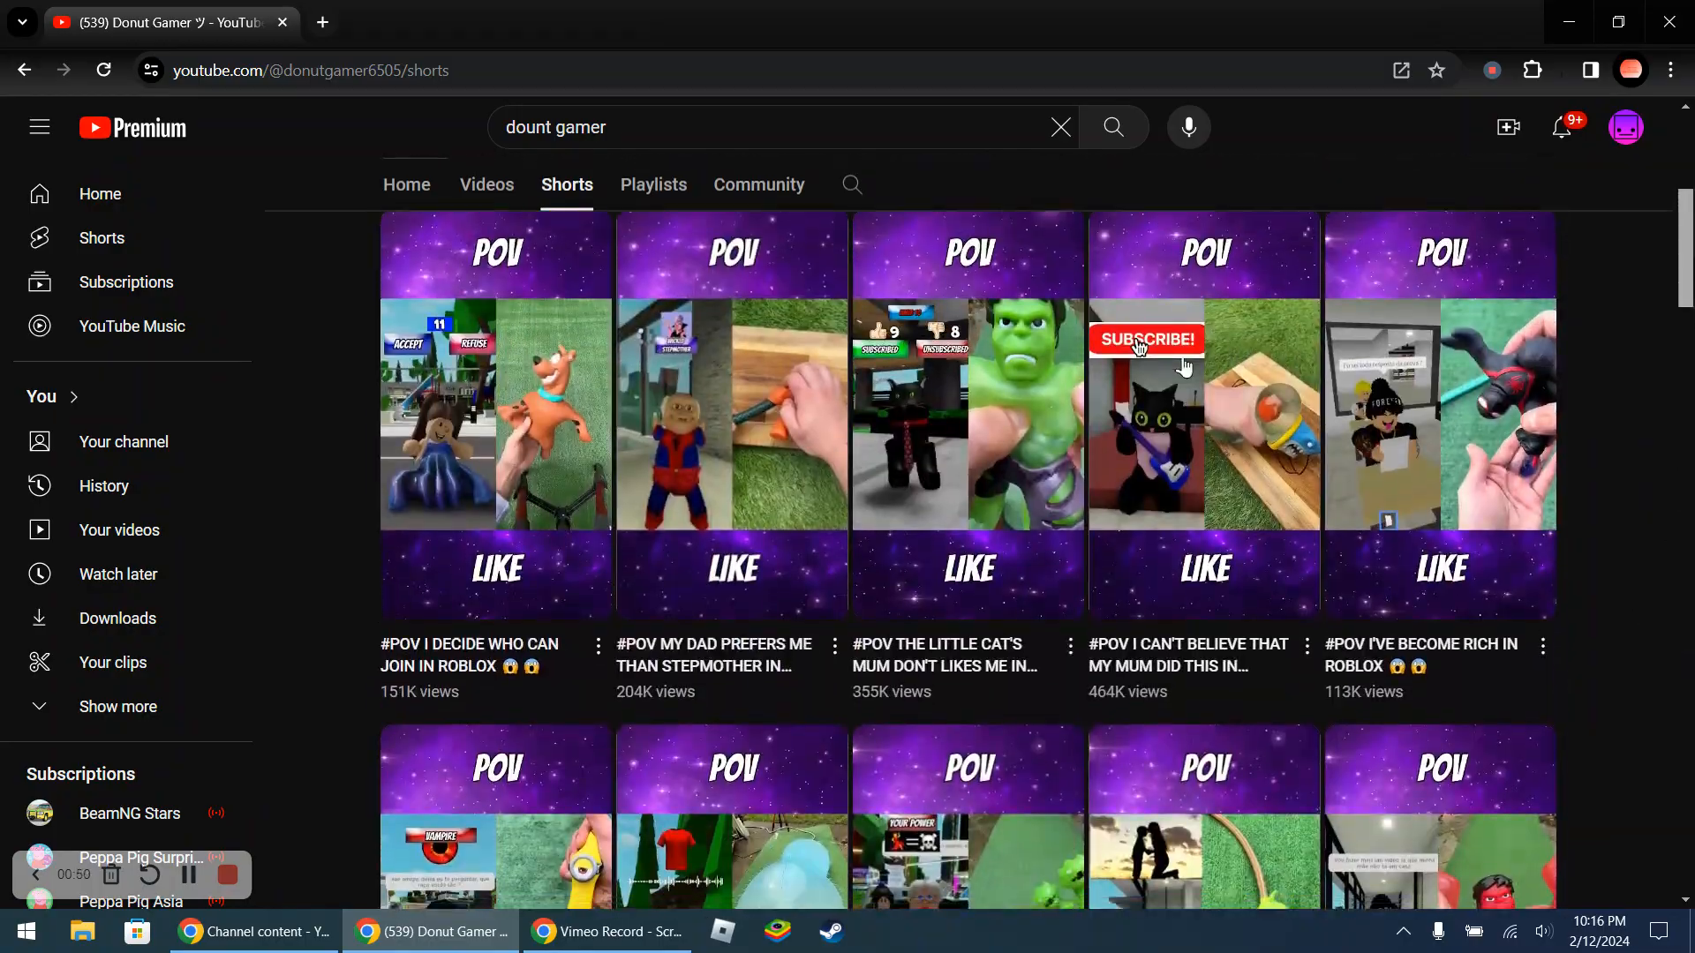
scroll(down, 3)
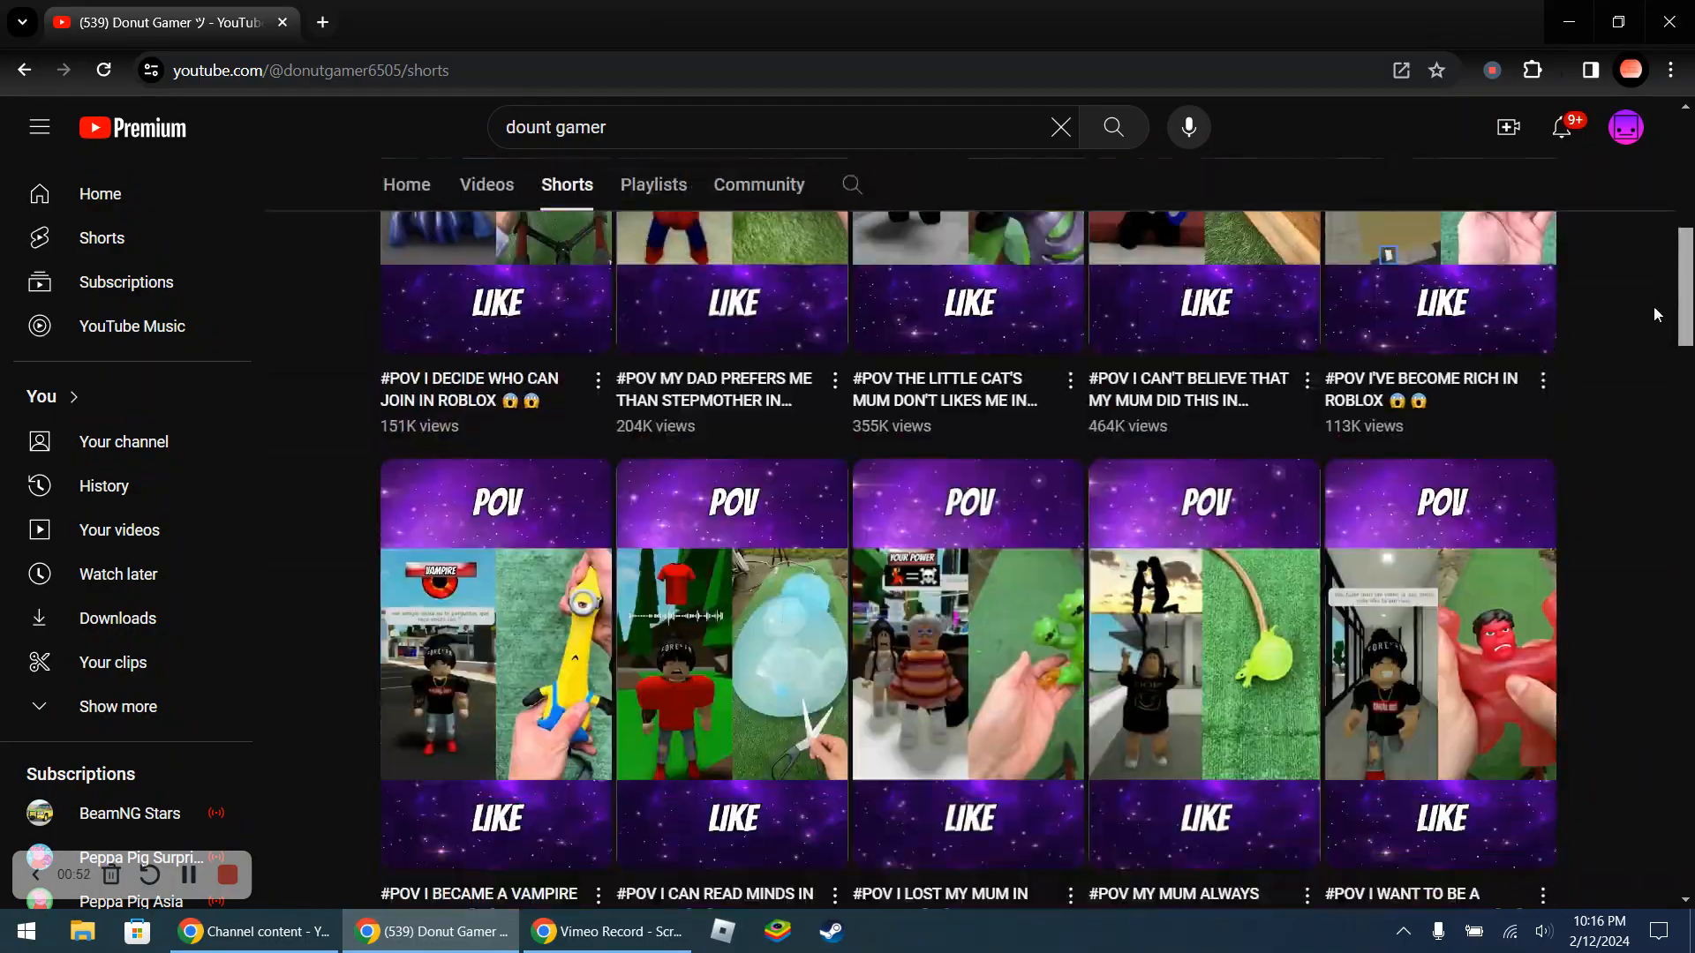
scroll(up, 3)
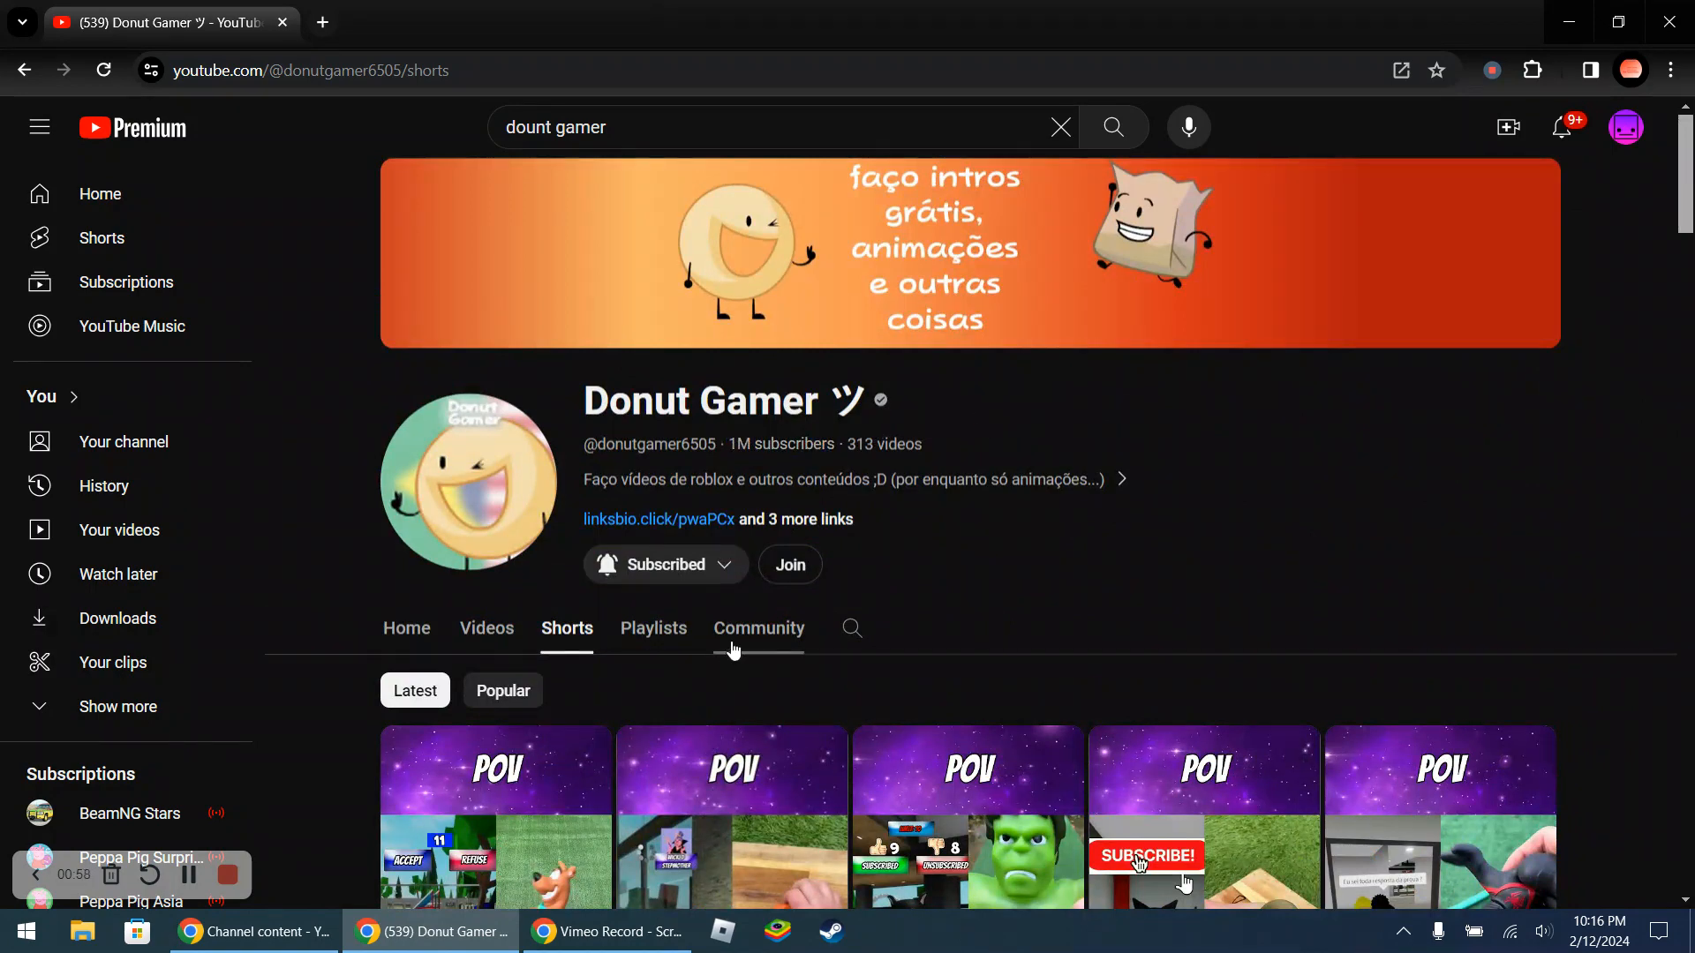
Look through the channel's Community, Home and Videos sections
click(757, 629)
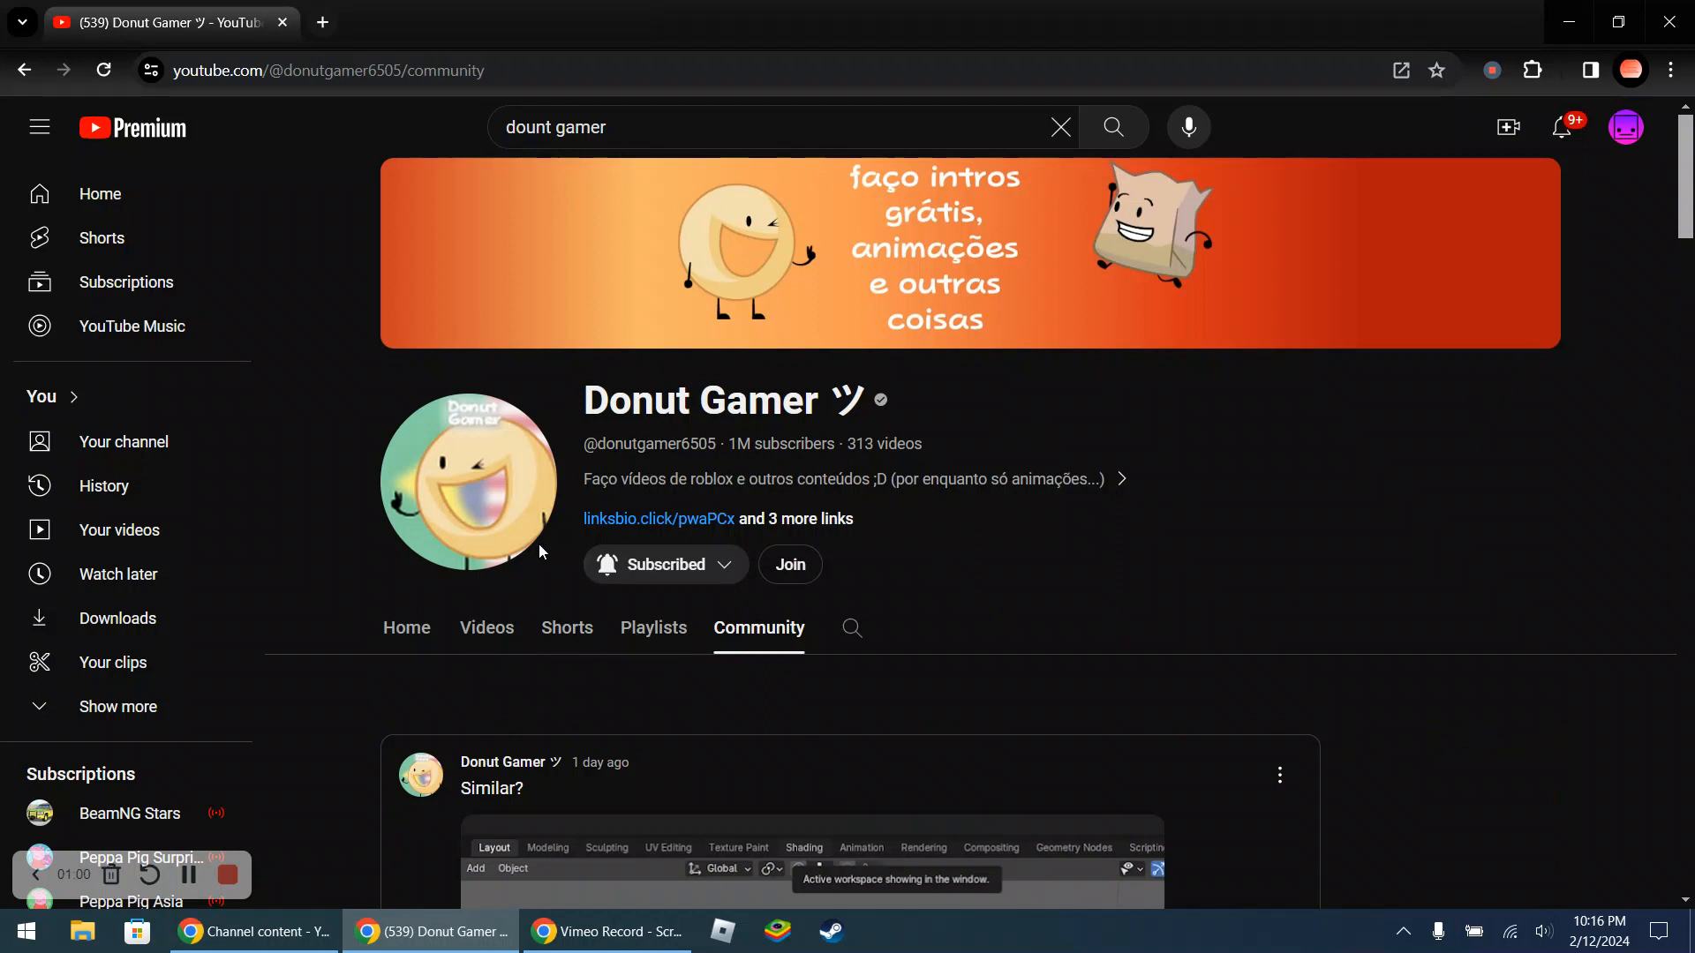
click(406, 627)
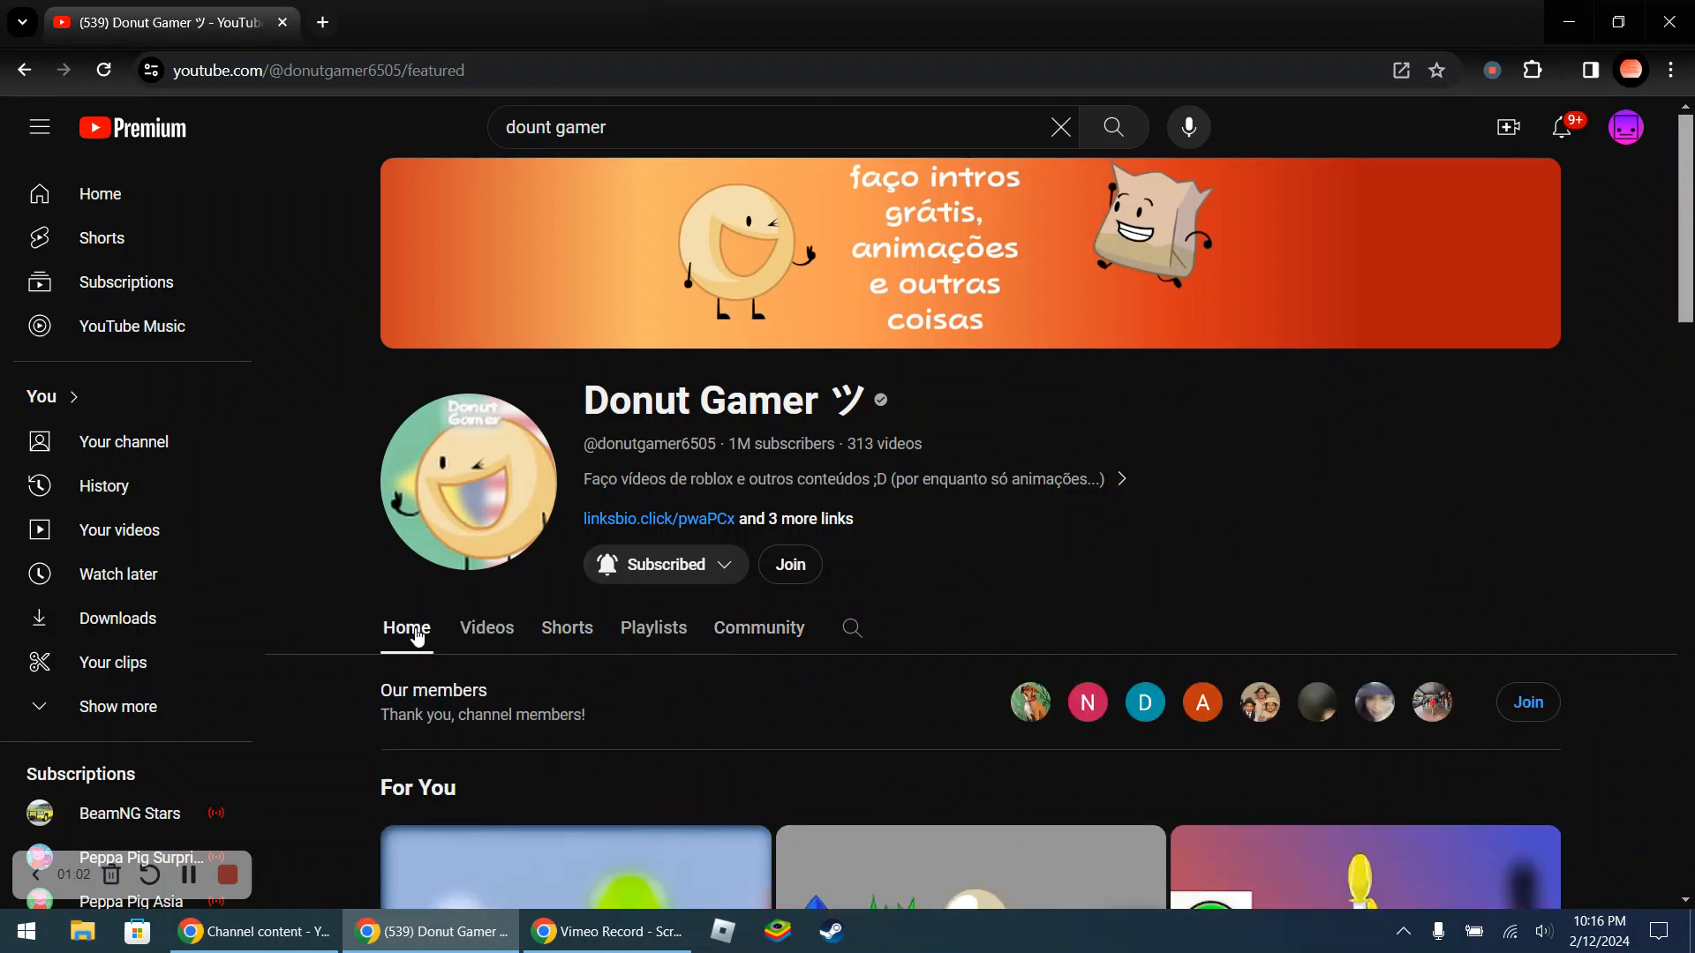
click(487, 627)
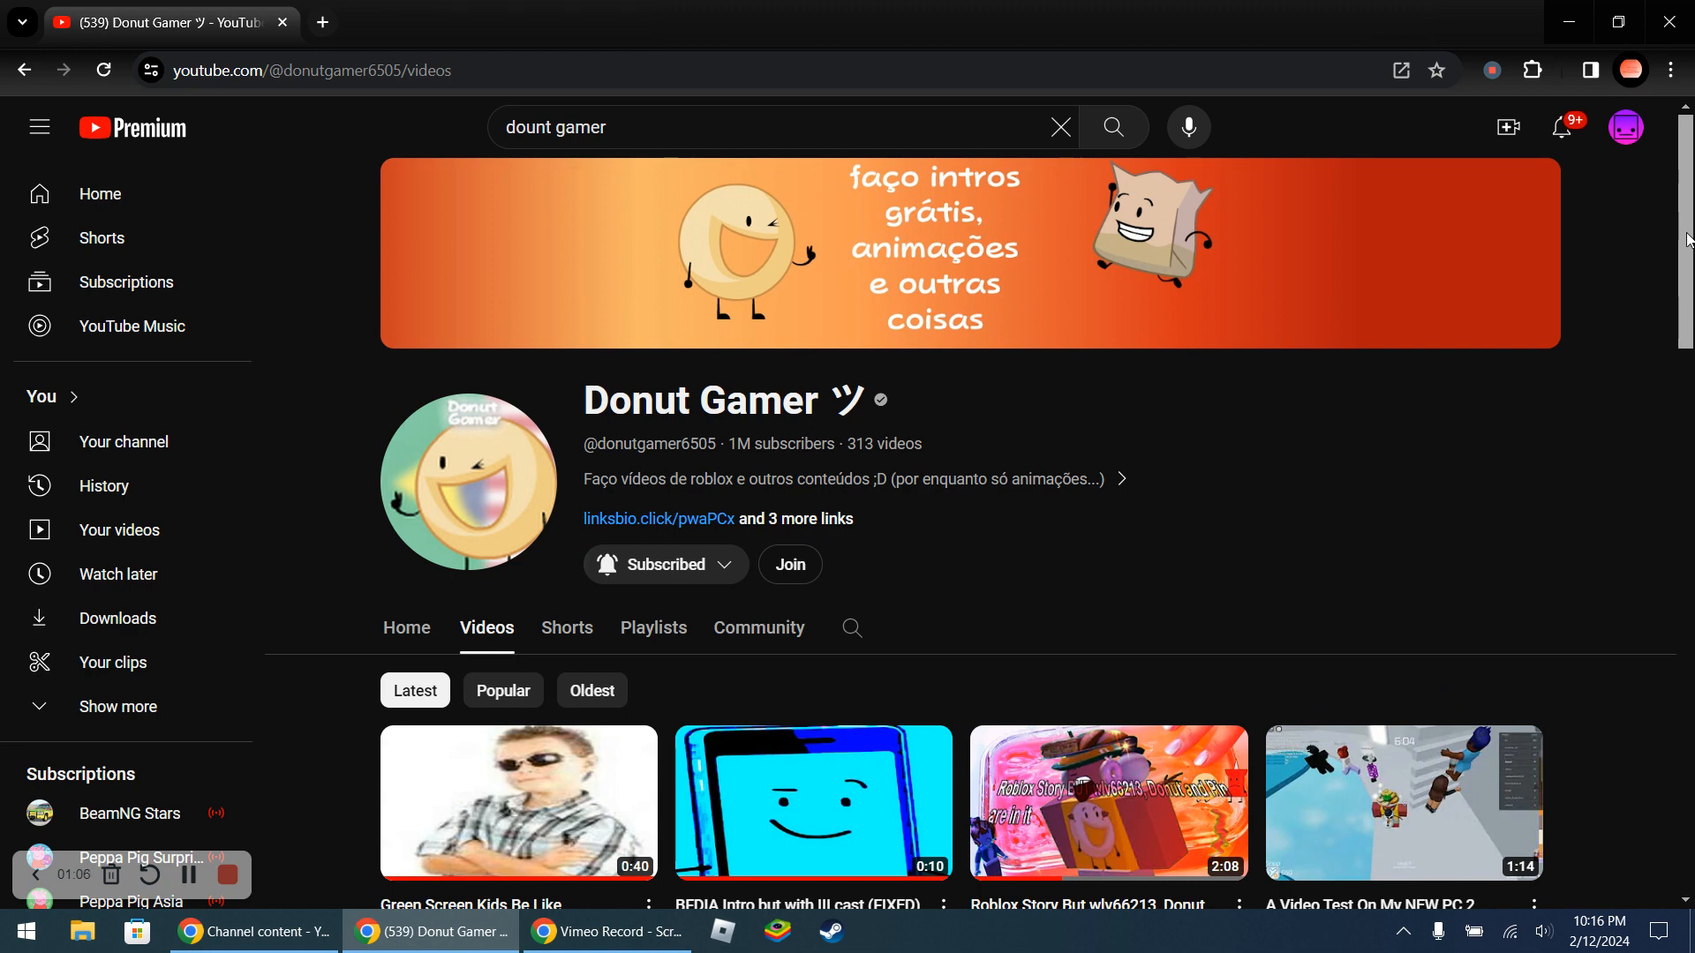
scroll(down, 3)
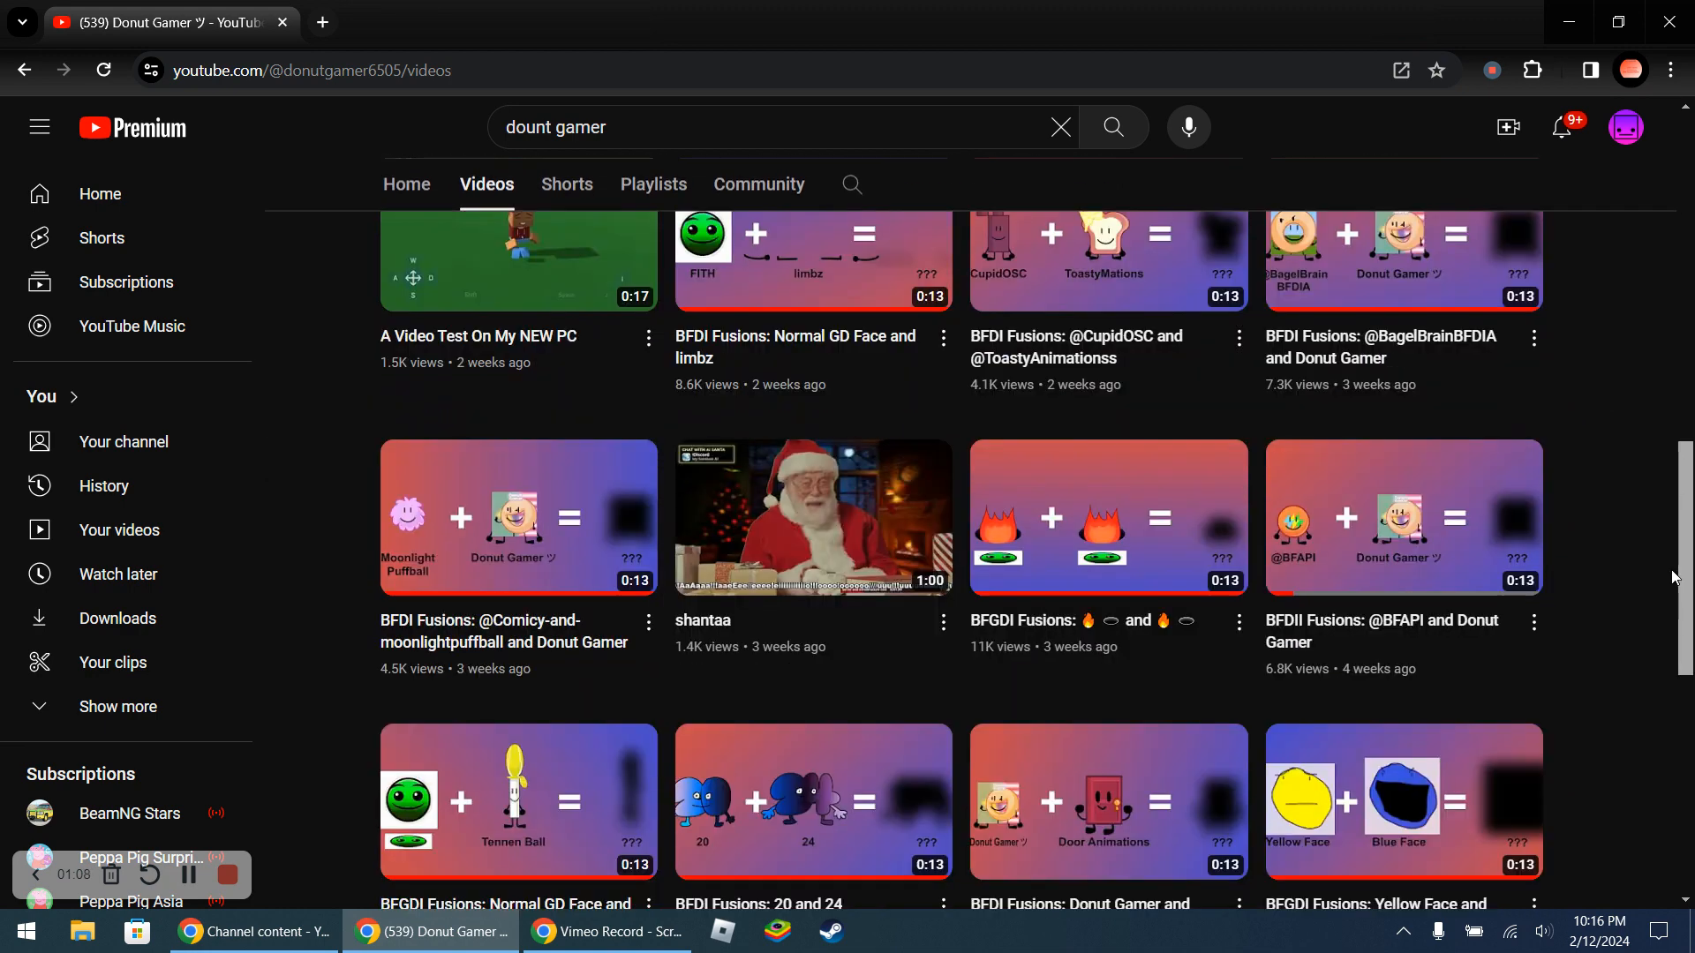
scroll(down, 3)
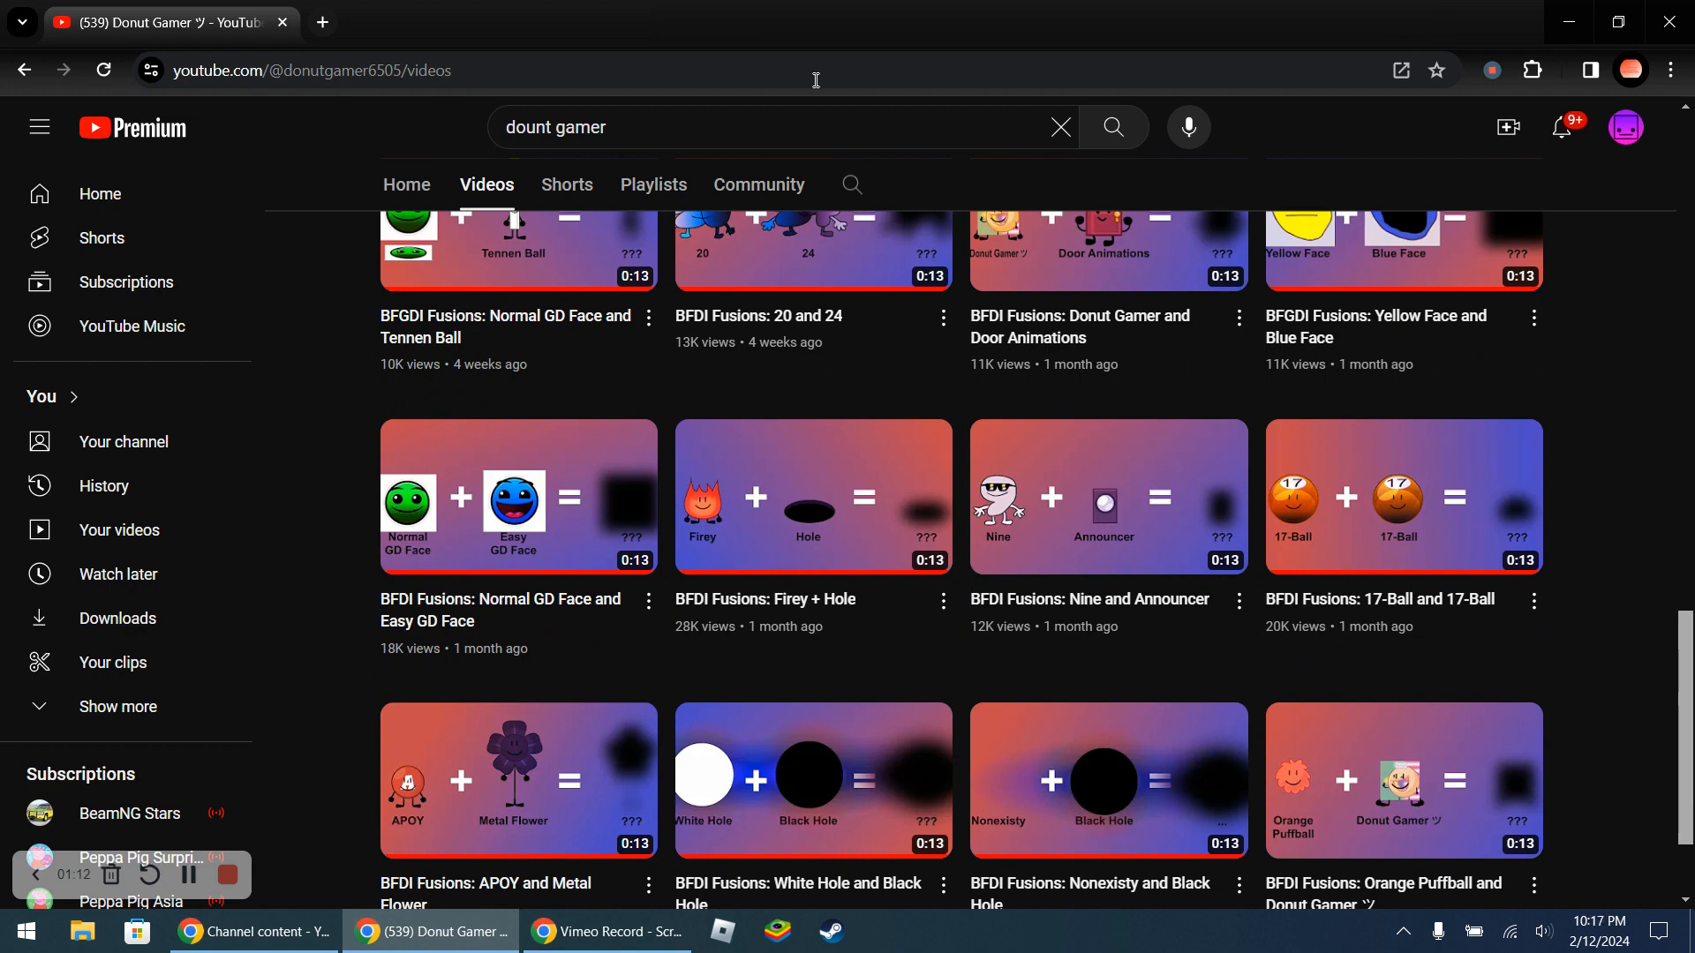
Replace the search with 'soup' and pick the 'soup earth society' suggestion
click(757, 127)
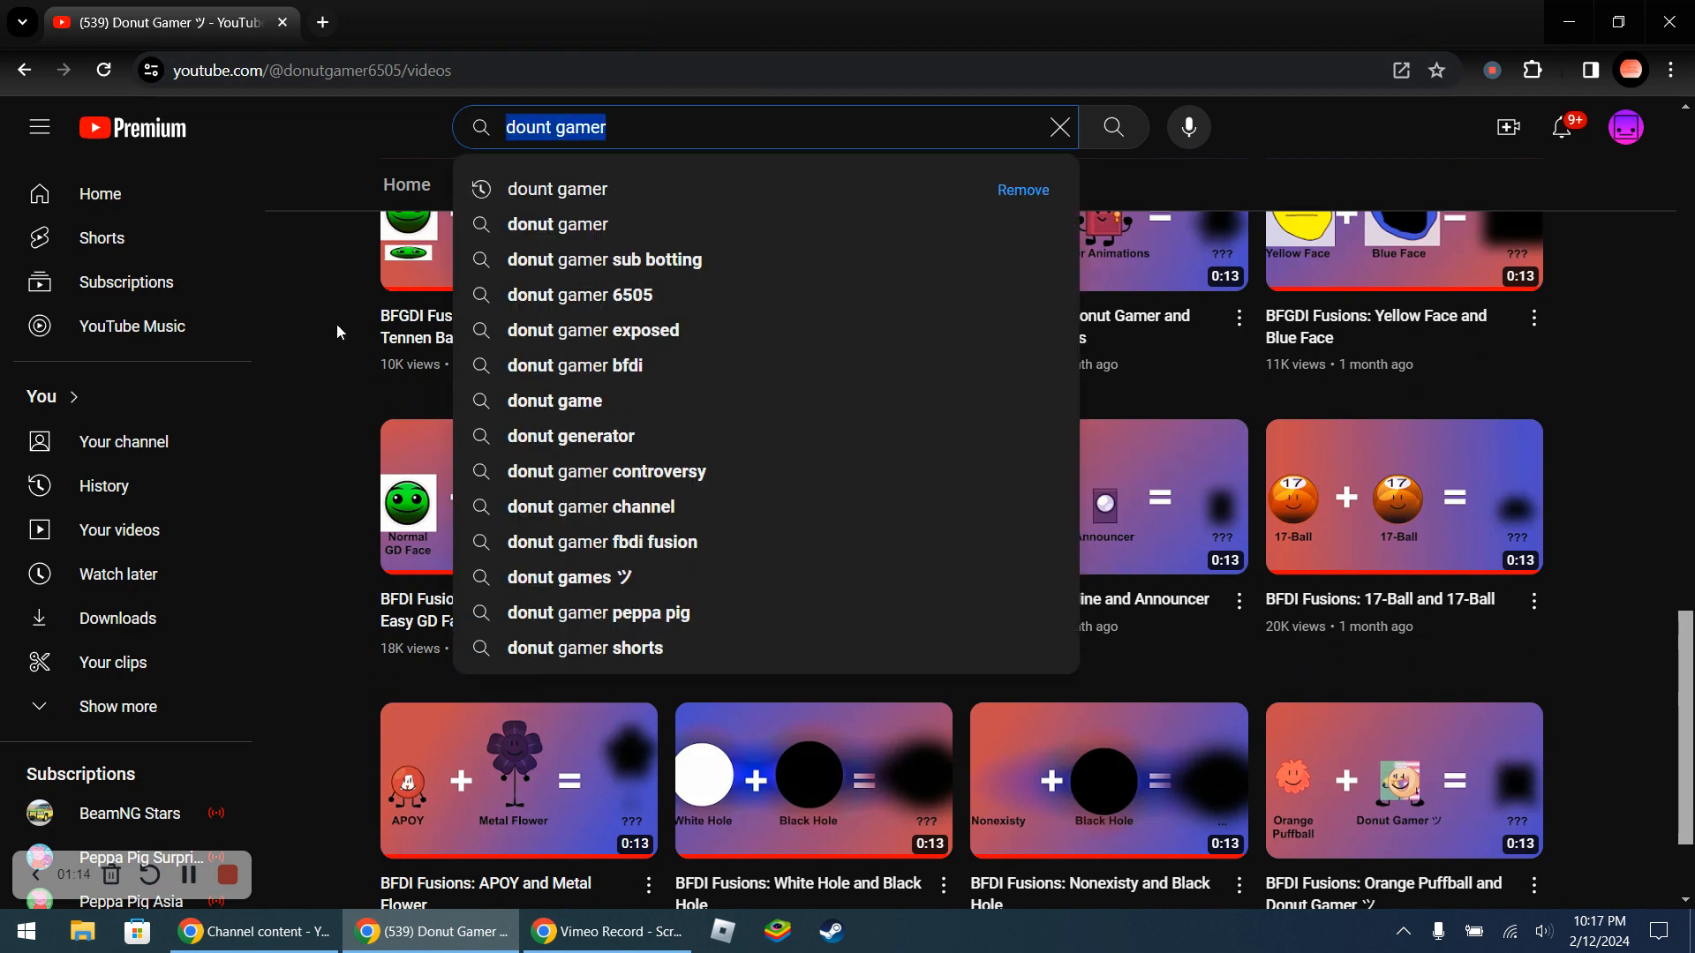
mouse_move(328, 358)
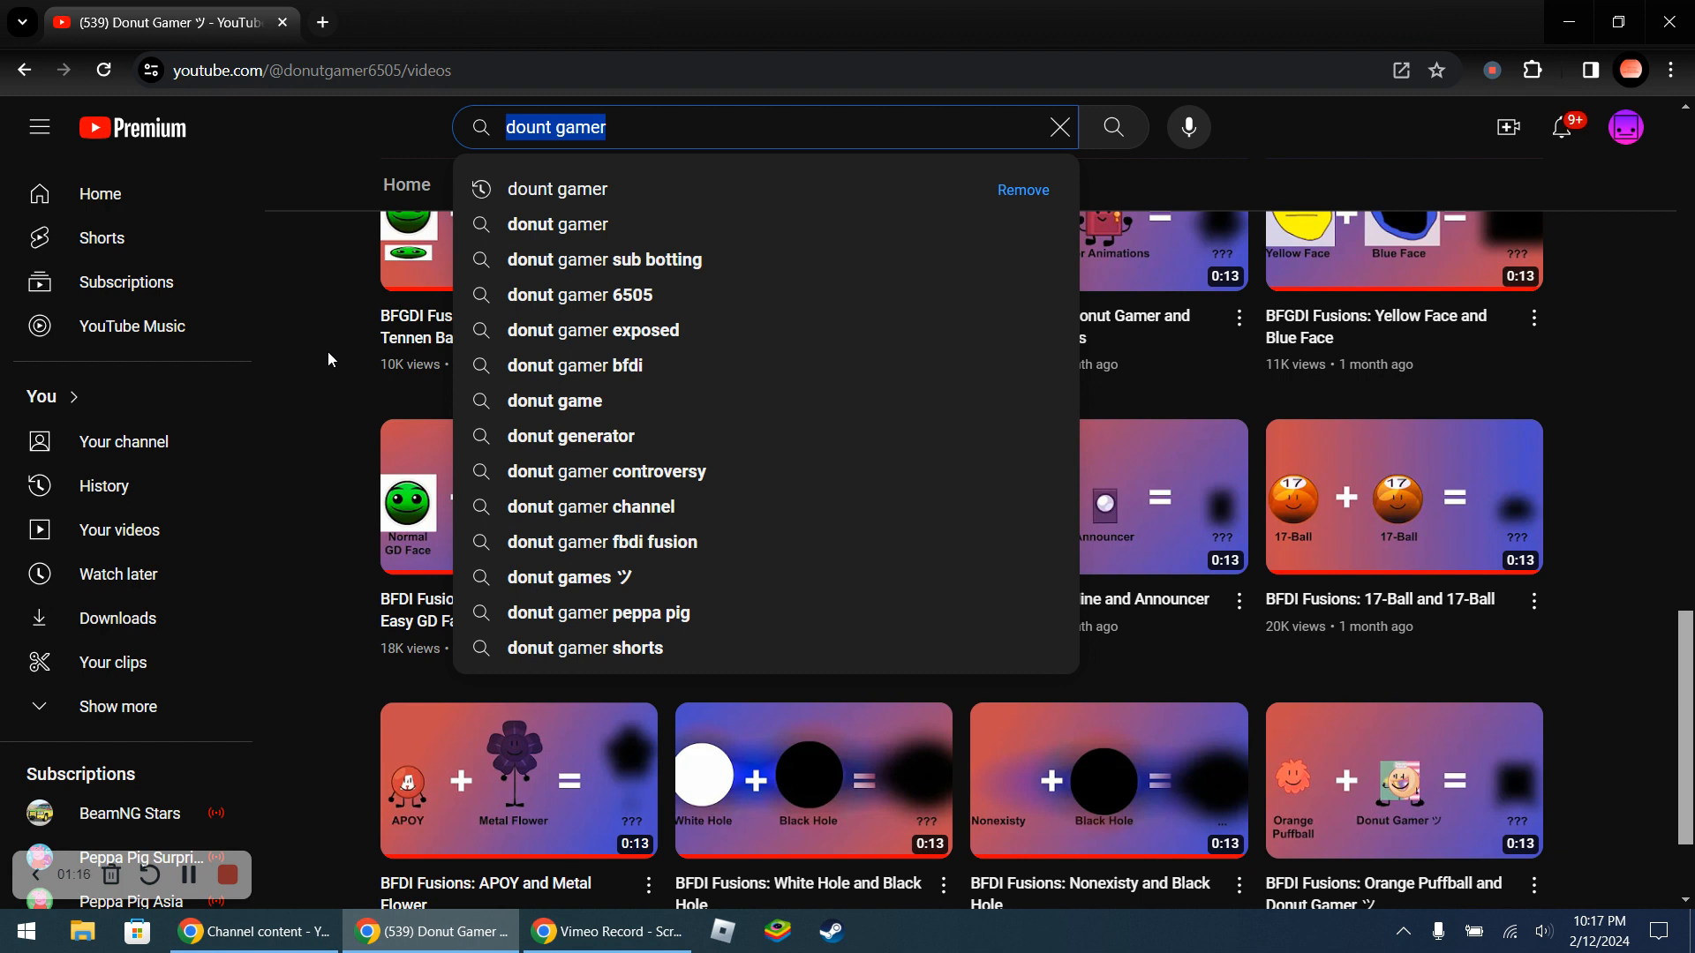
text(s)
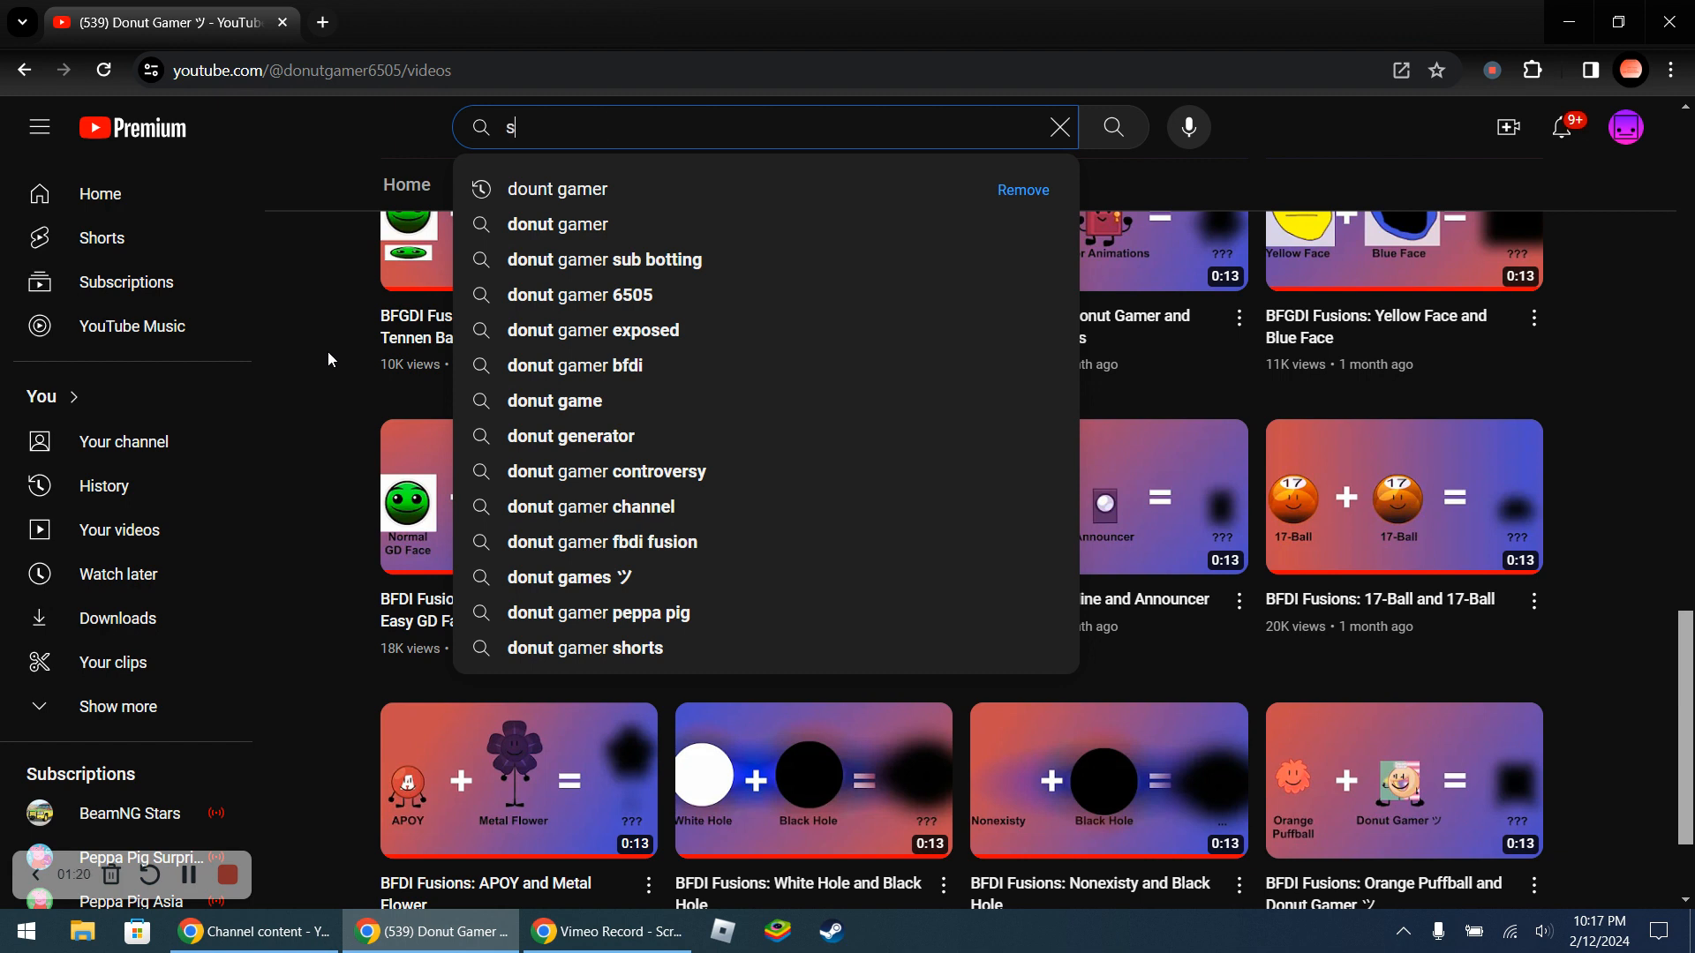
text(oup)
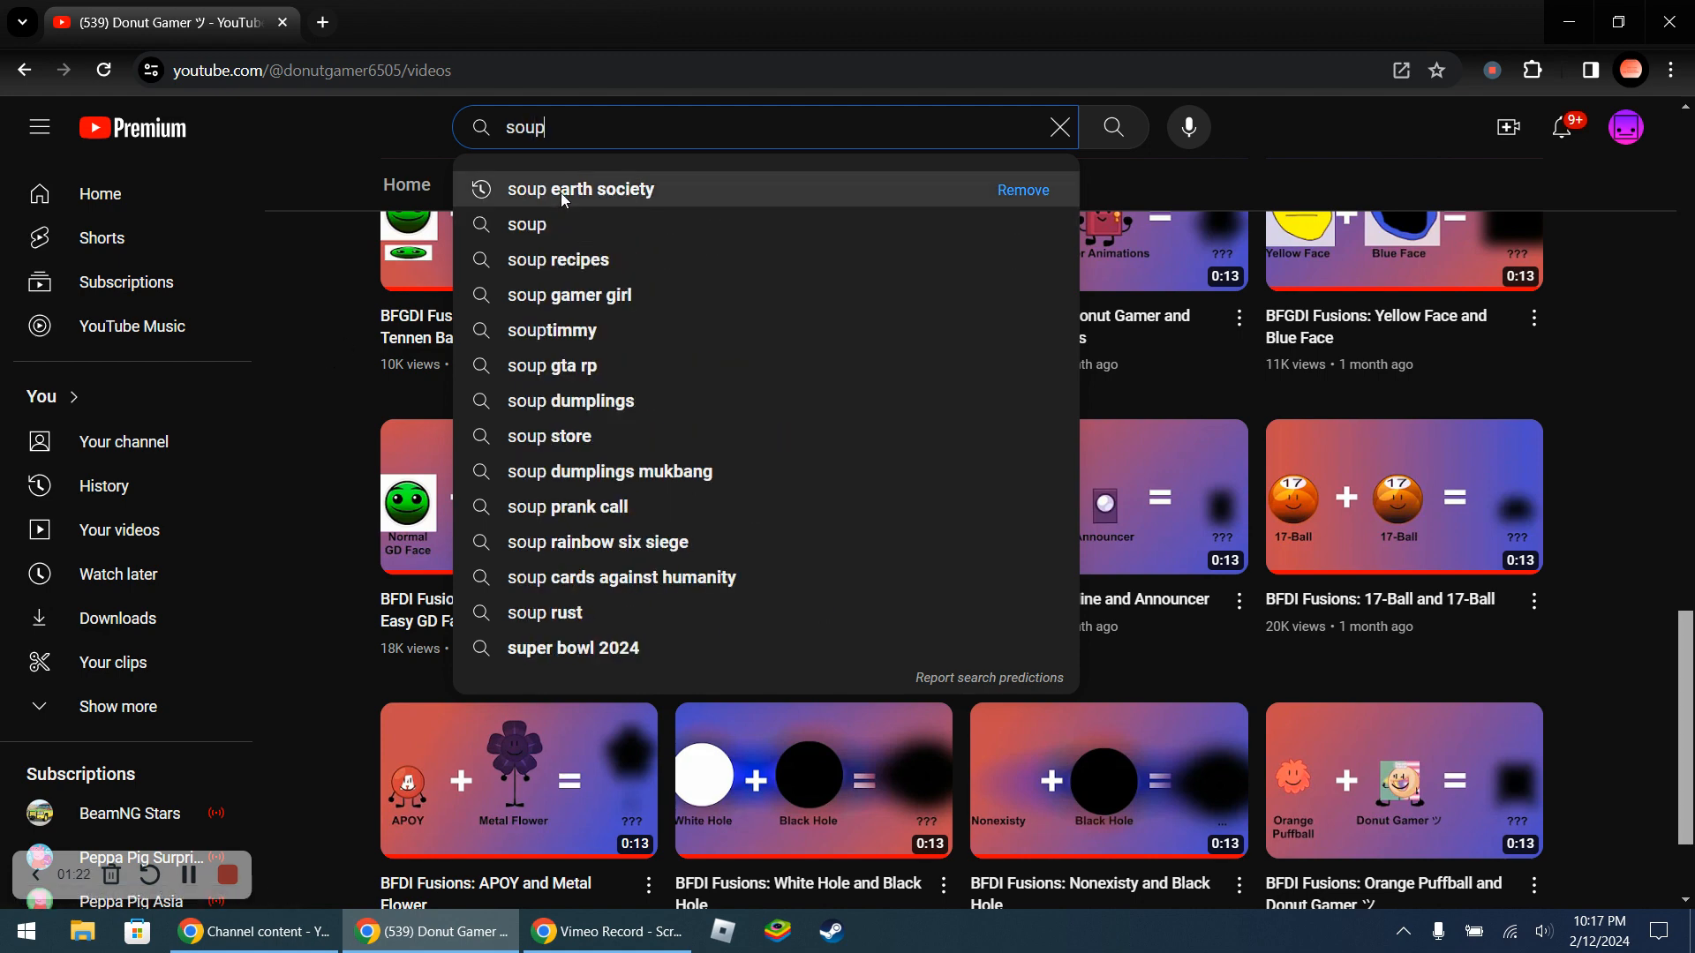
click(581, 189)
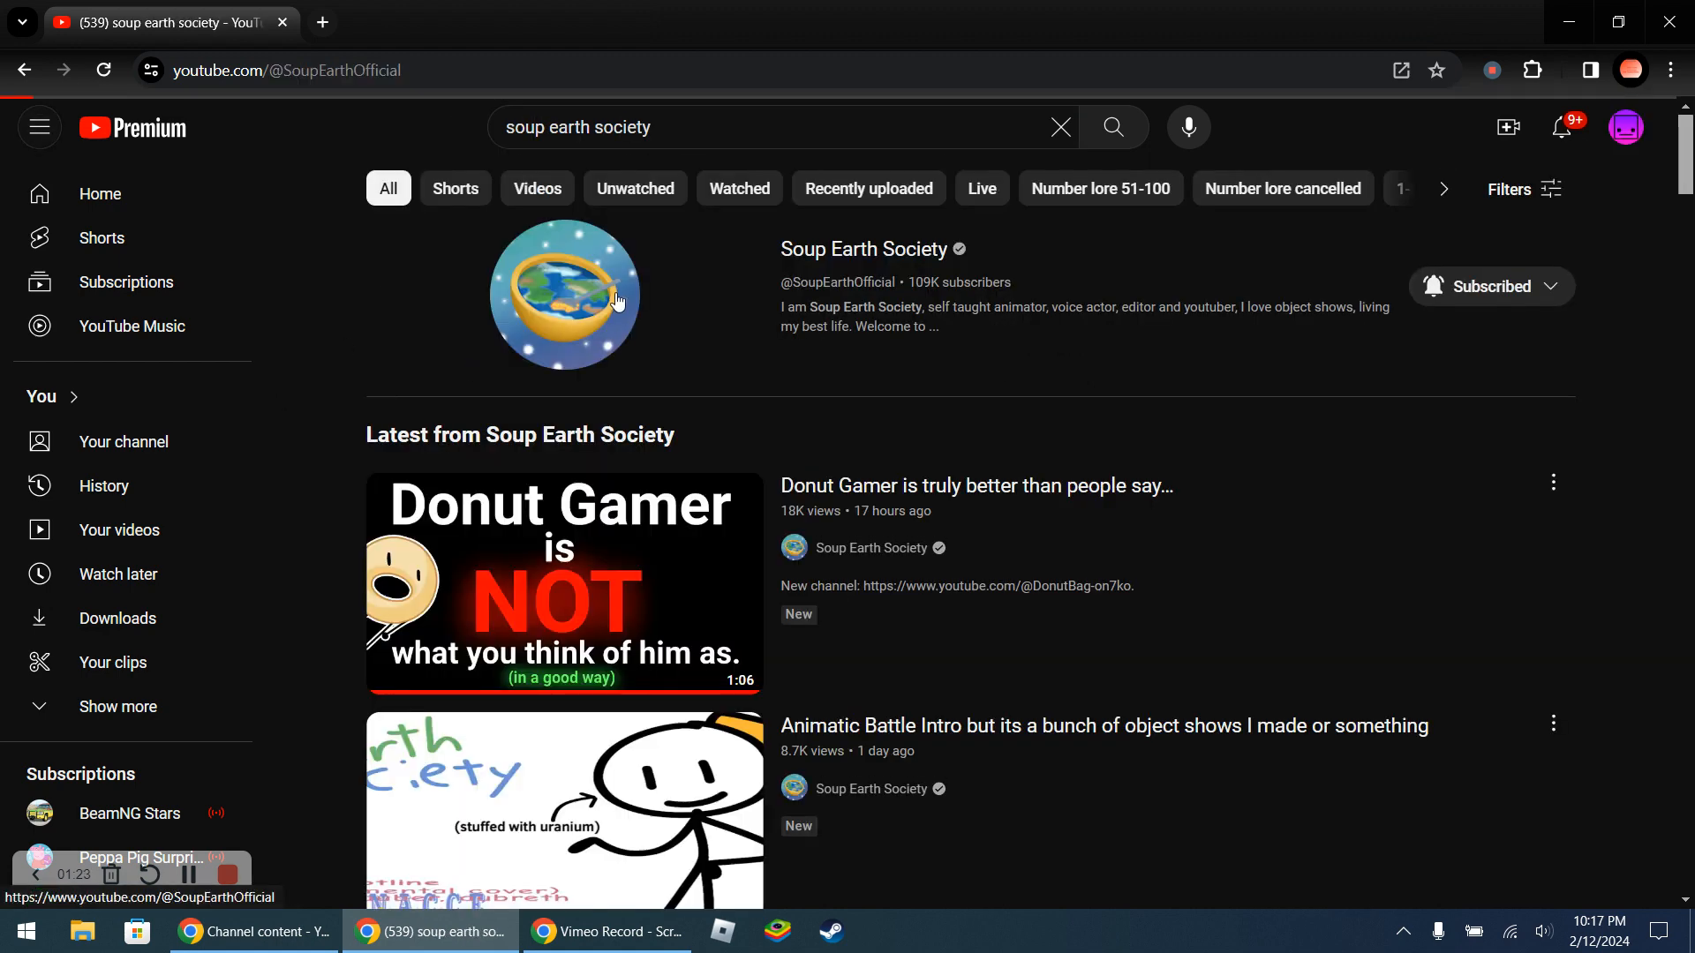
Start Soup Earth Society's Donut Gamer video and move down toward the comments
click(563, 585)
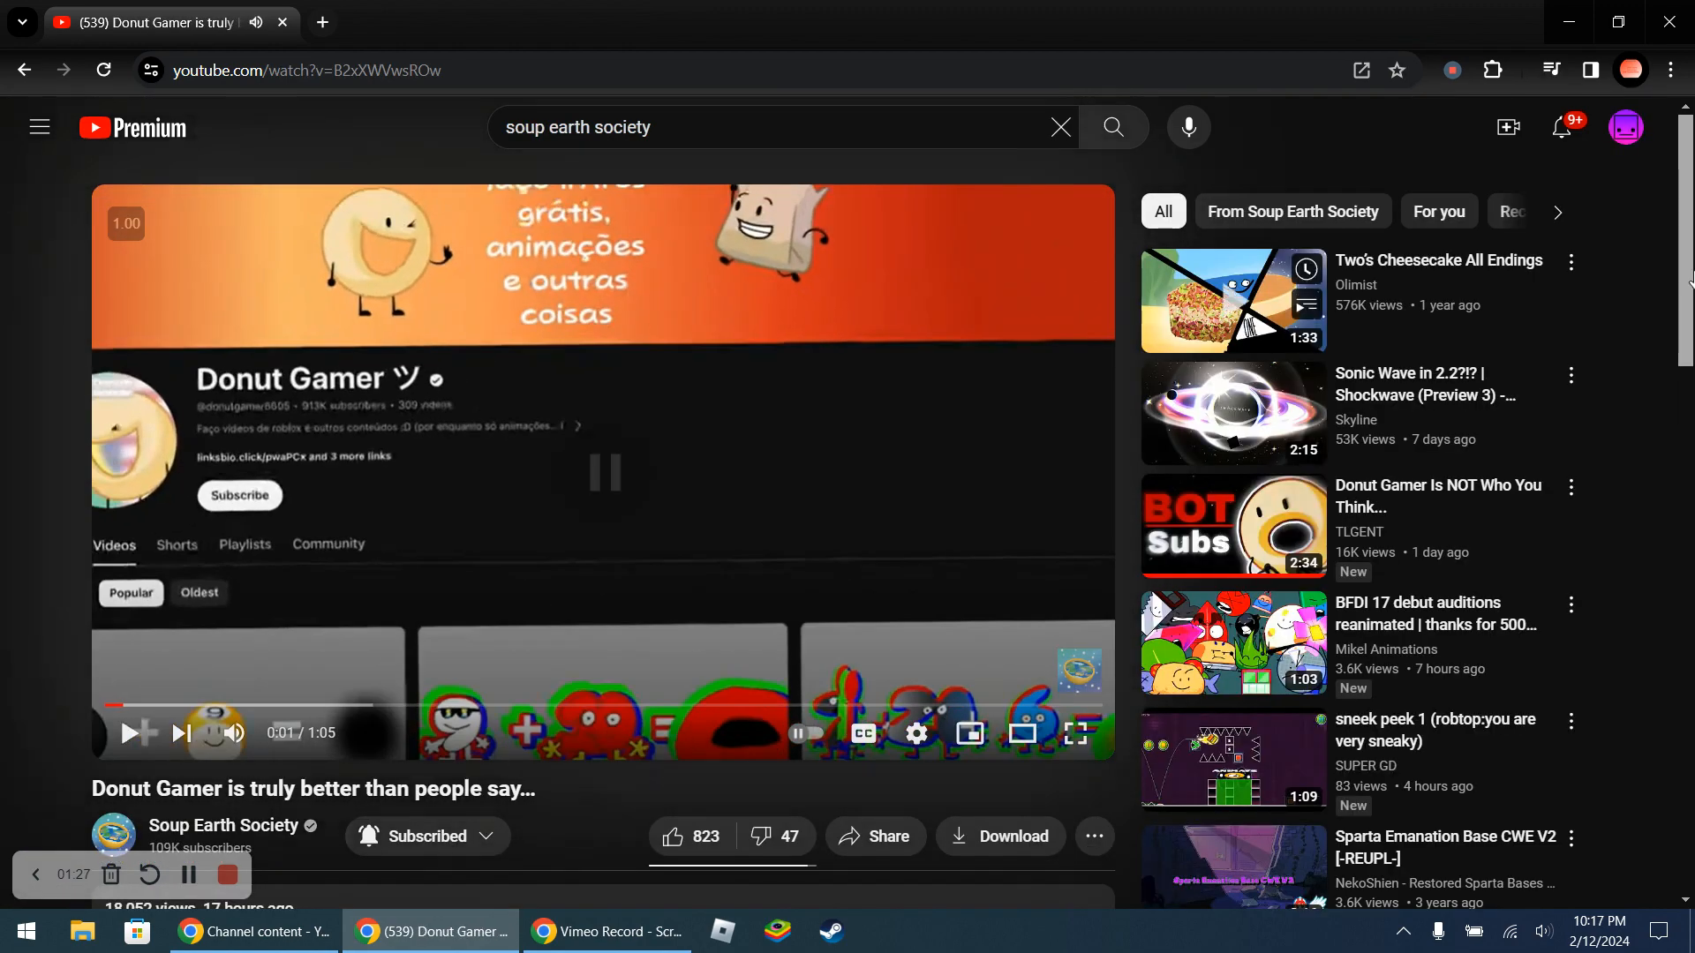
scroll(down, 3)
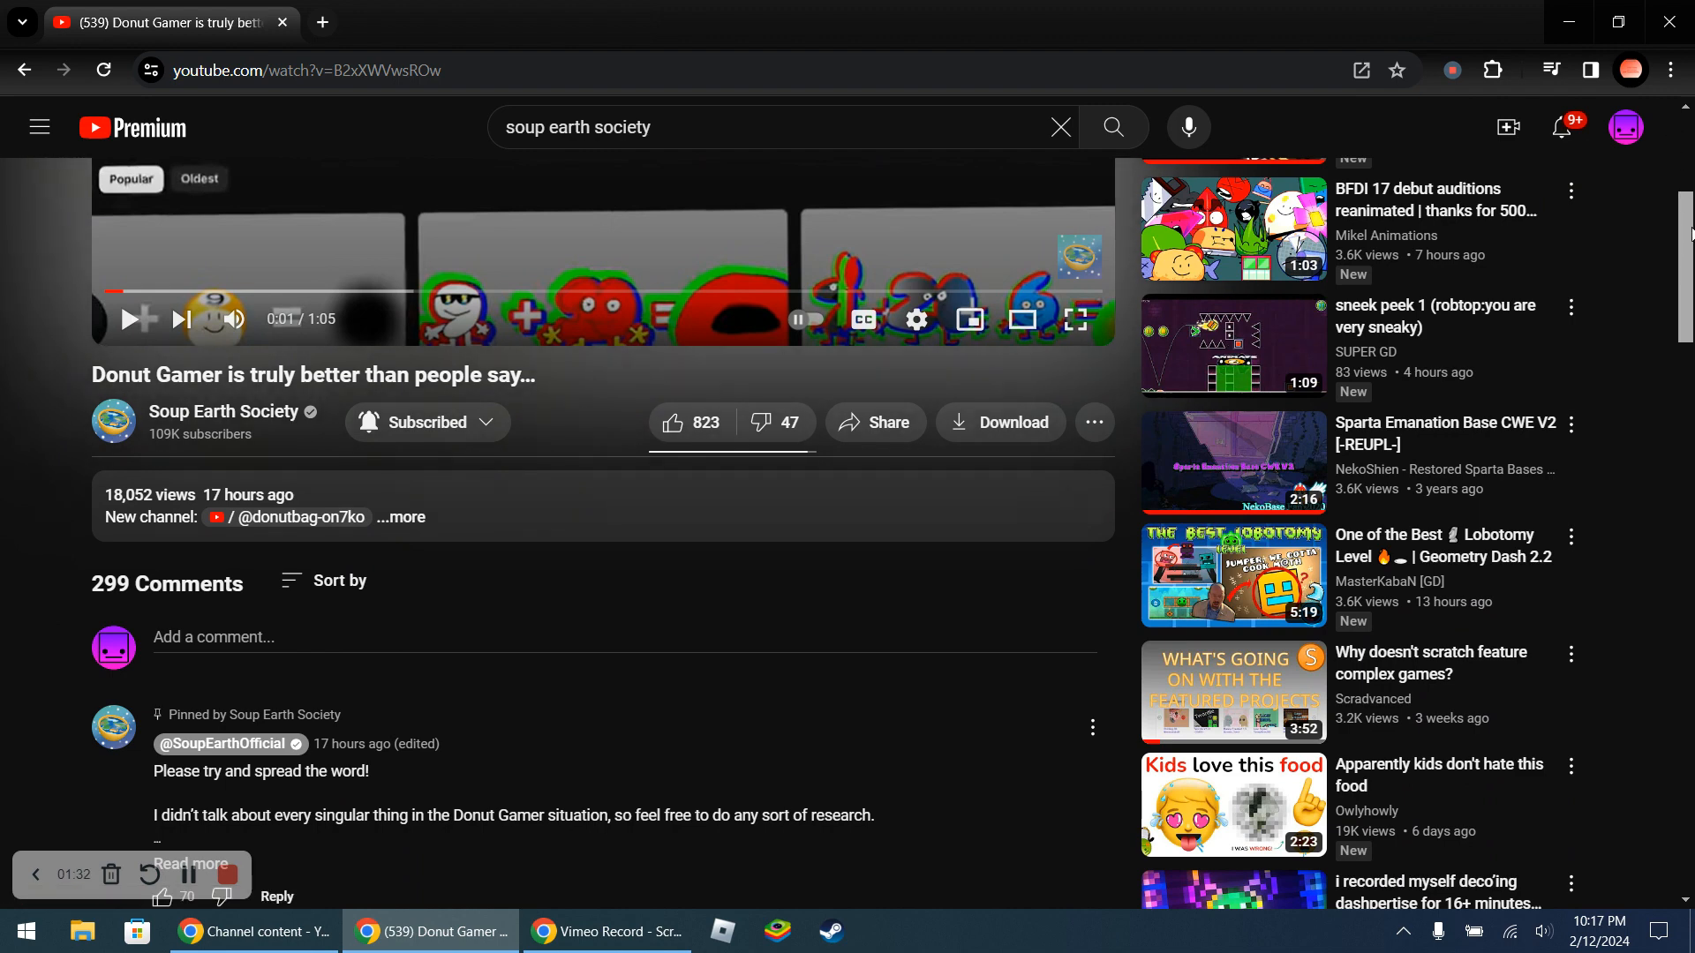
scroll(down, 3)
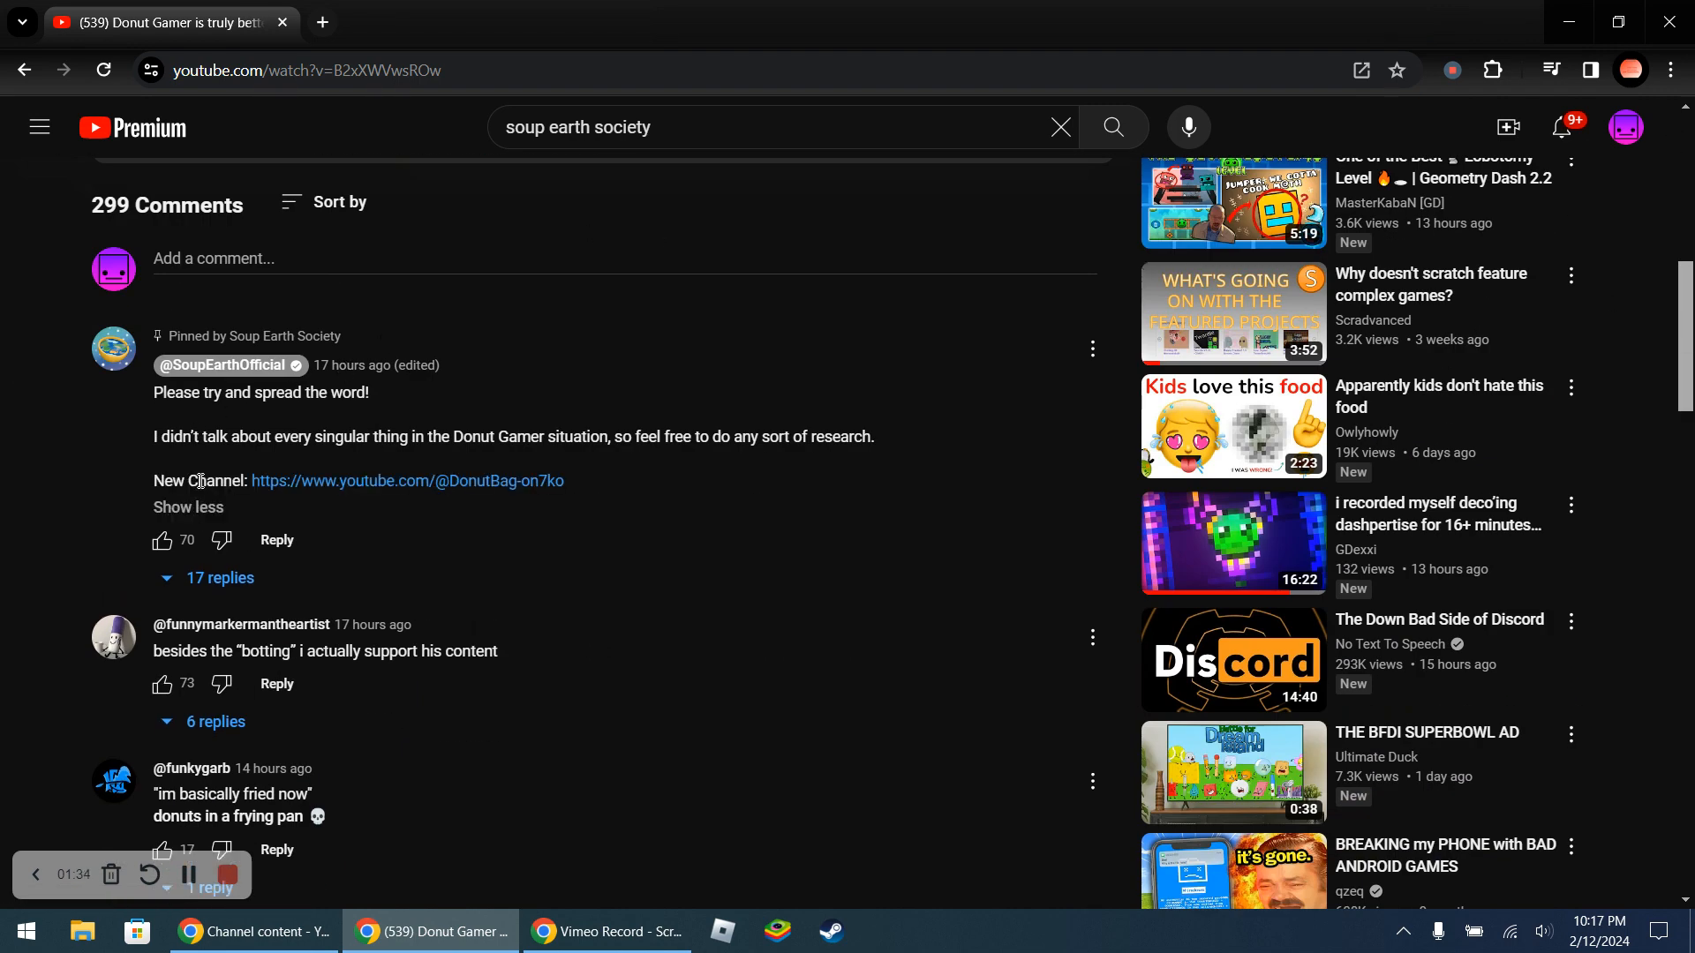
drag(156, 436, 560, 436)
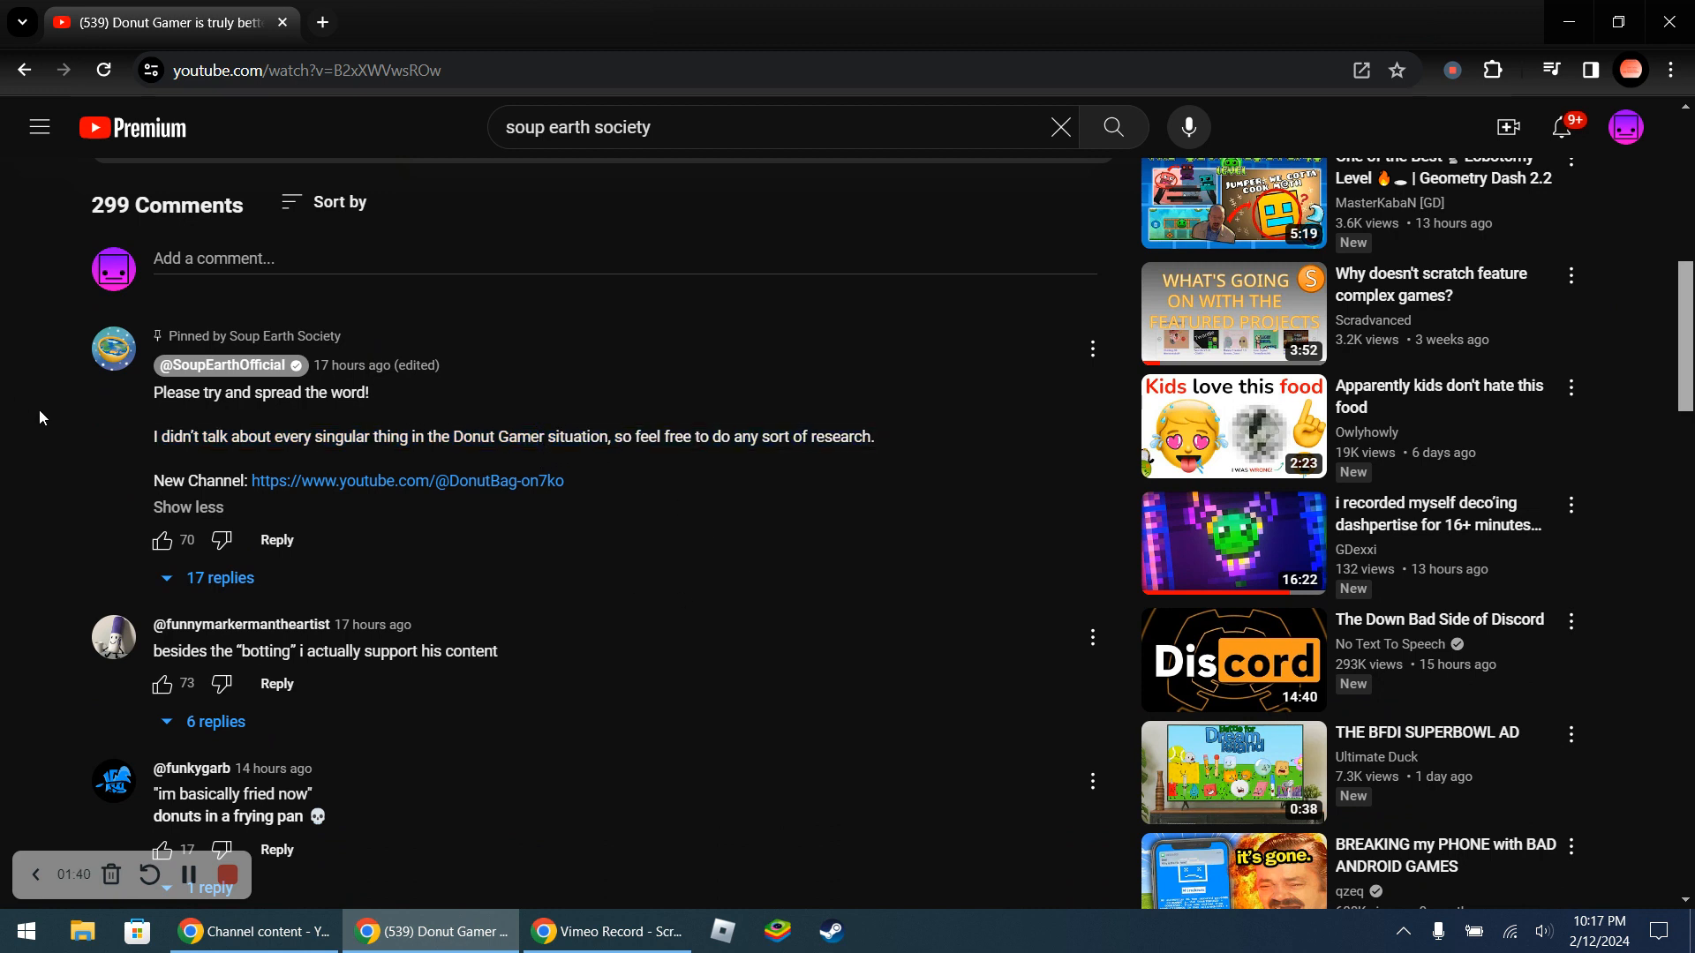
mouse_move(286, 503)
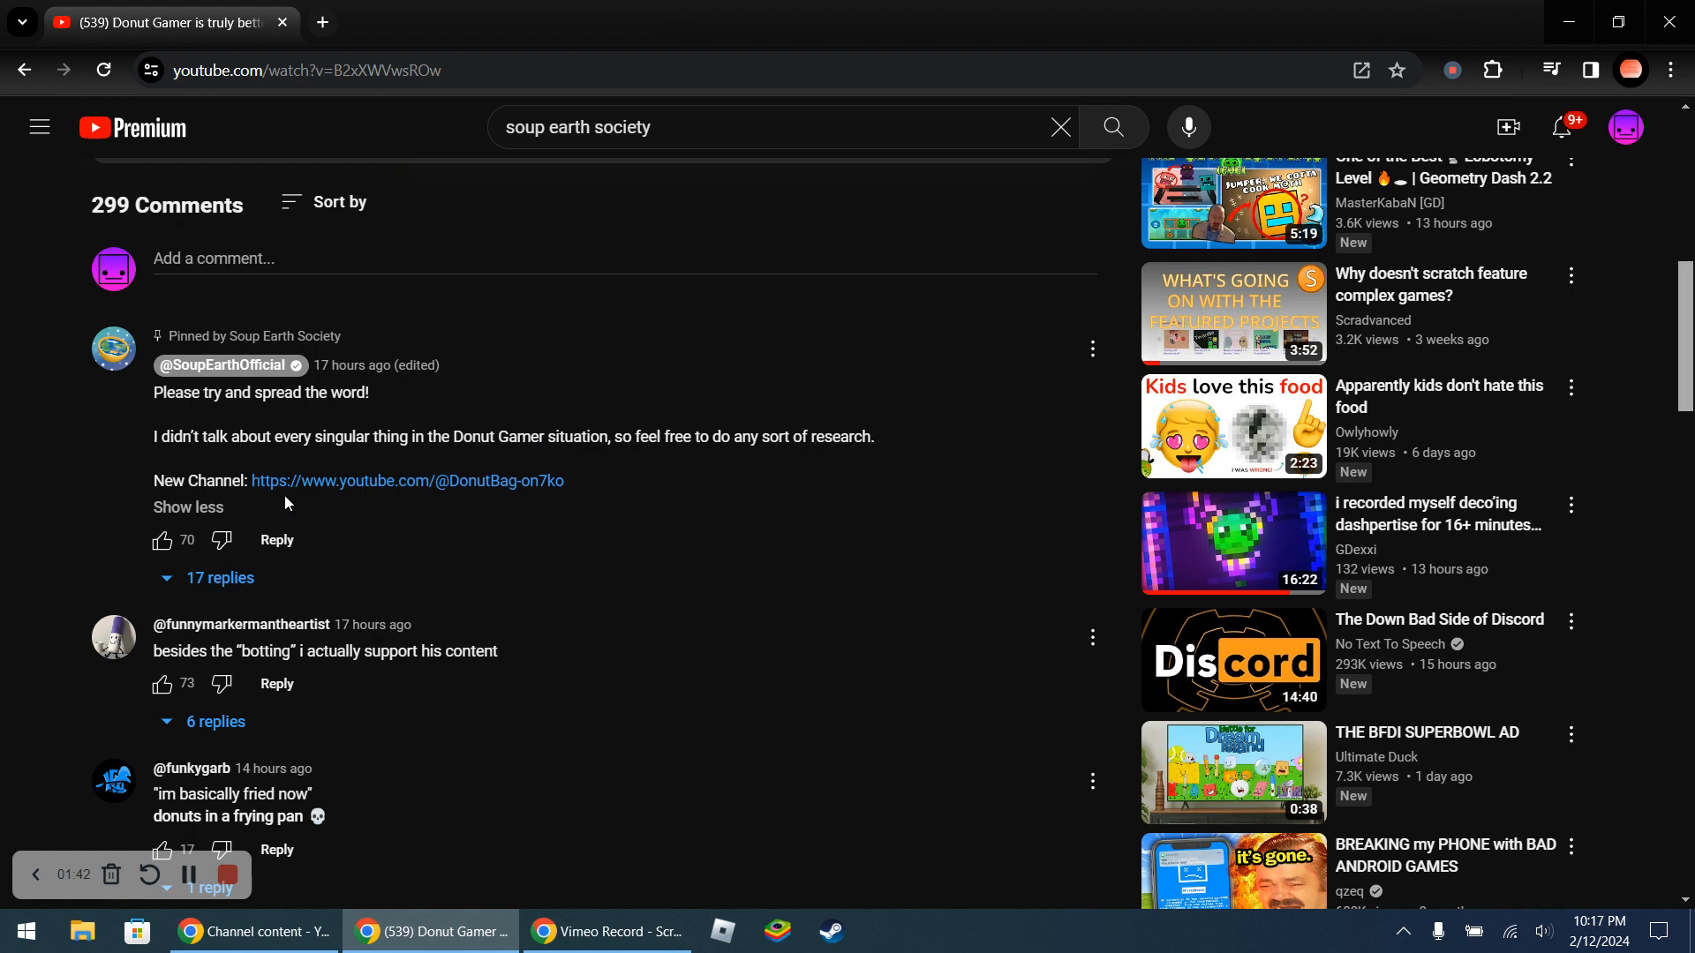
mouse_move(514, 488)
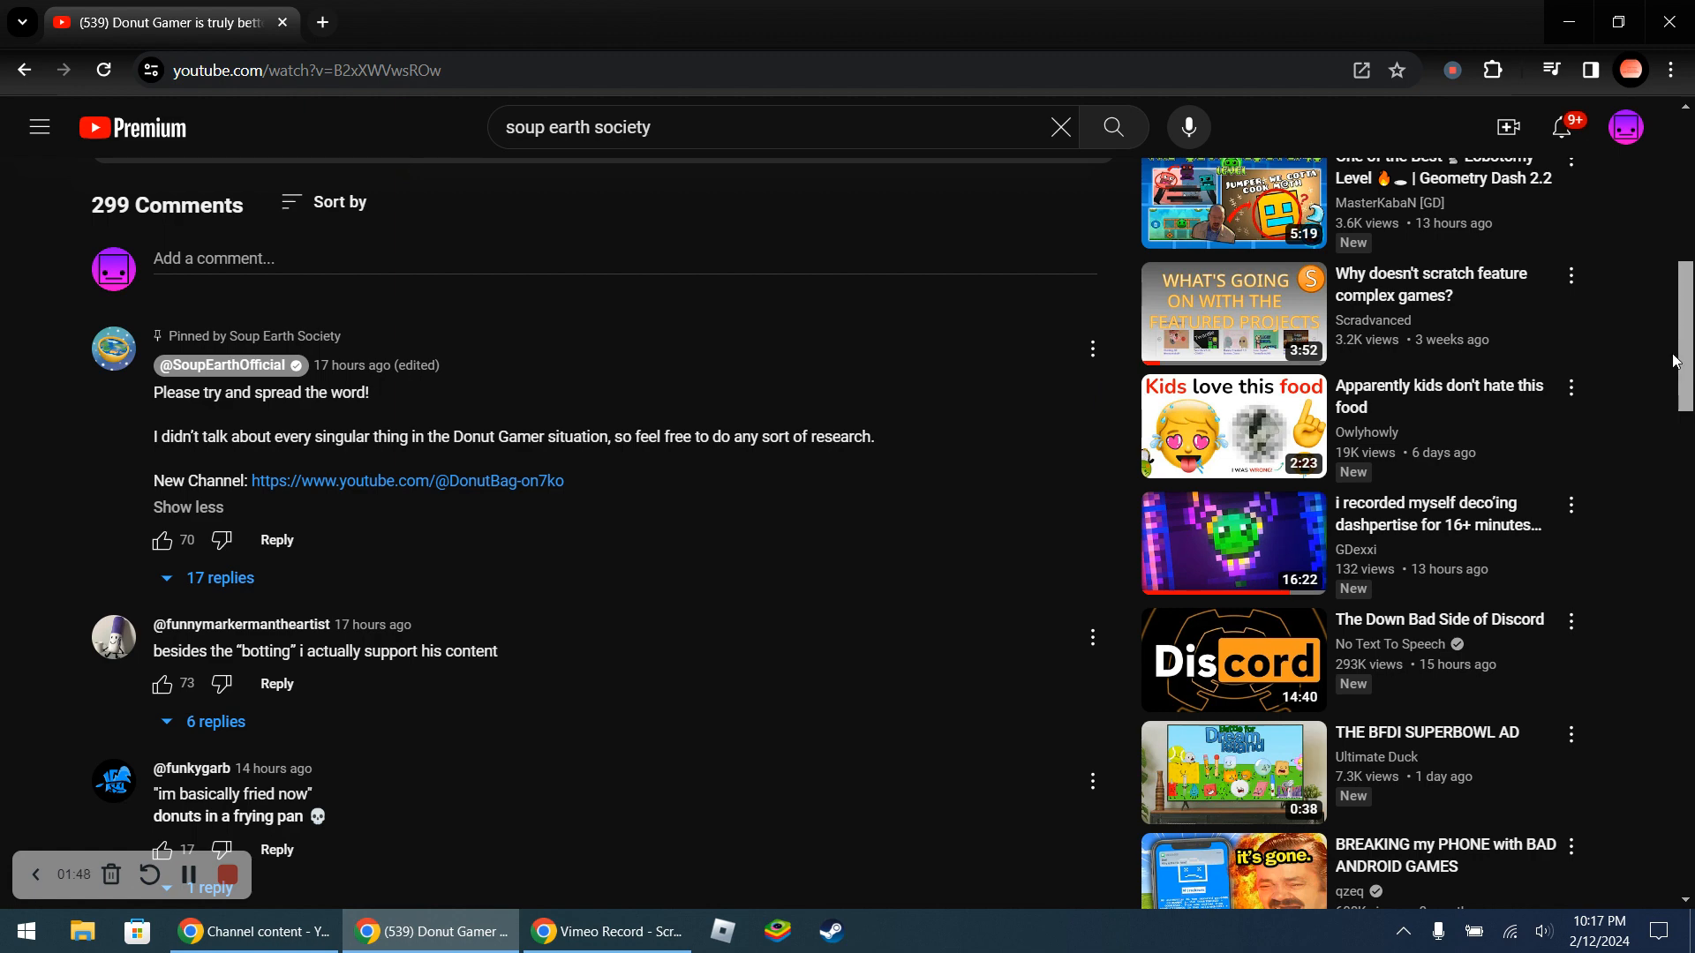
mouse_move(1647, 353)
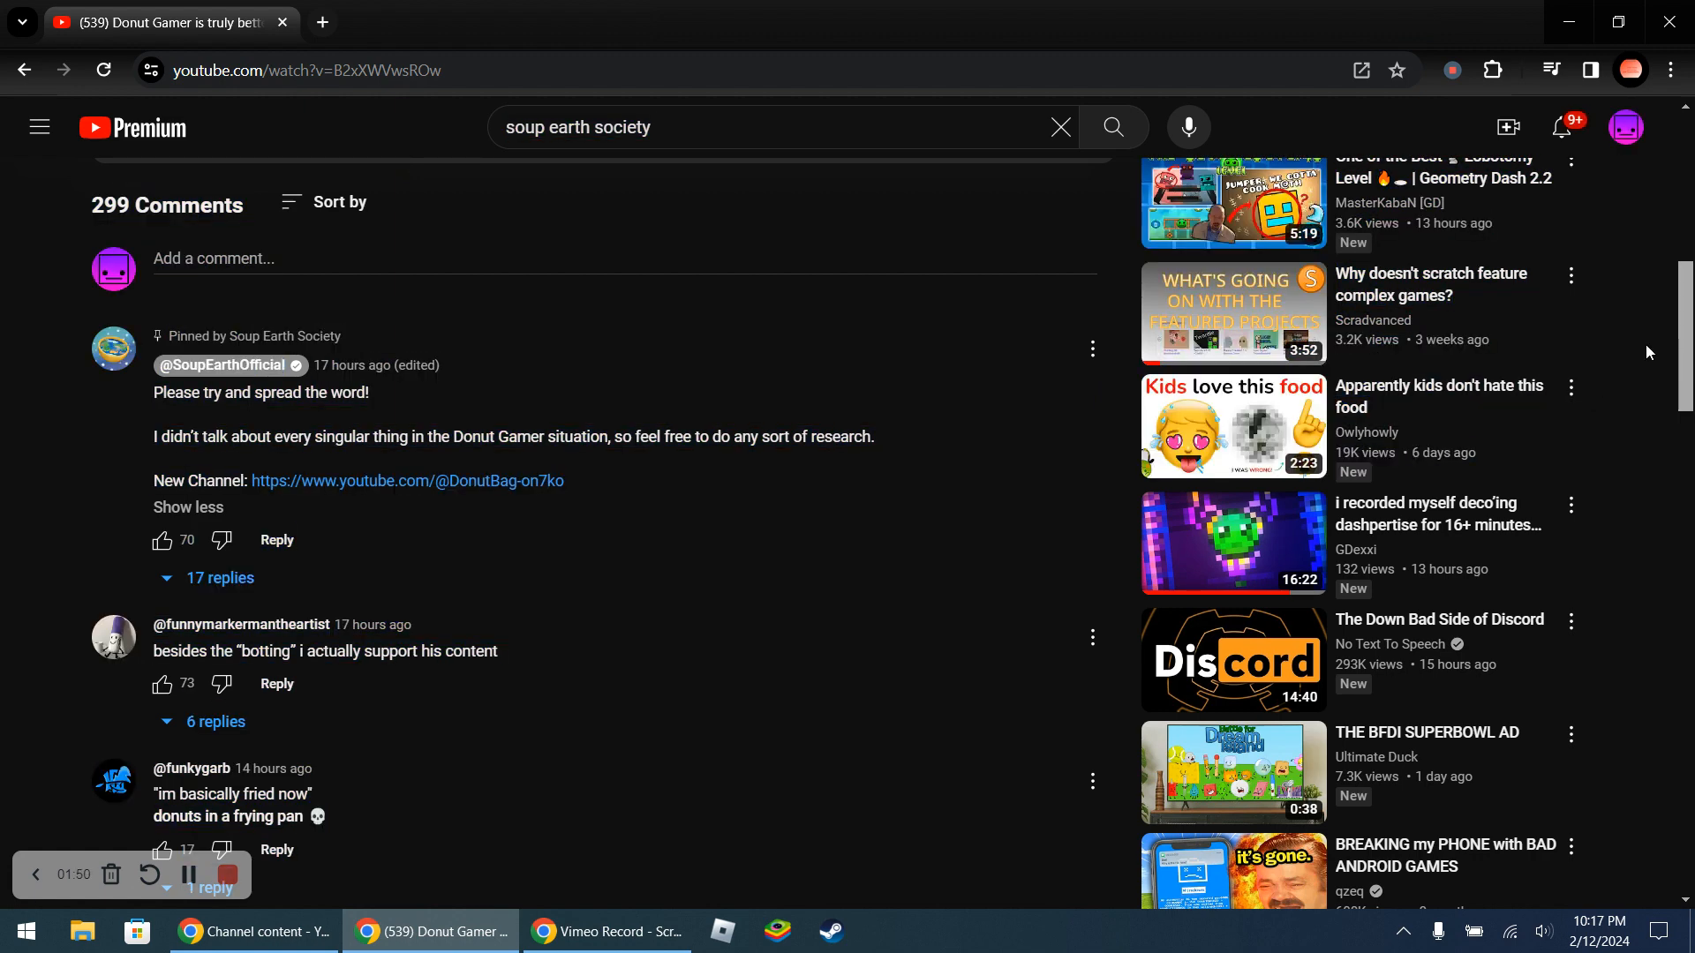
Expand the pinned comment and highlight words in it revealing the new channel link
scroll(down, 3)
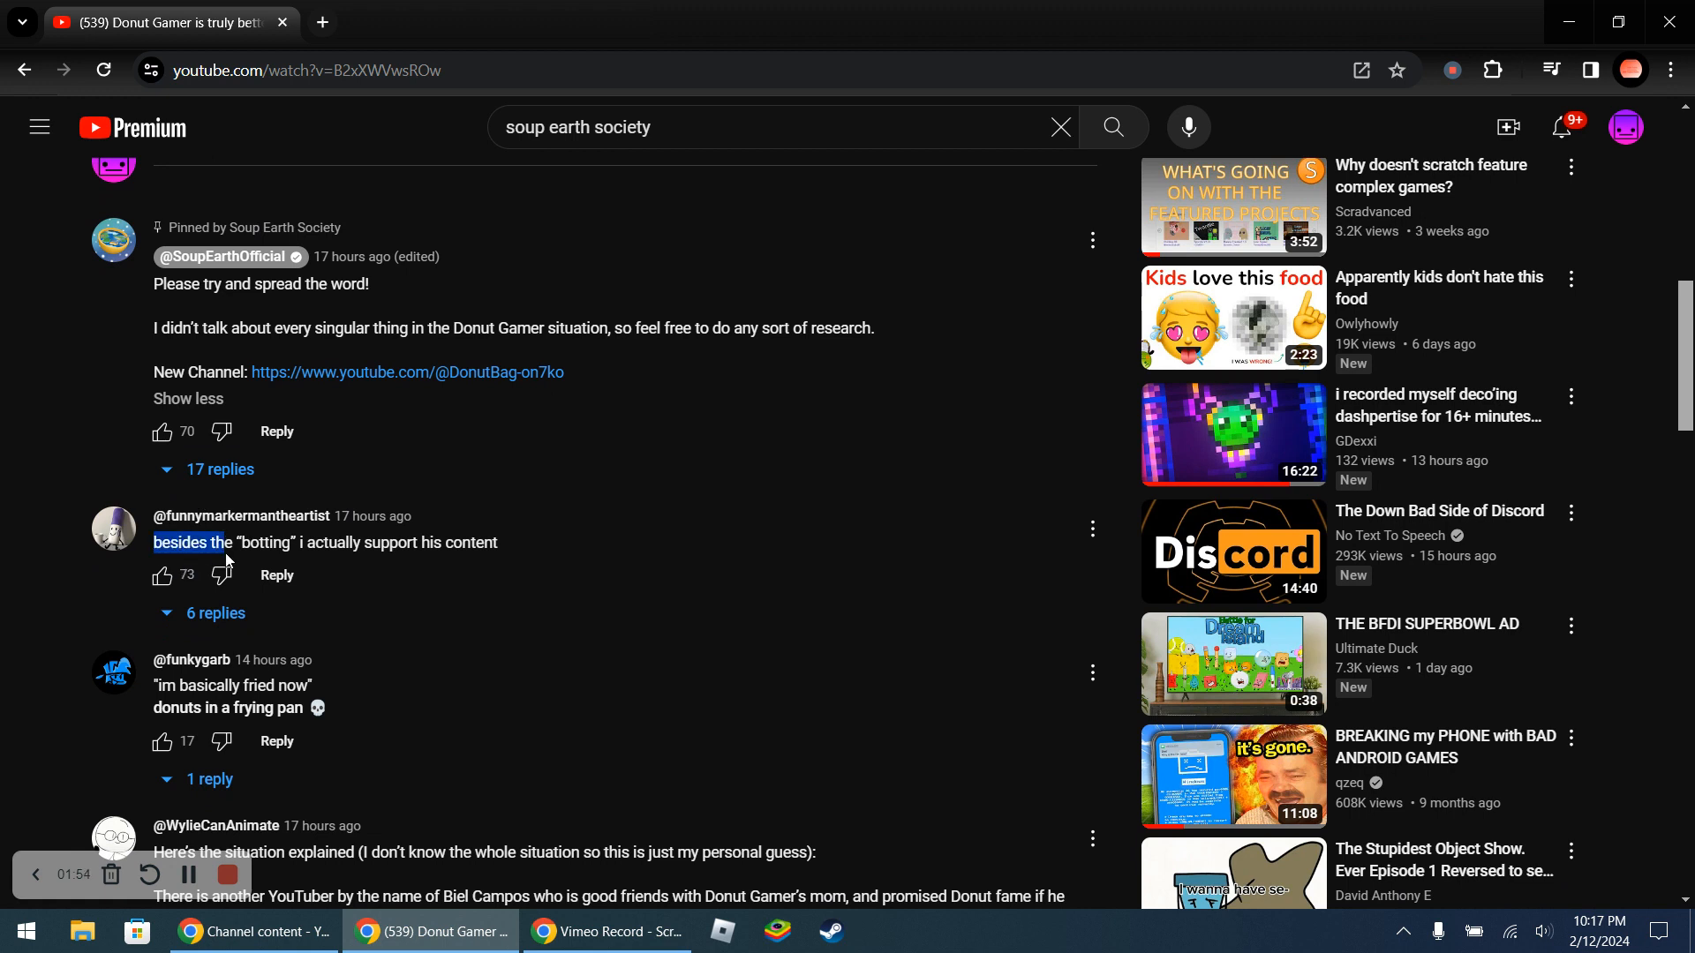
drag(228, 542, 499, 542)
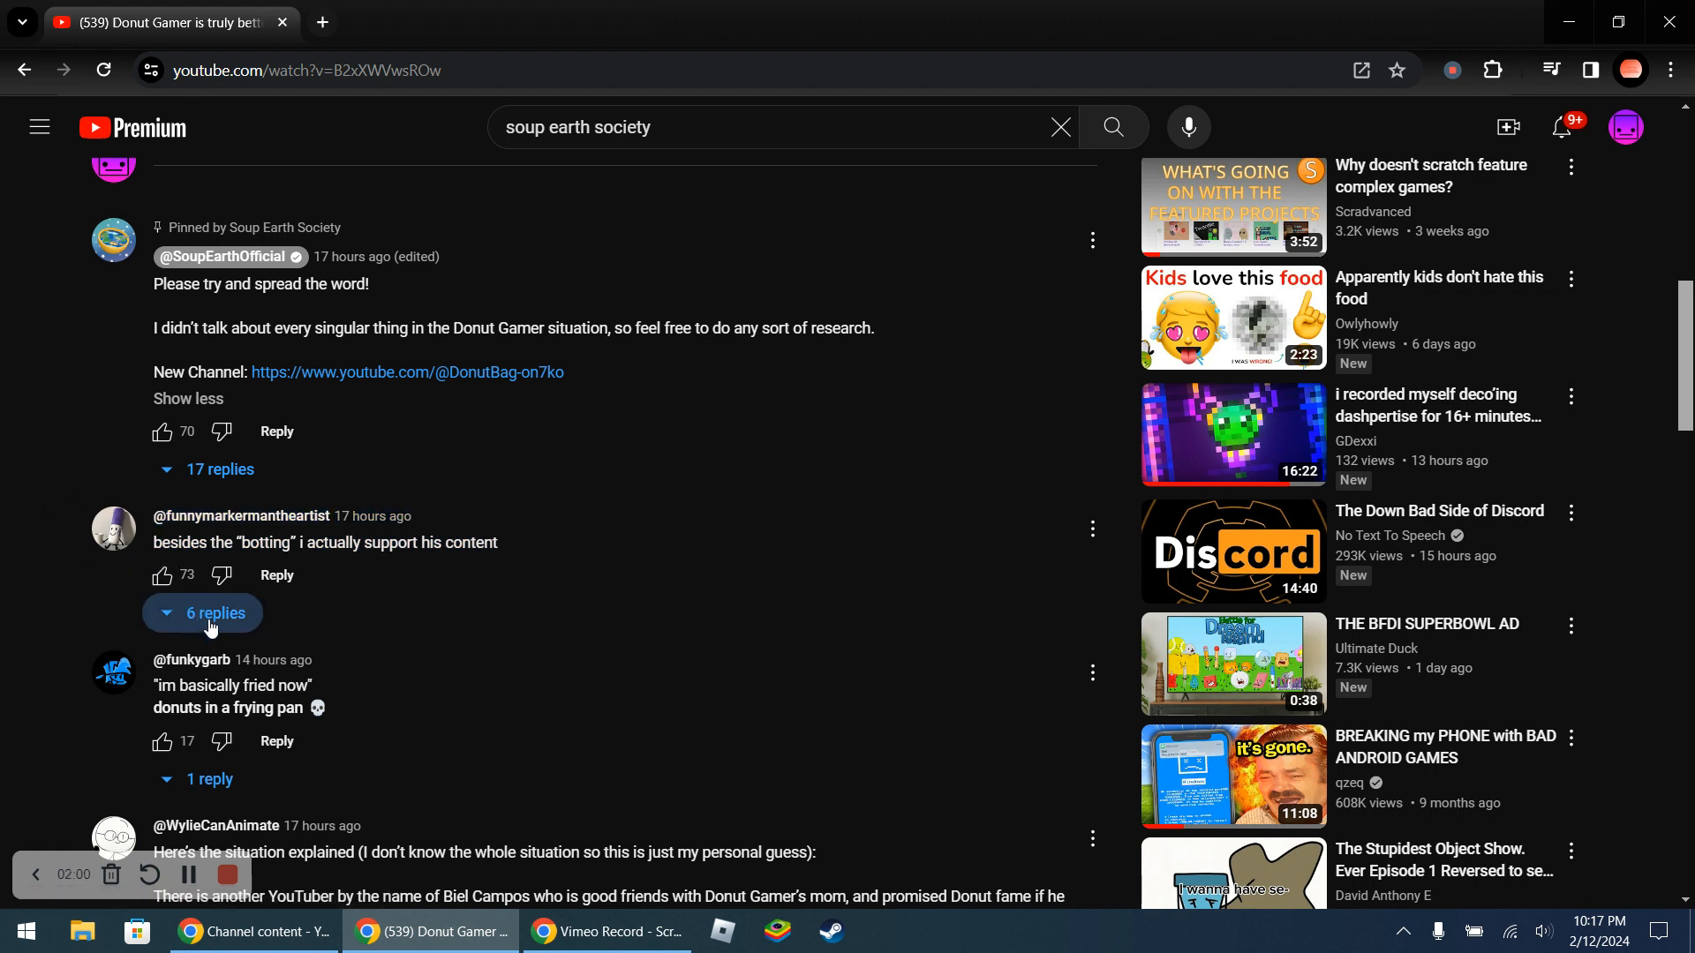
Return to the player, restarting the exposé video near 0:01
click(214, 612)
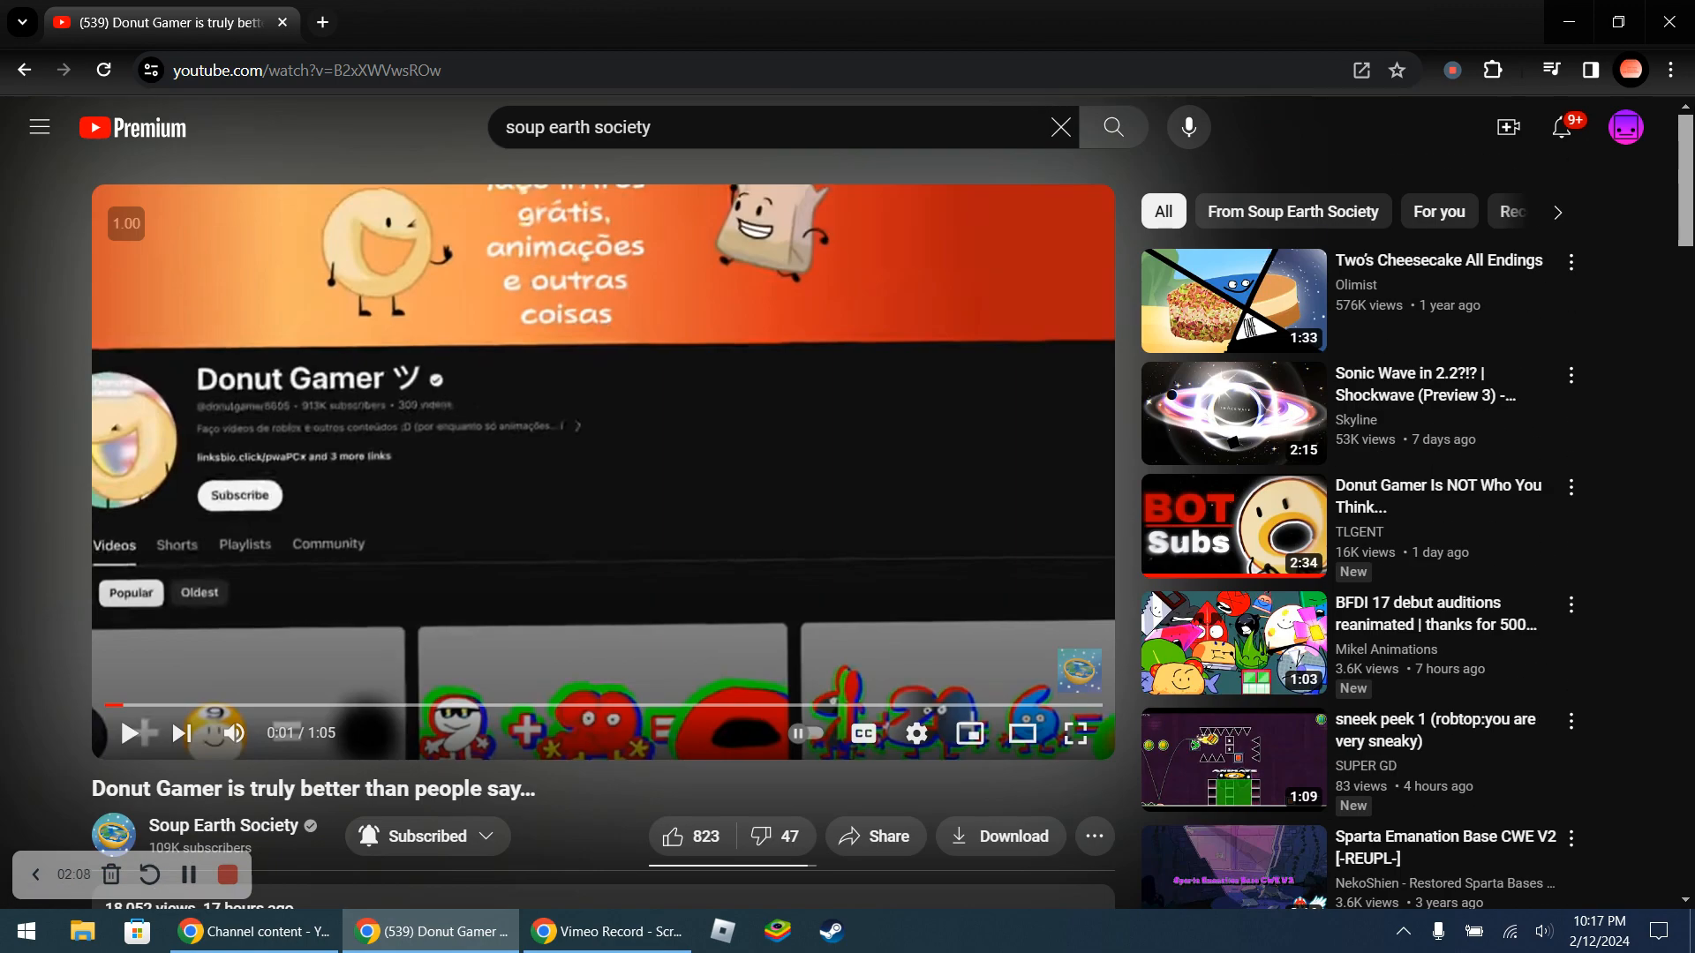
Watch the exposé with pauses on the caption and donut character, reaching 0:44
scroll(down, 3)
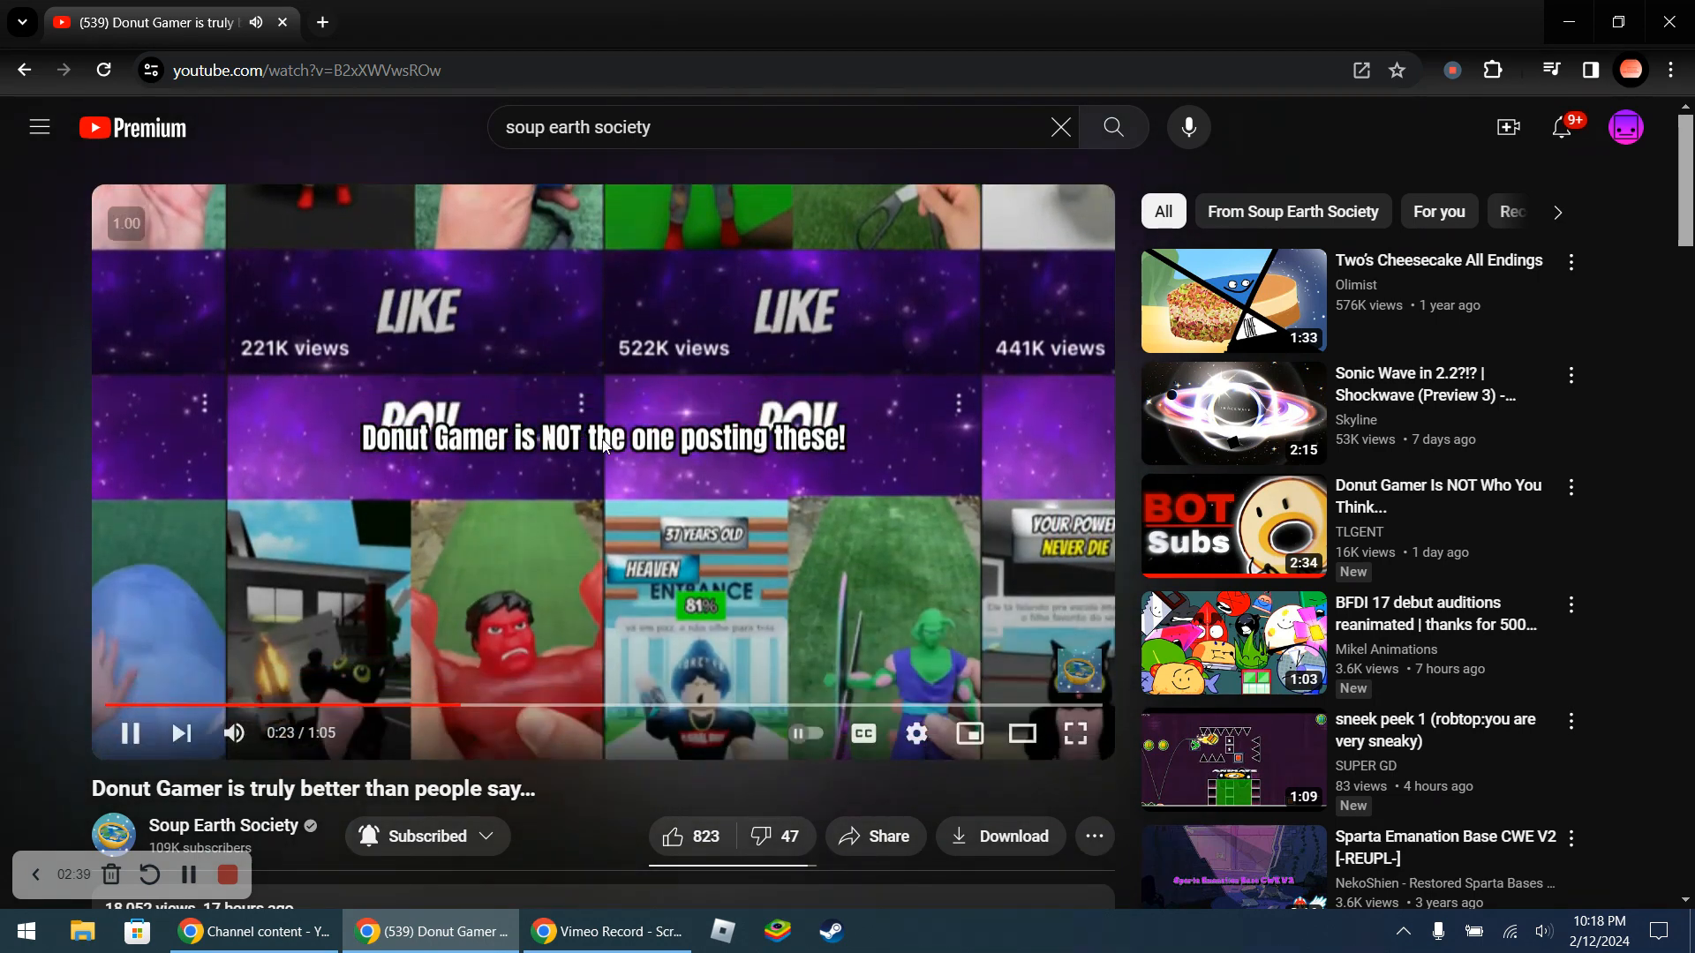
click(127, 732)
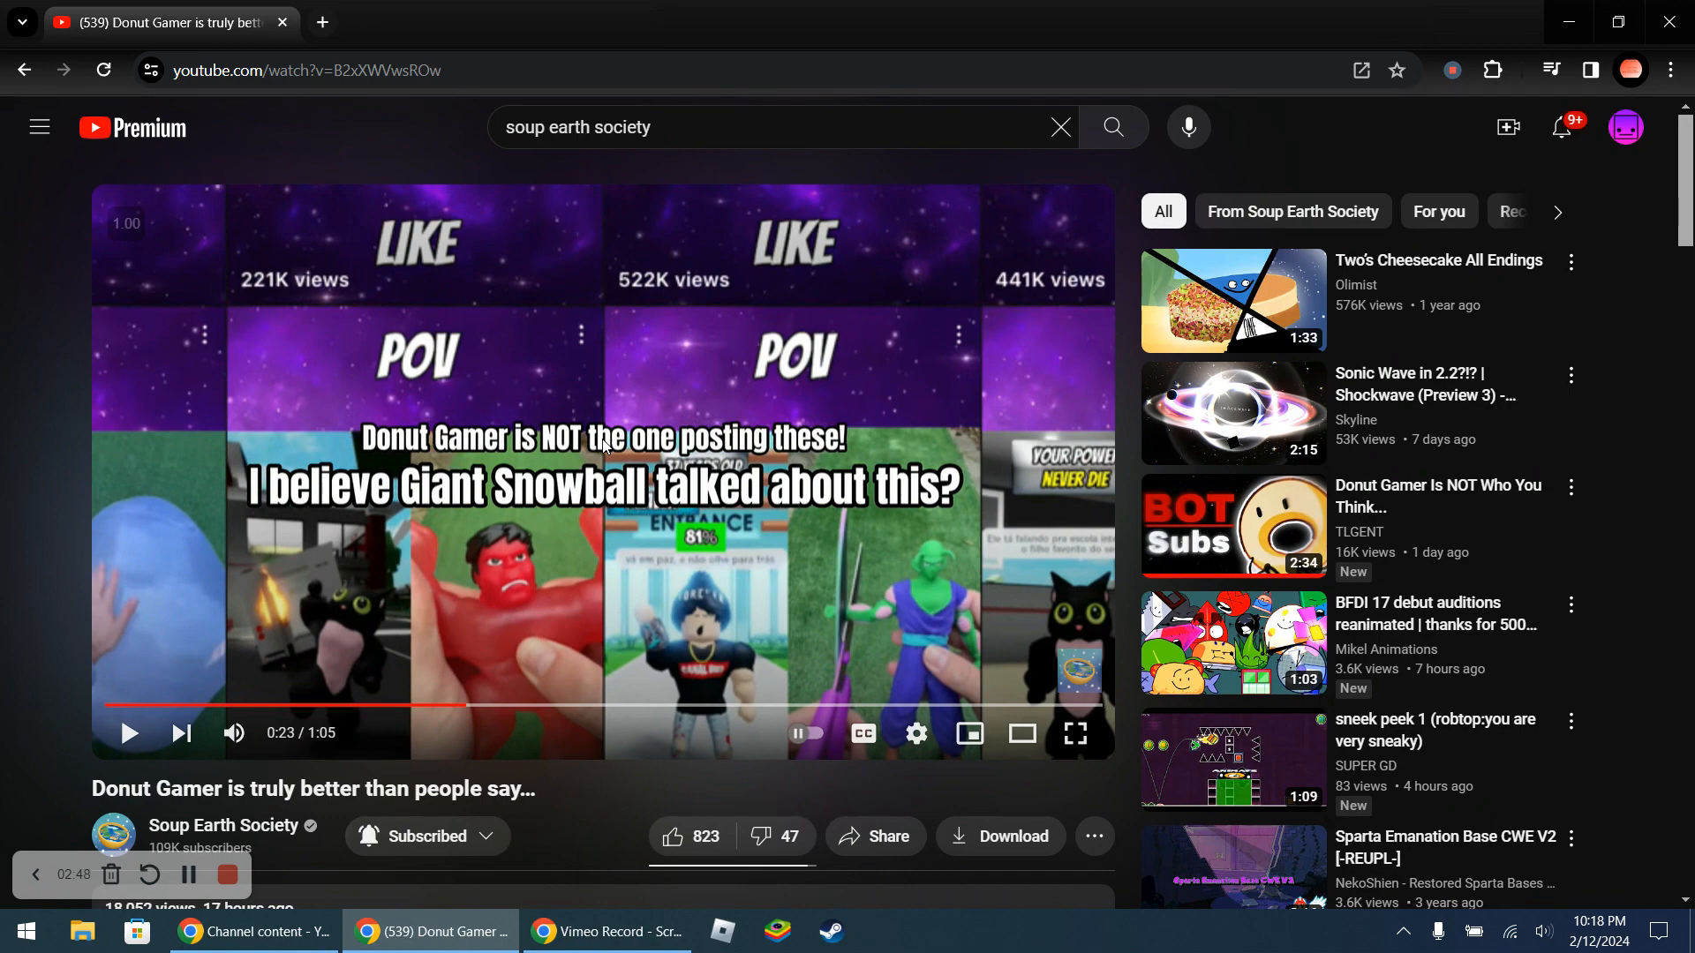
click(127, 733)
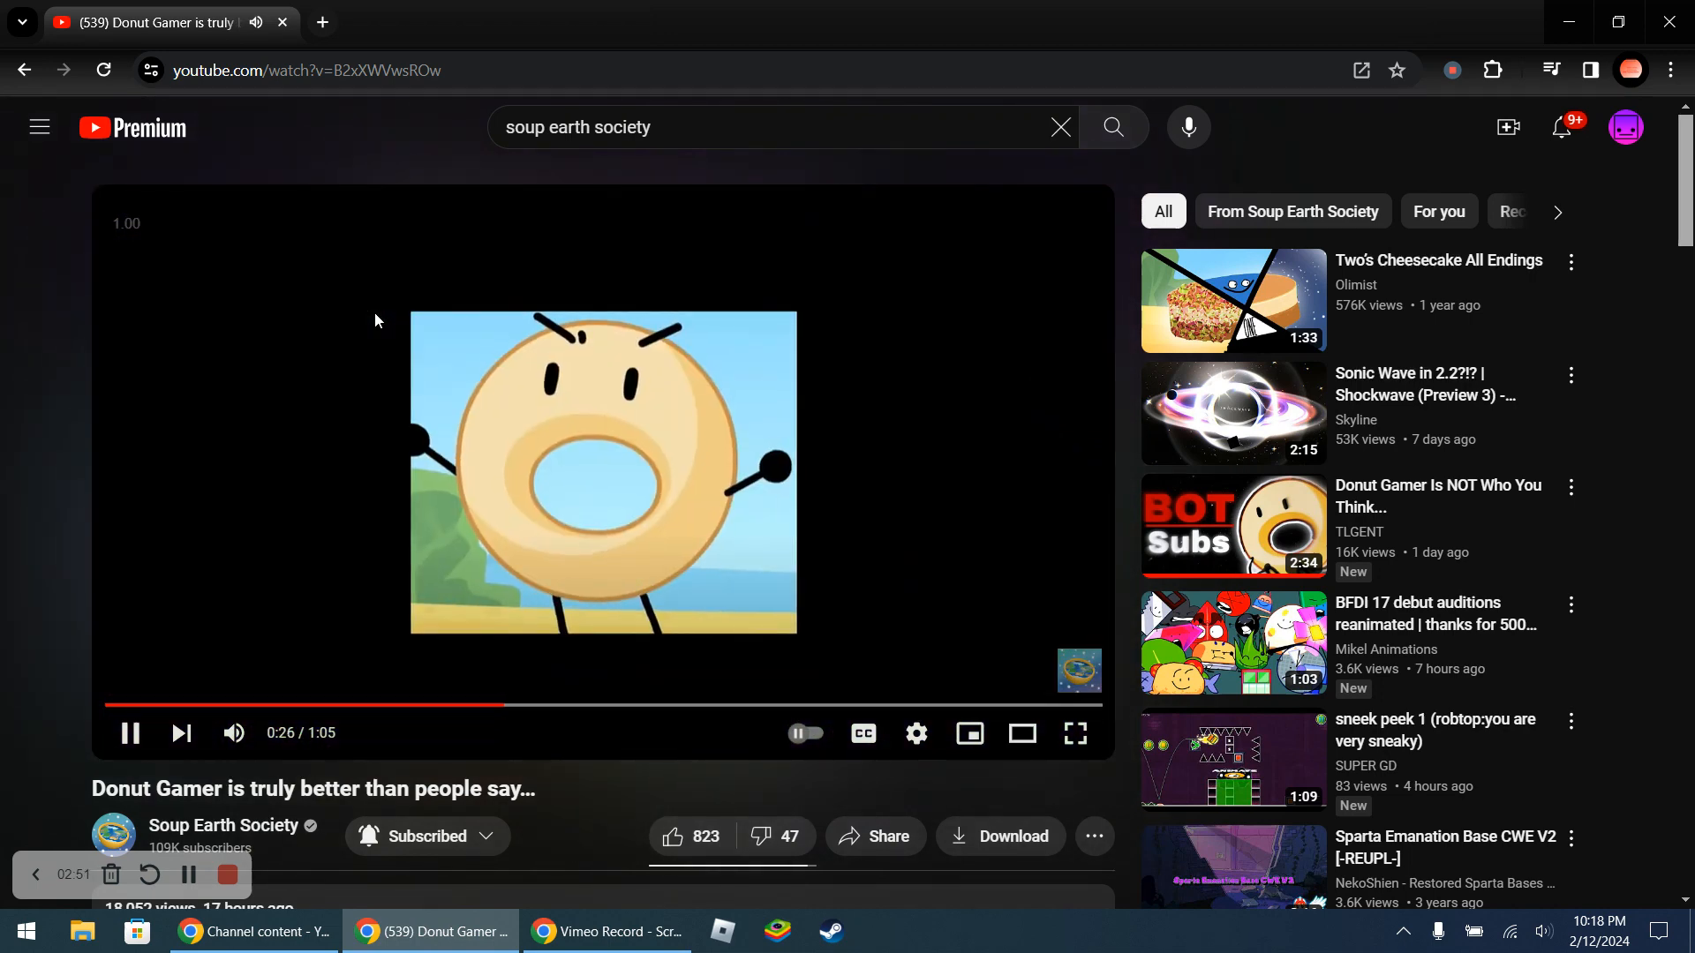
click(127, 732)
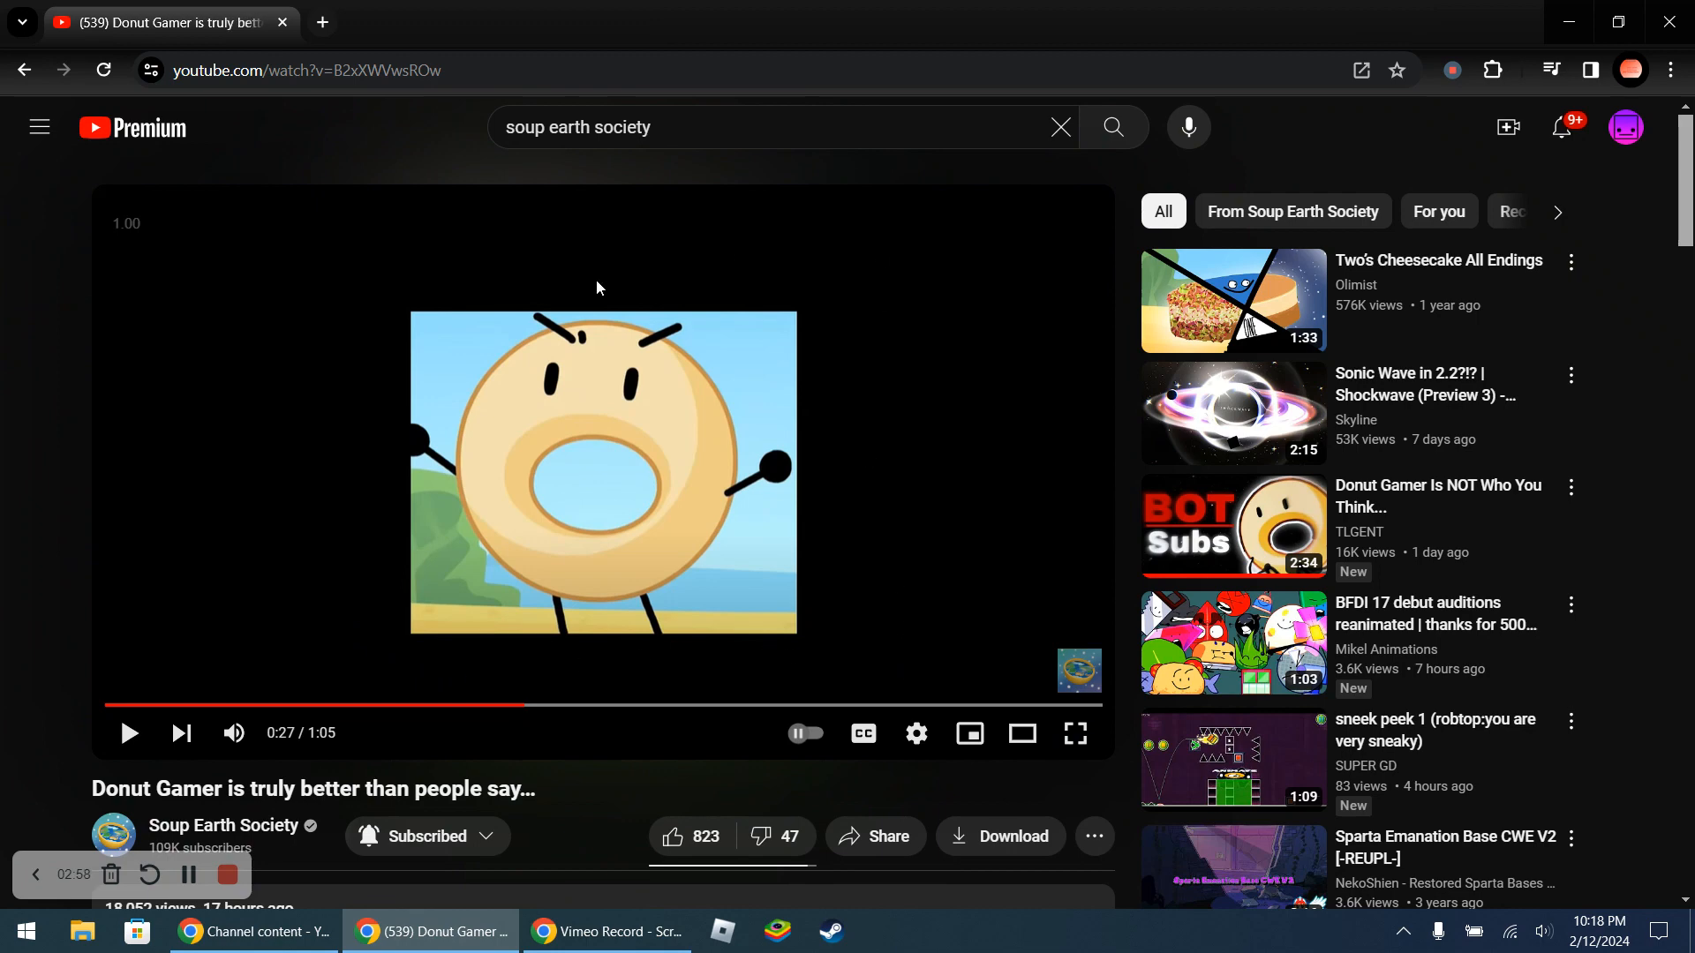
click(602, 472)
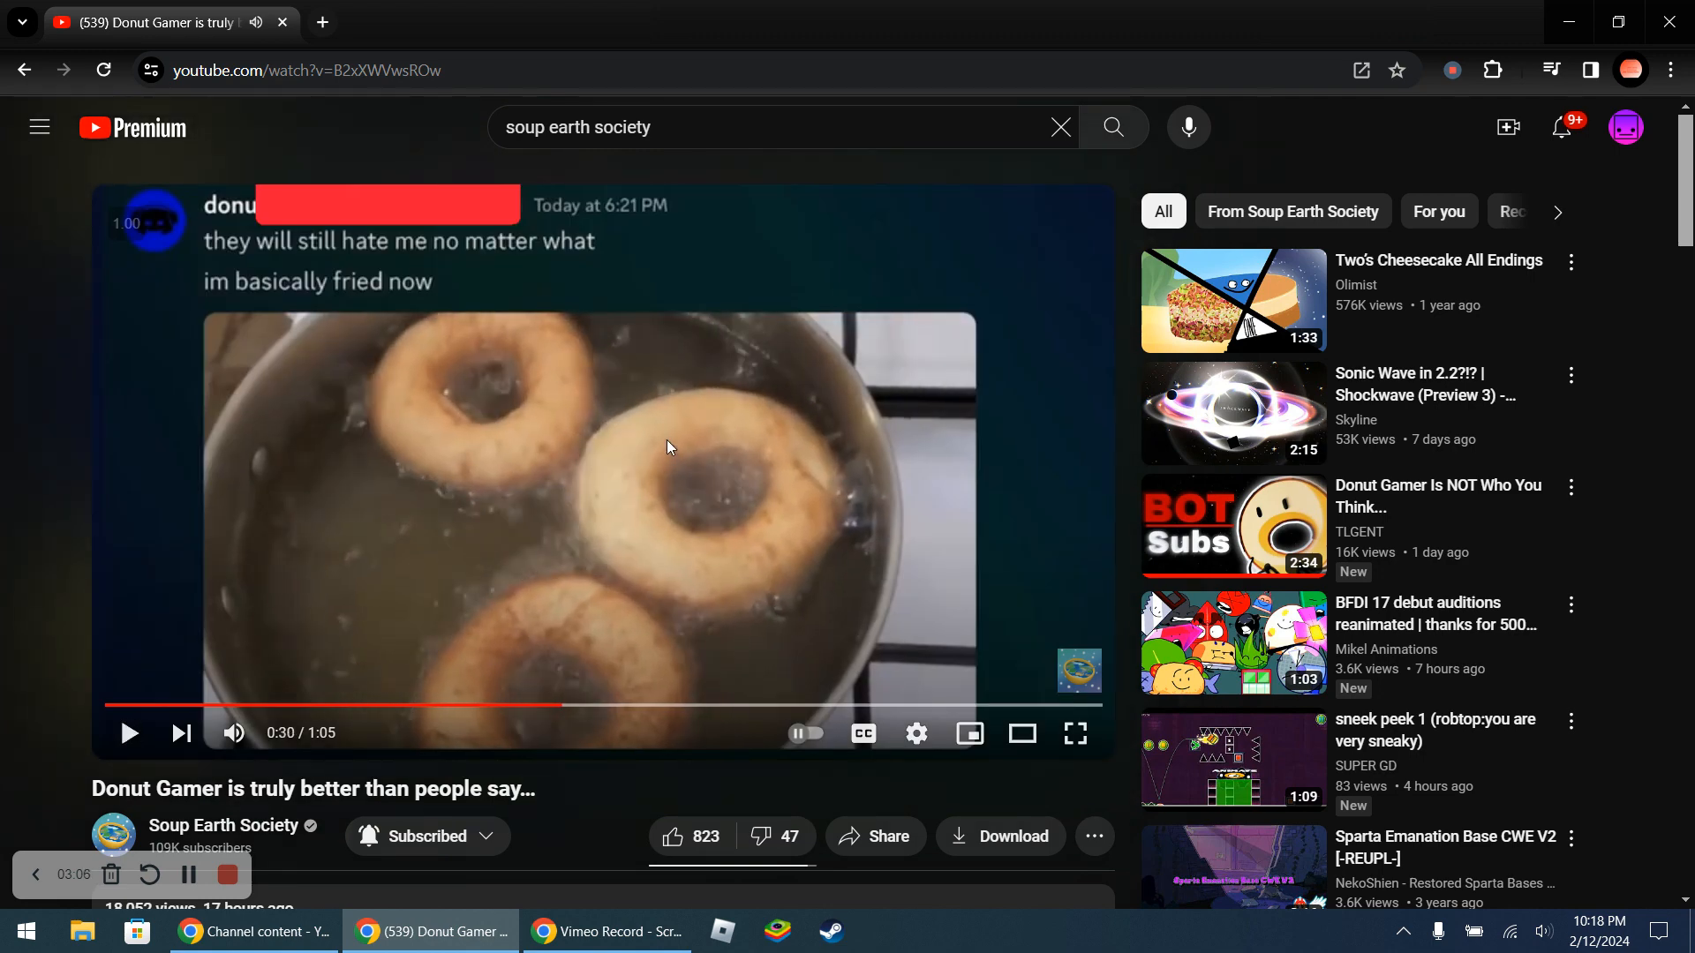
click(128, 733)
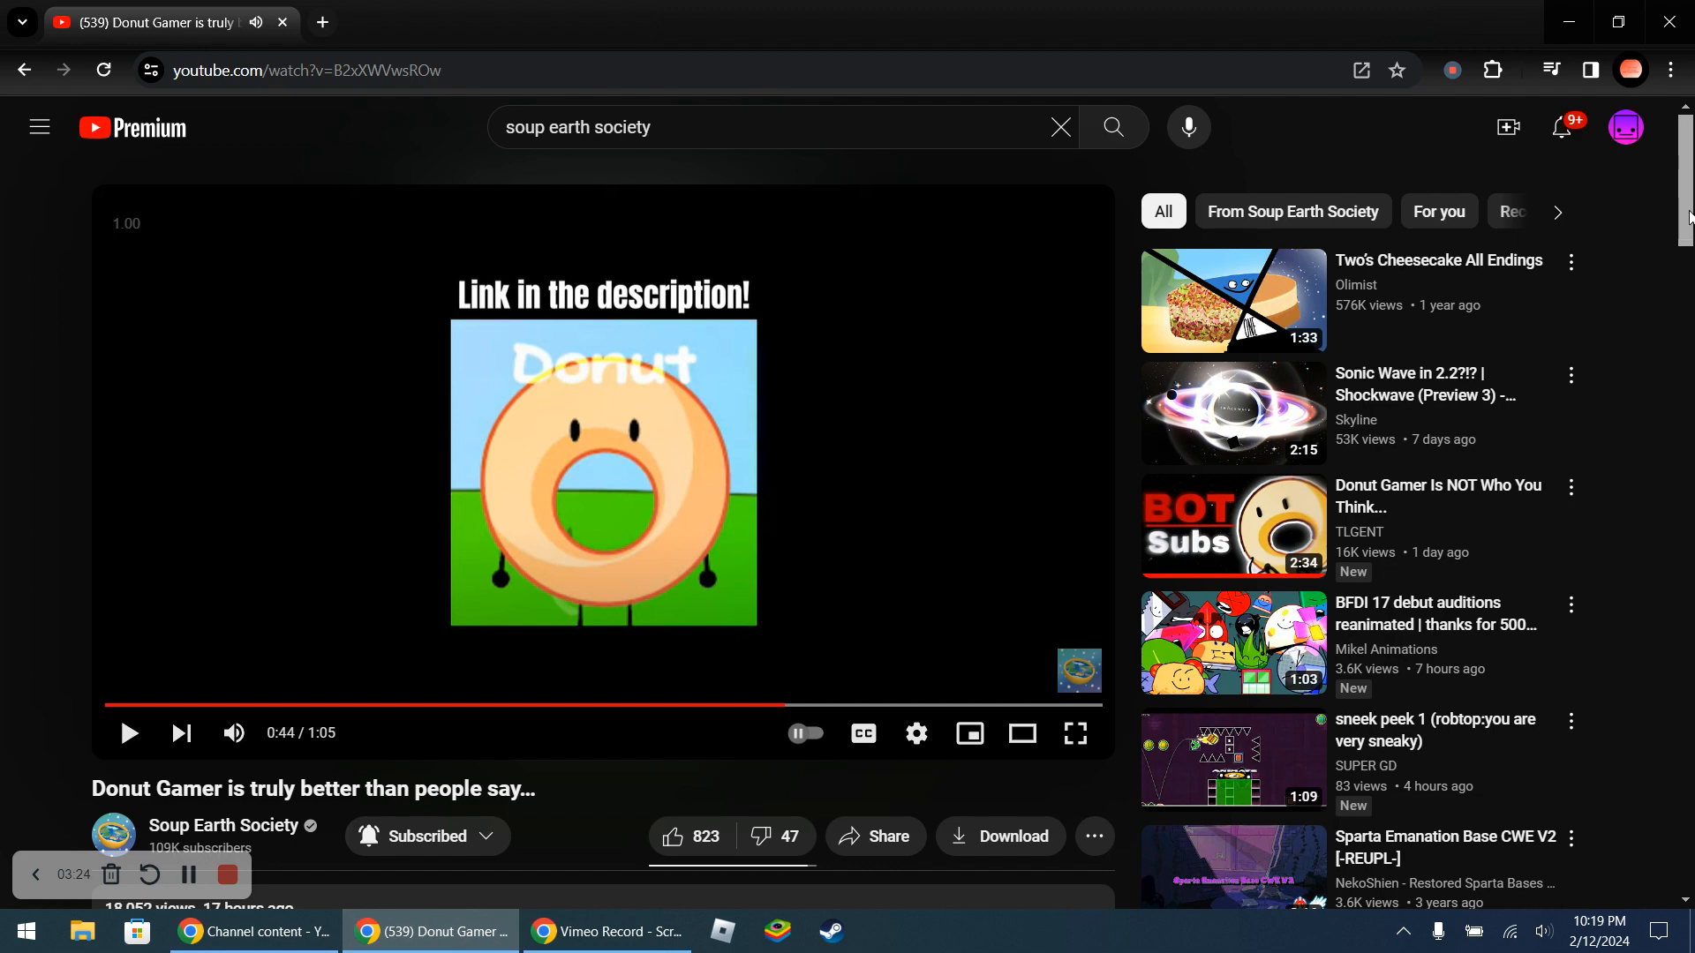
scroll(down, 3)
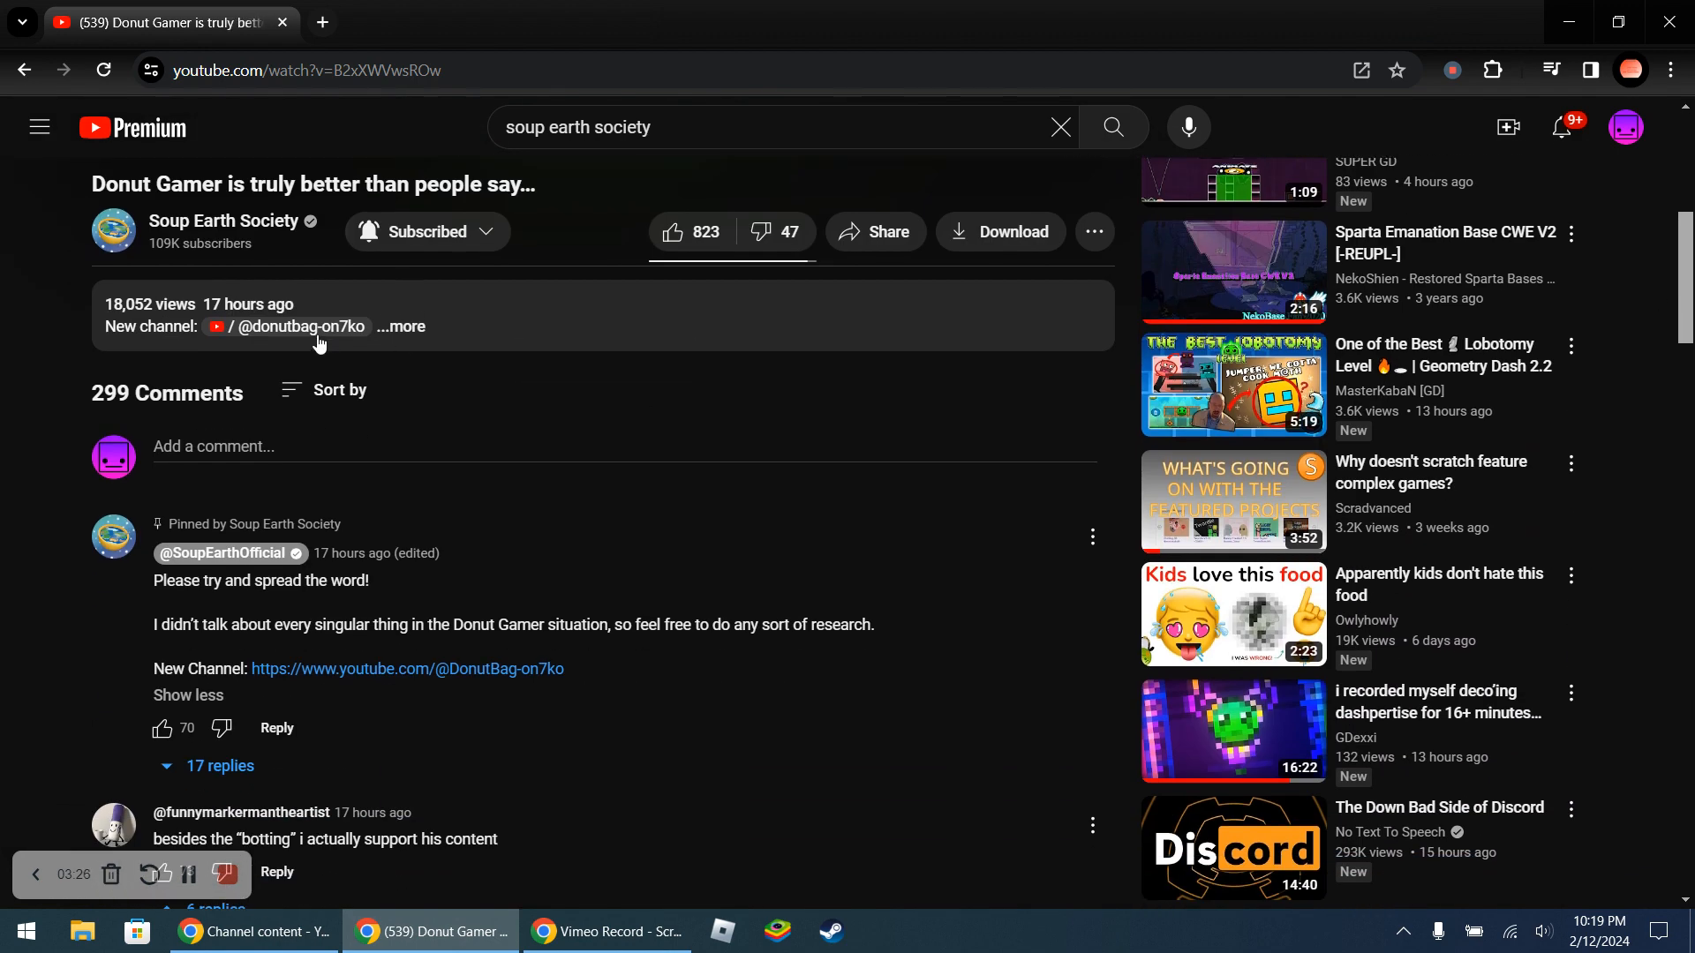
click(302, 327)
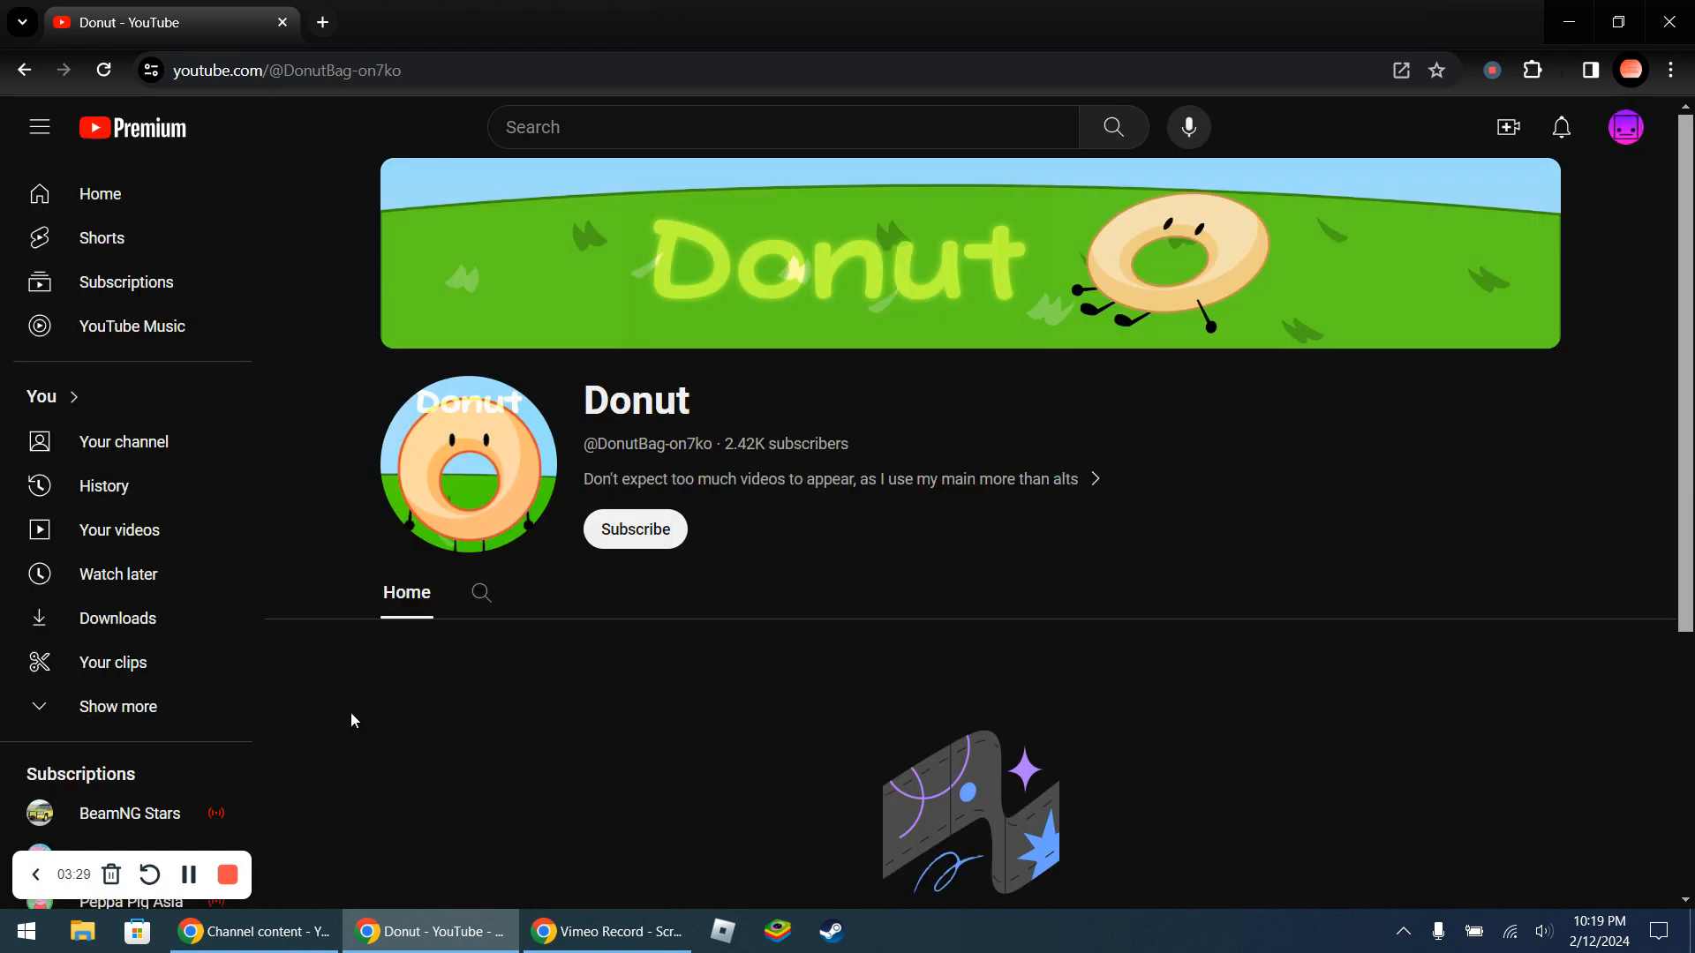
mouse_move(350, 724)
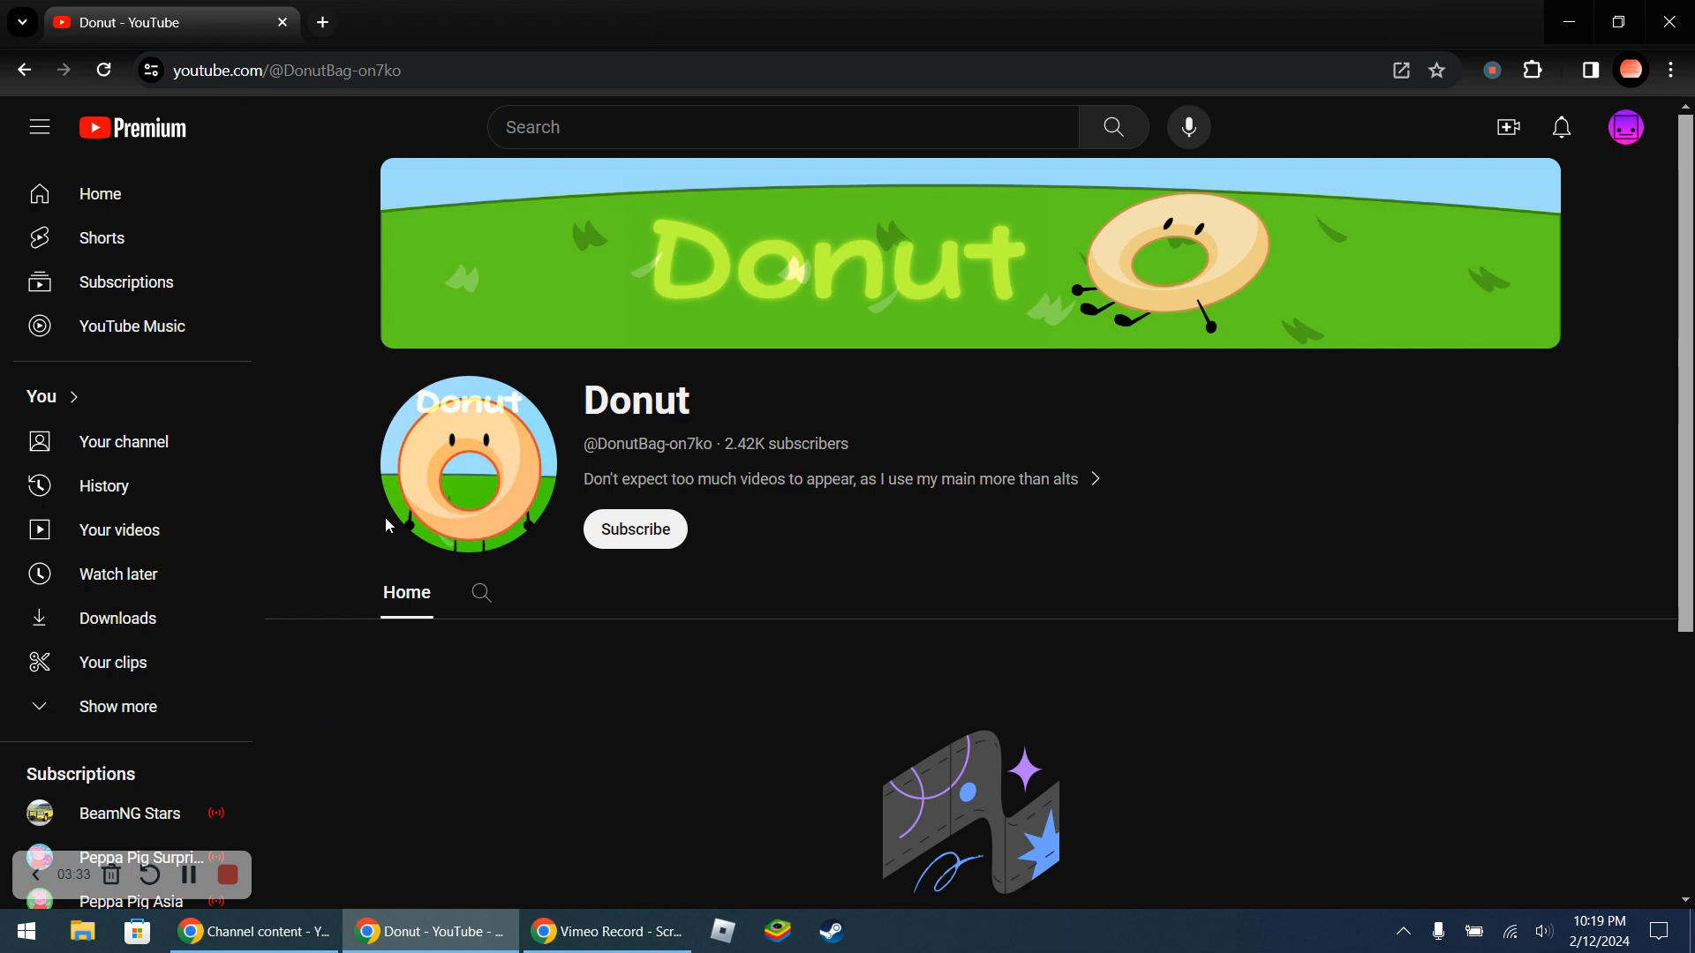
View the channel's About popup, select its description text, and close it
double_click(636, 400)
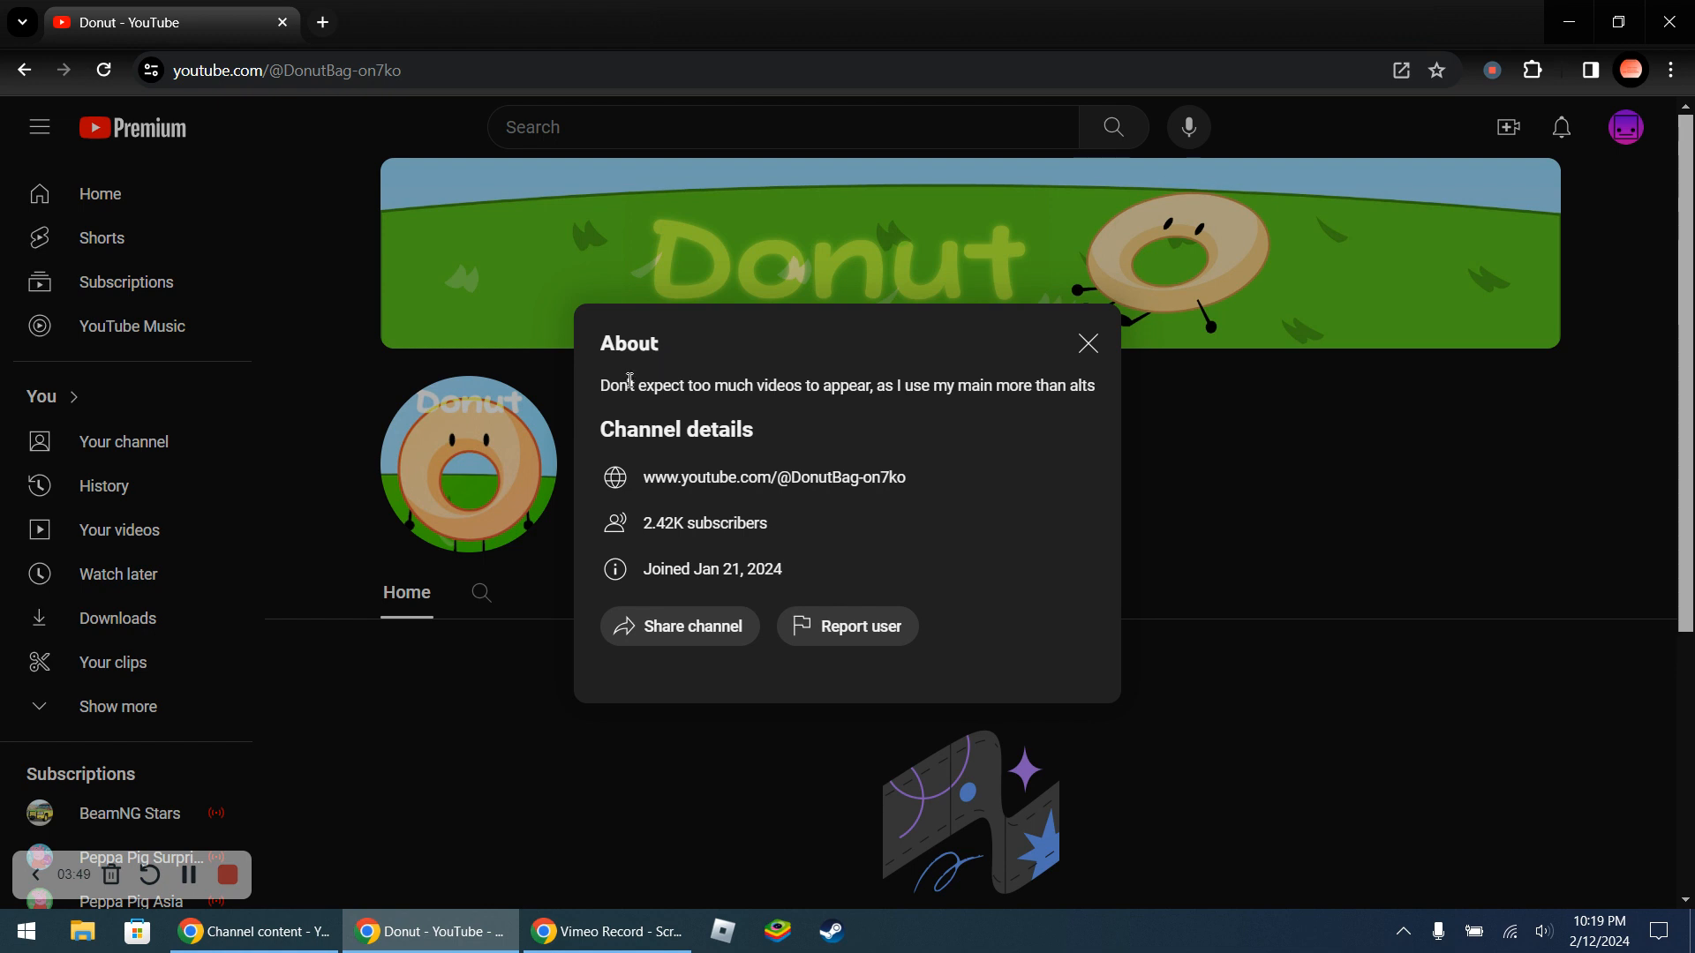
drag(616, 385, 1065, 385)
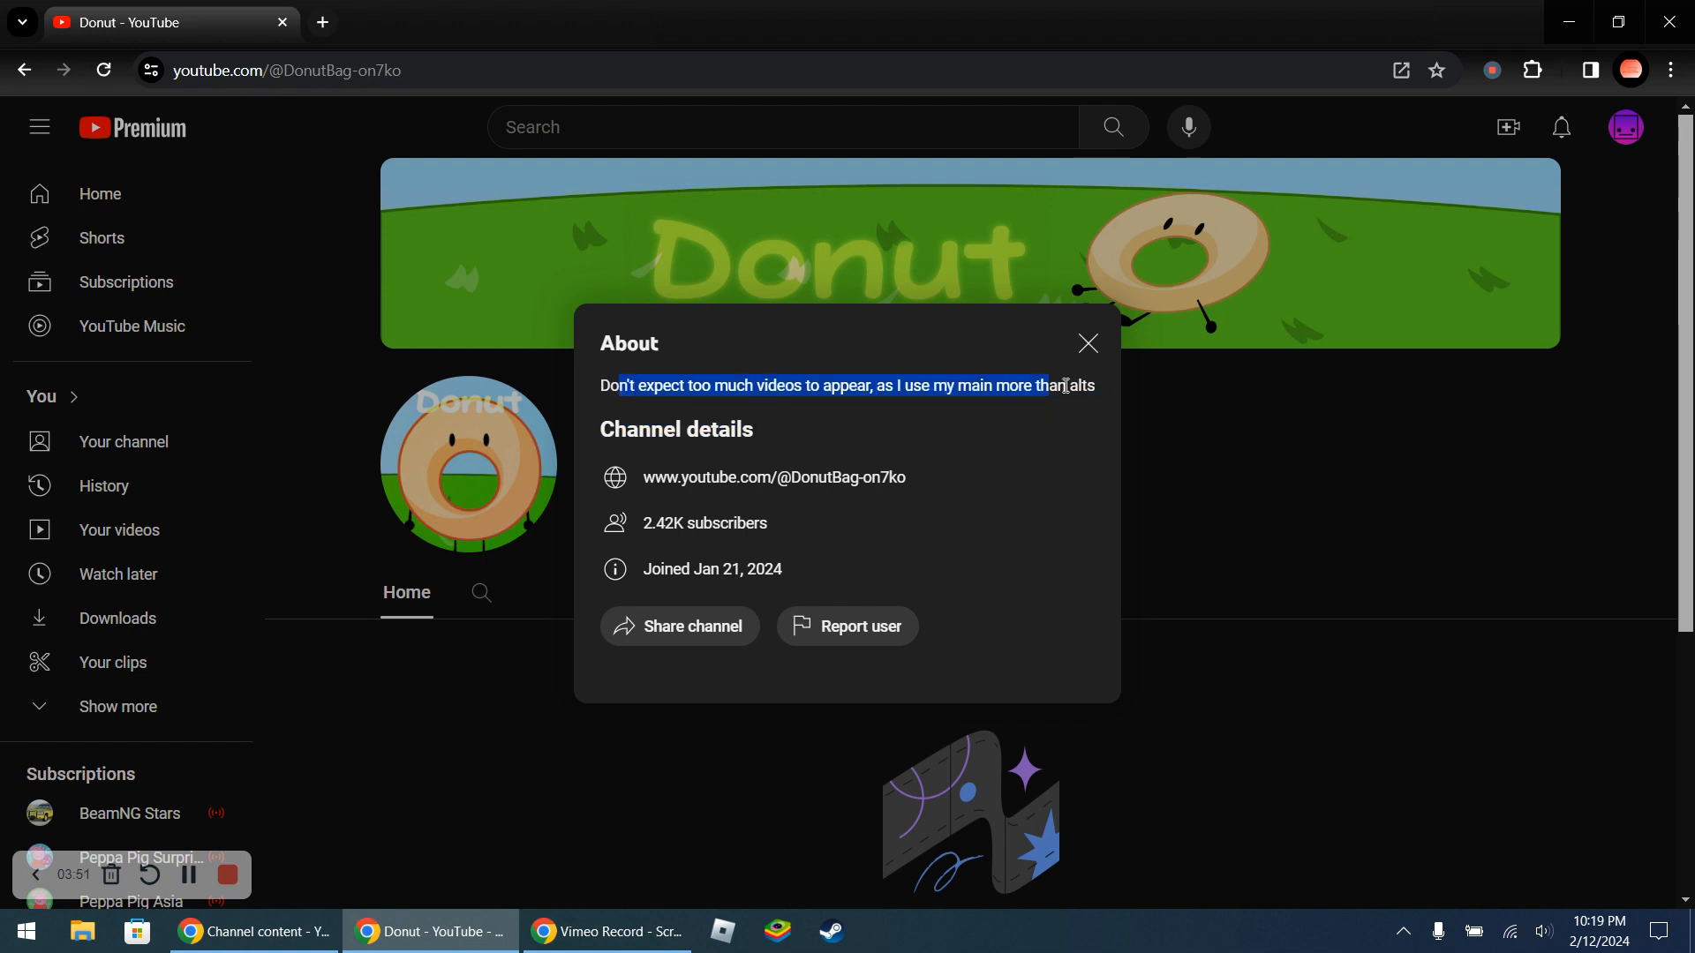
click(1088, 344)
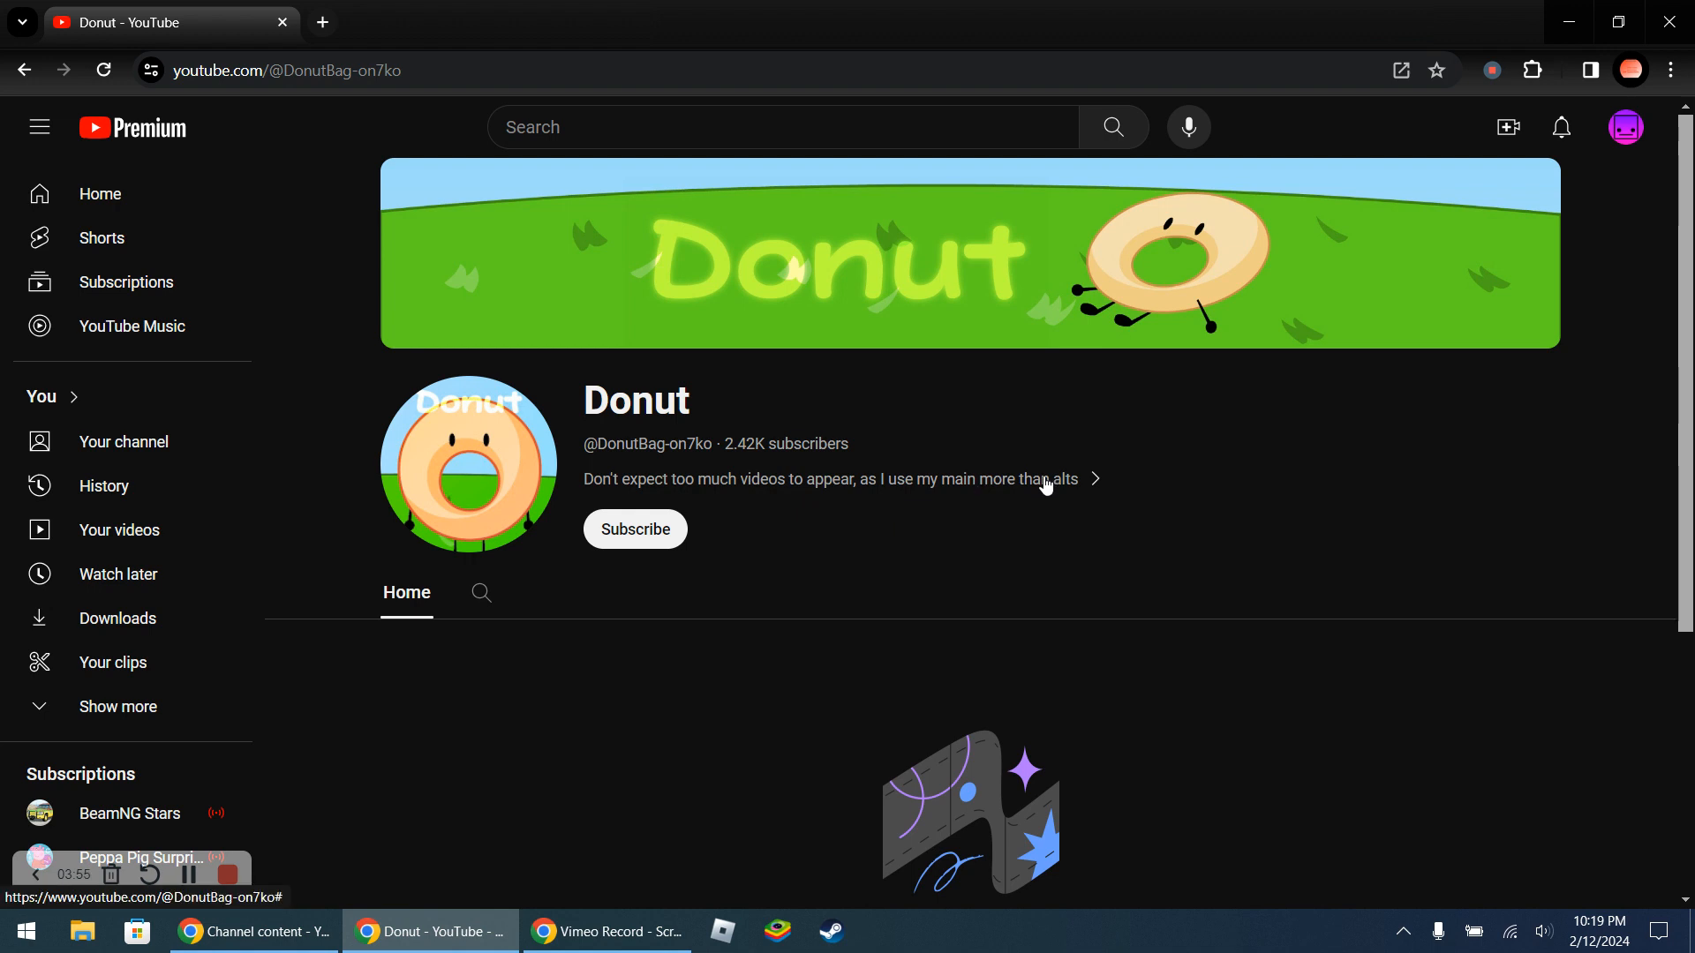
mouse_move(357, 113)
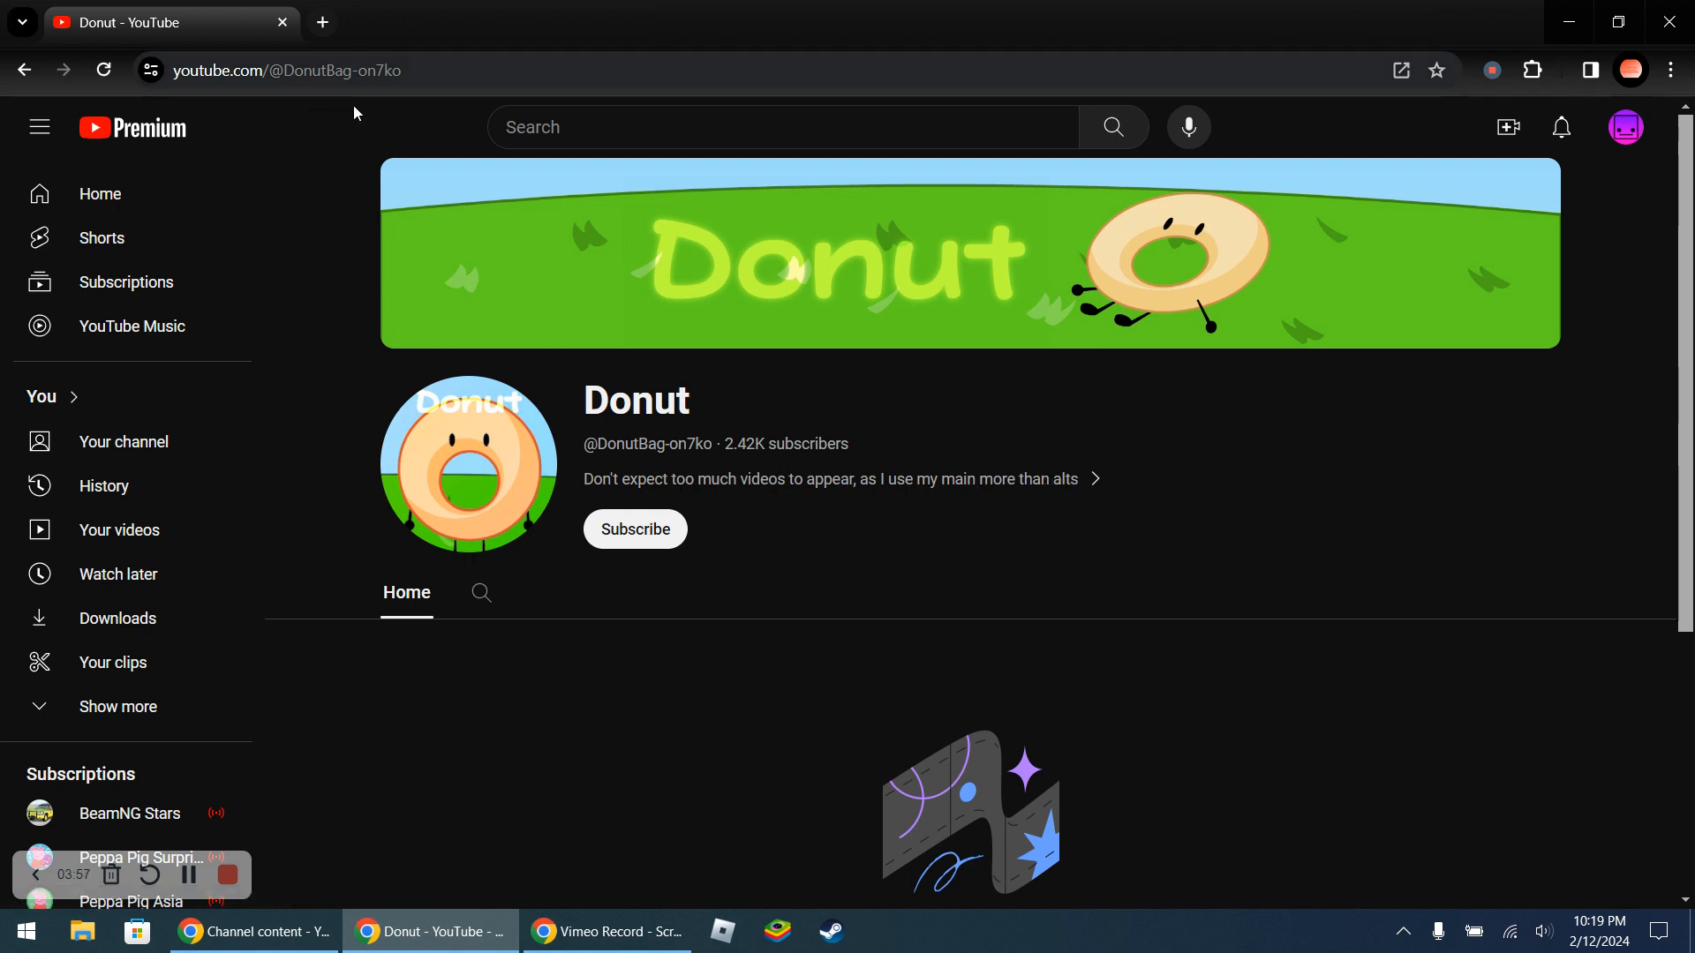
Search again for 'dount gamer' from past searches
click(764, 127)
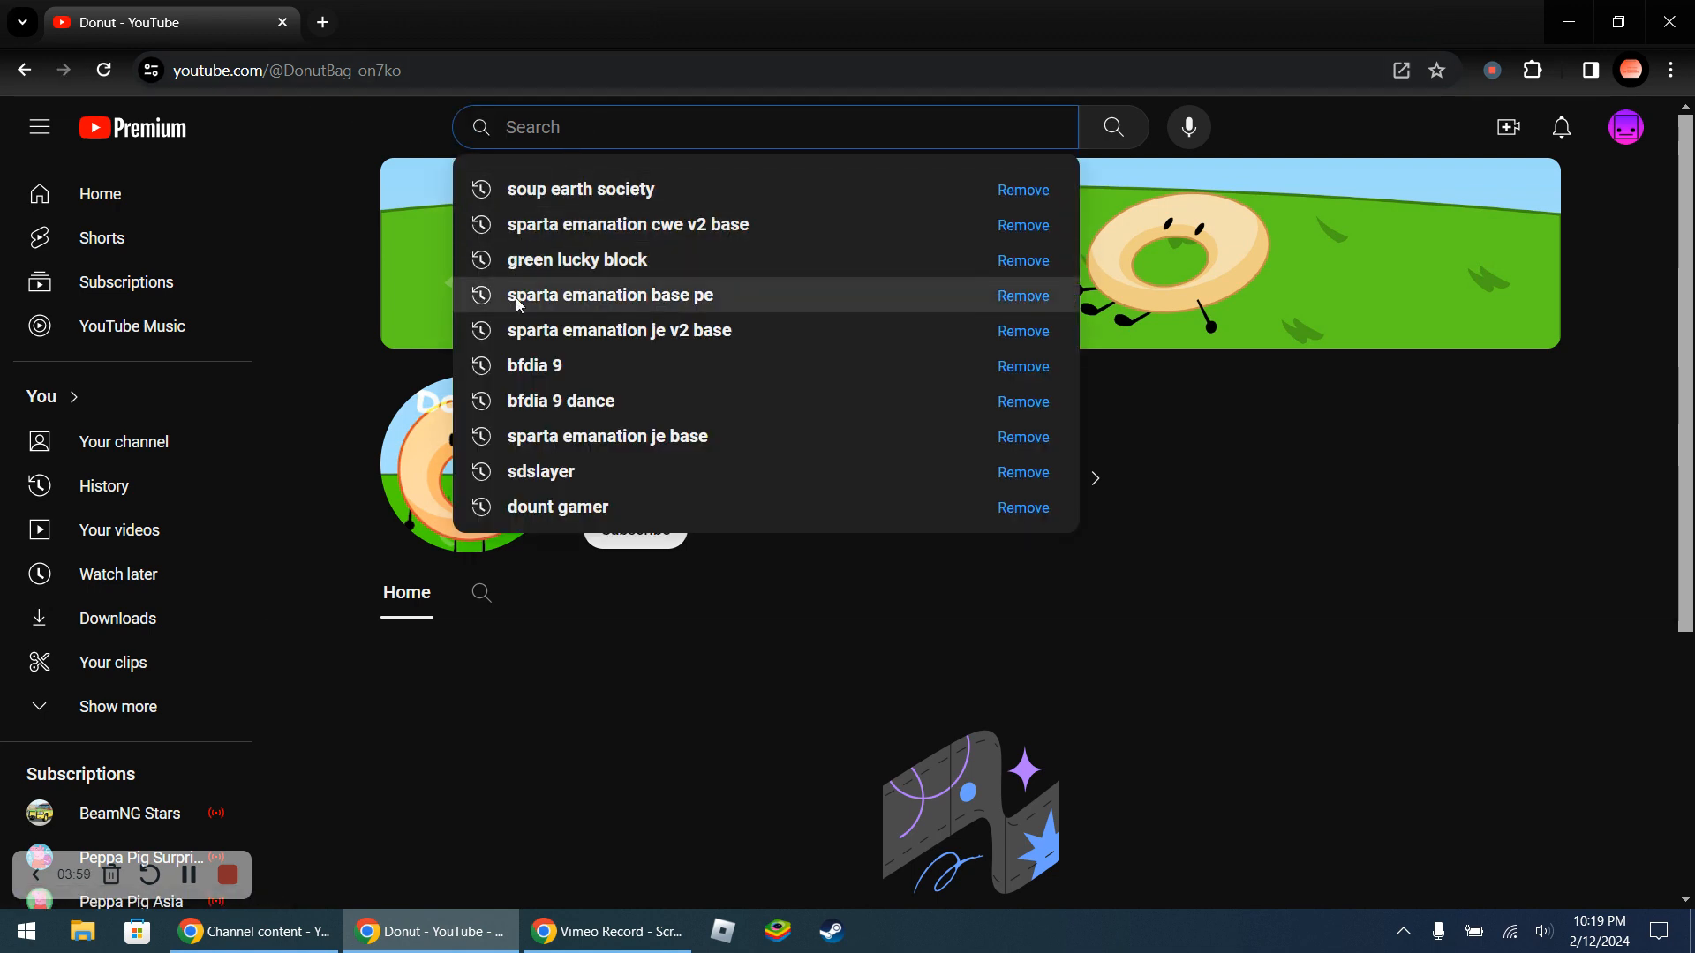
text(d)
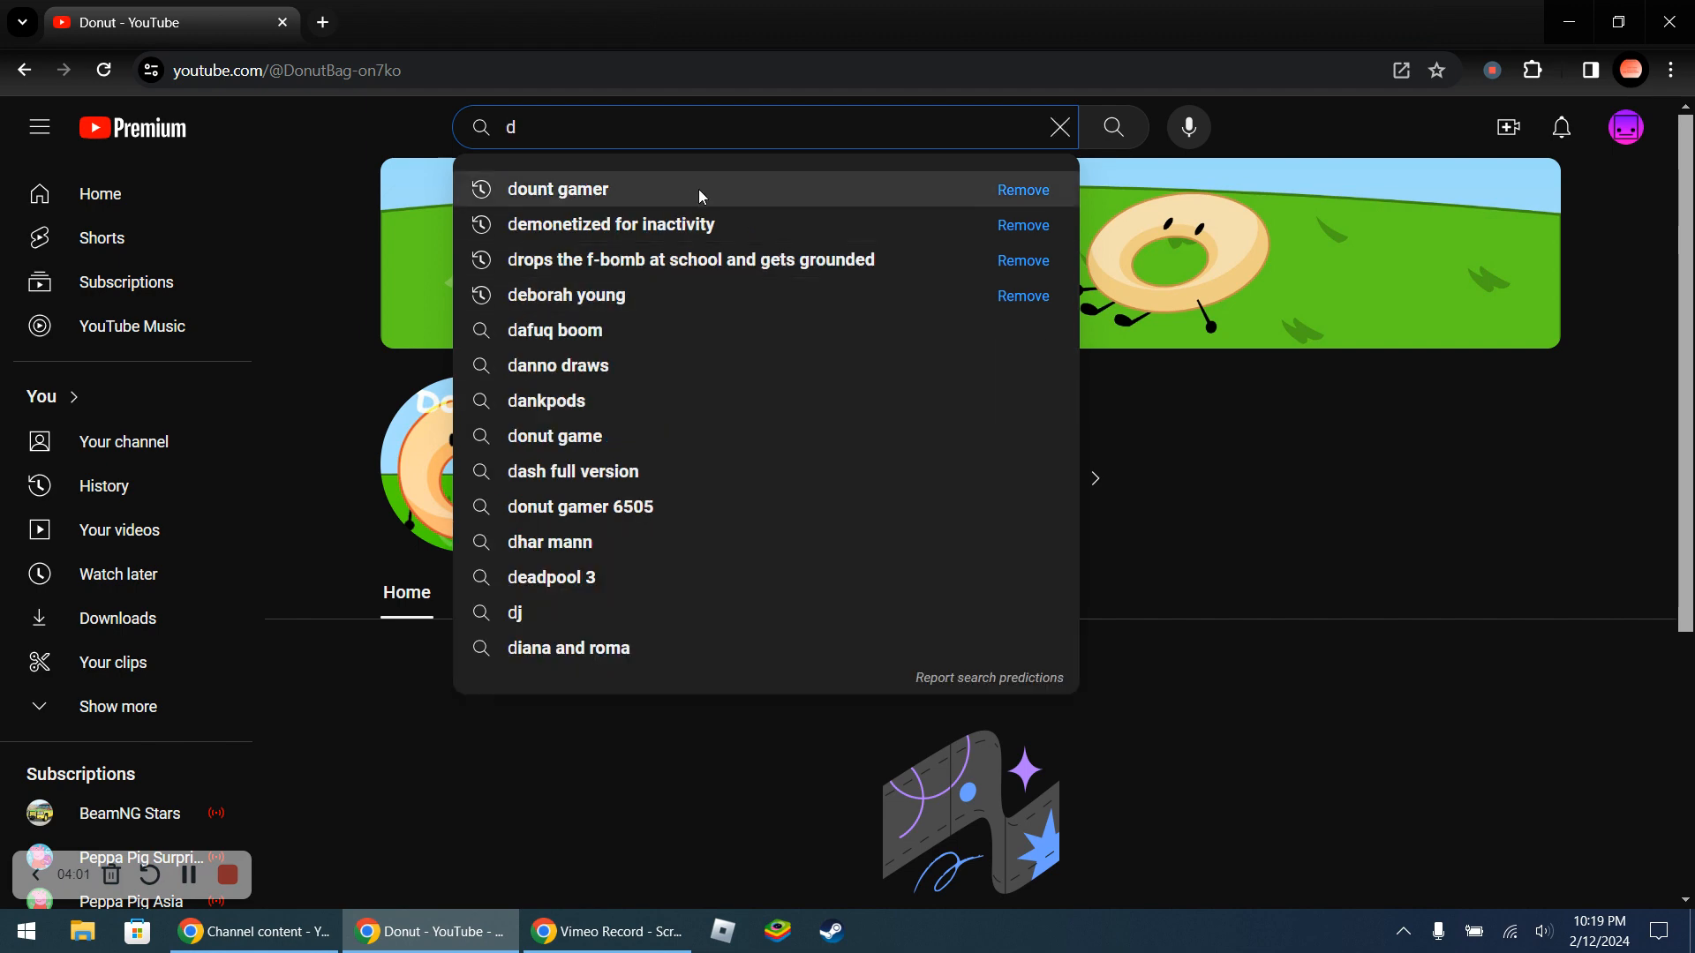
click(558, 188)
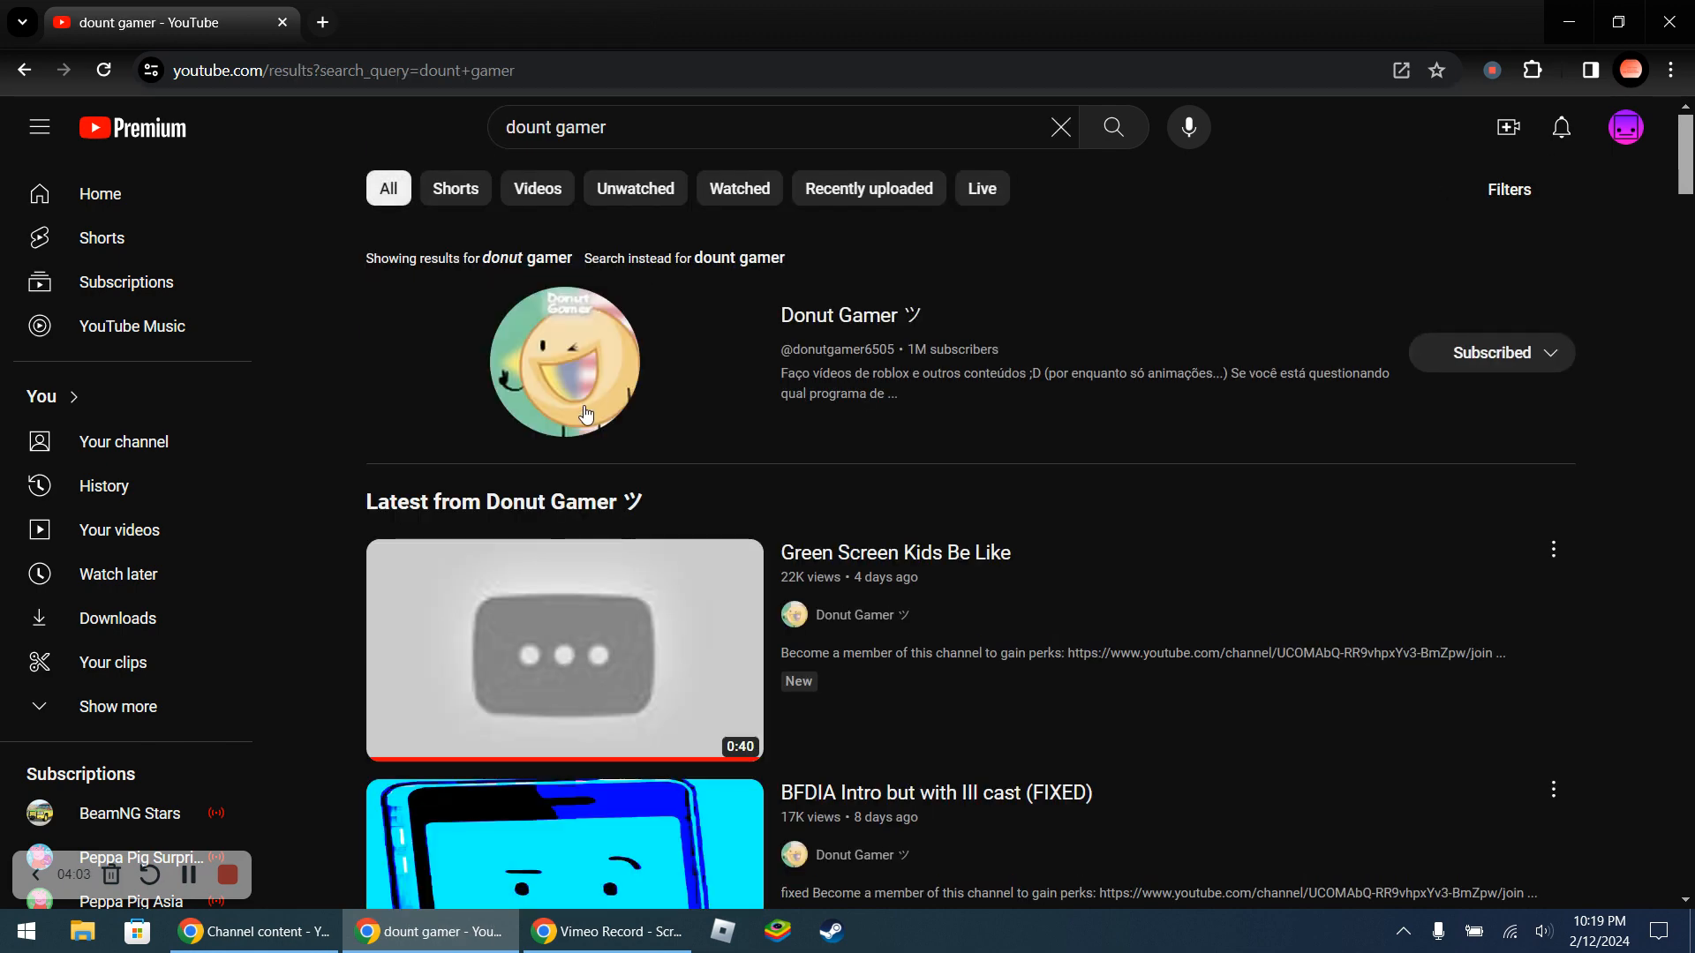
Go to the 1M-subscriber Donut Gamer ツ channel and browse its shorts
click(563, 361)
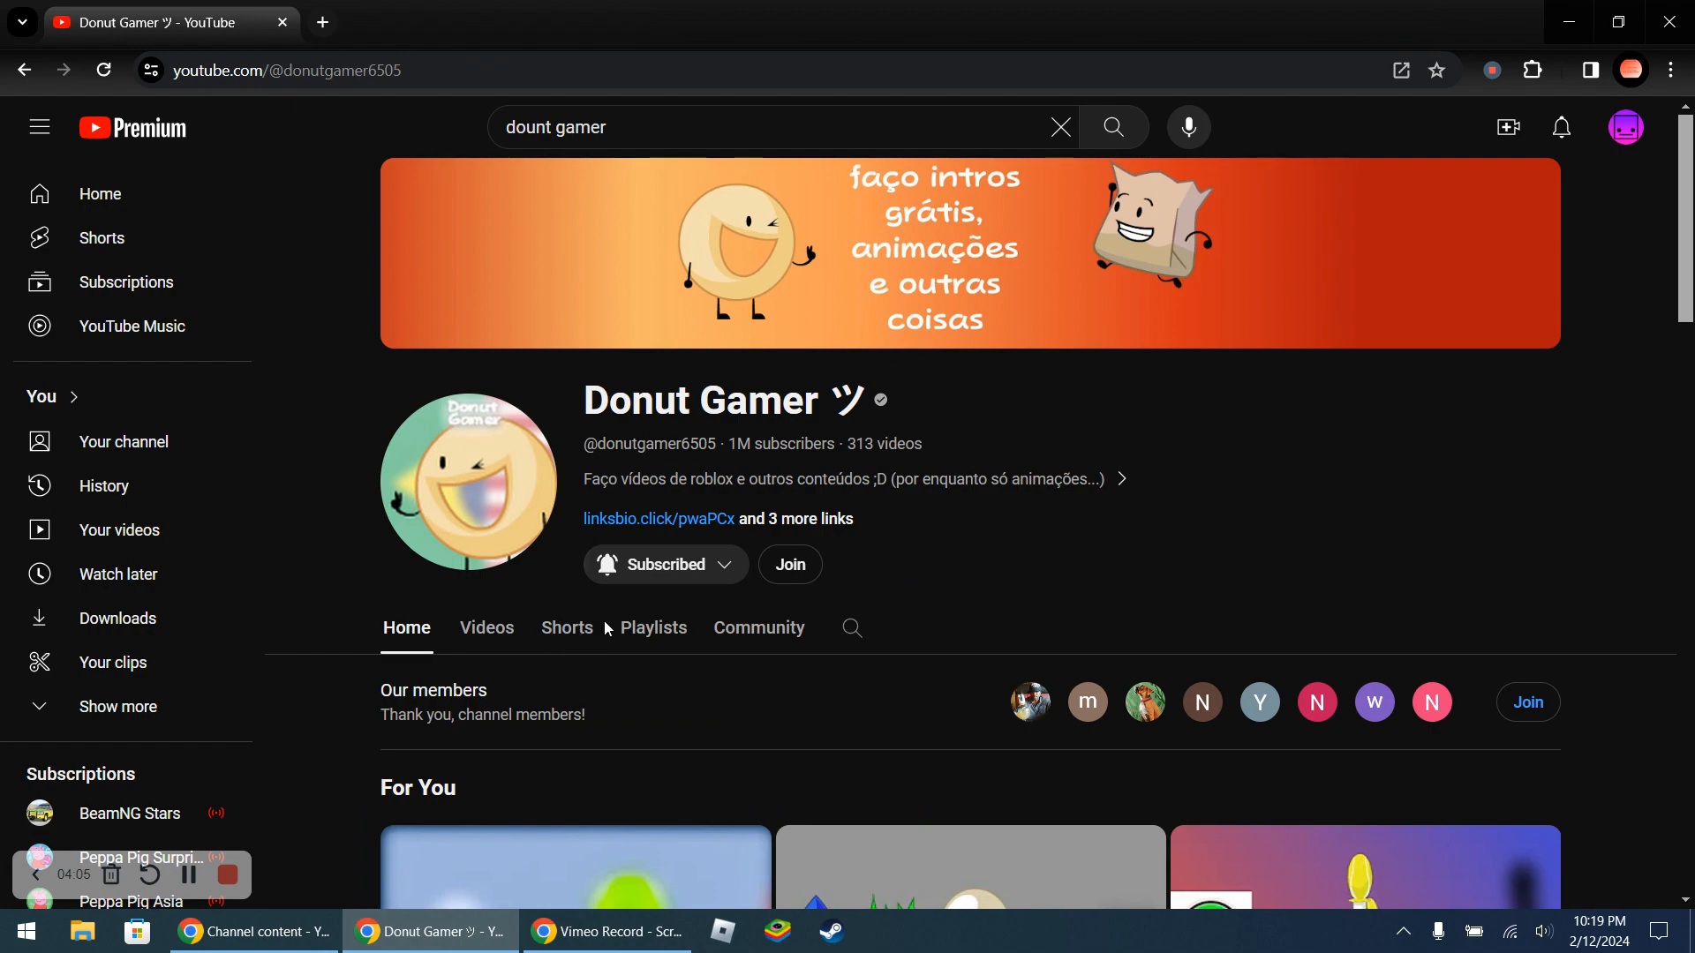
click(565, 629)
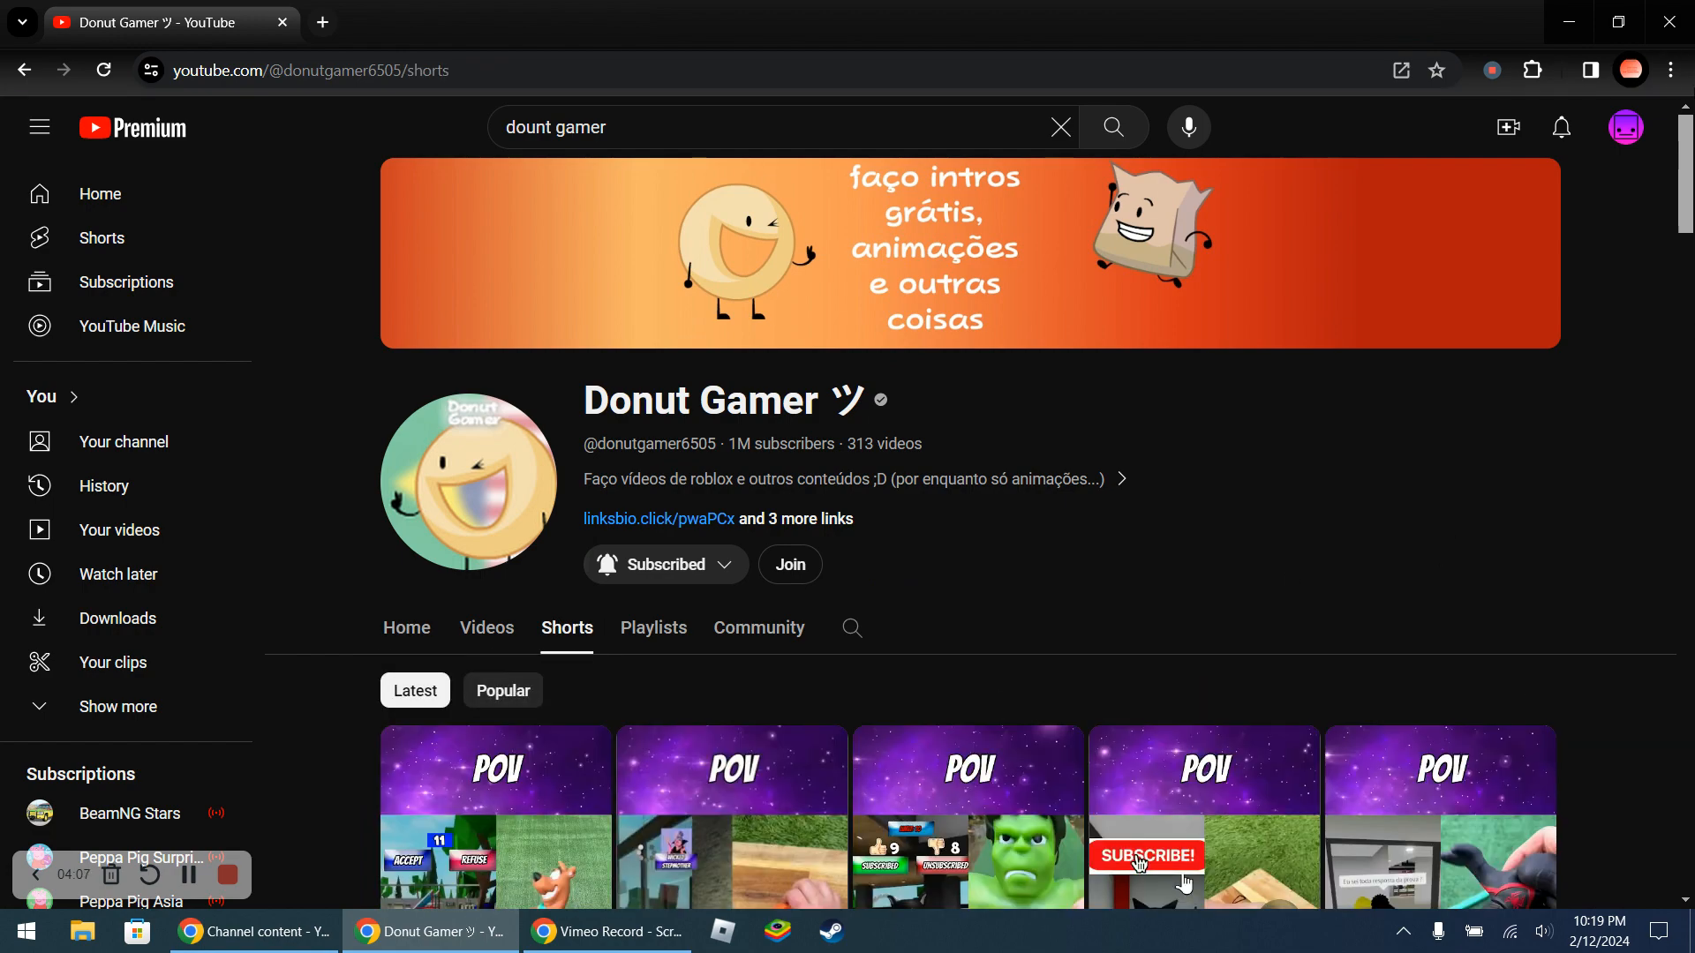
scroll(down, 3)
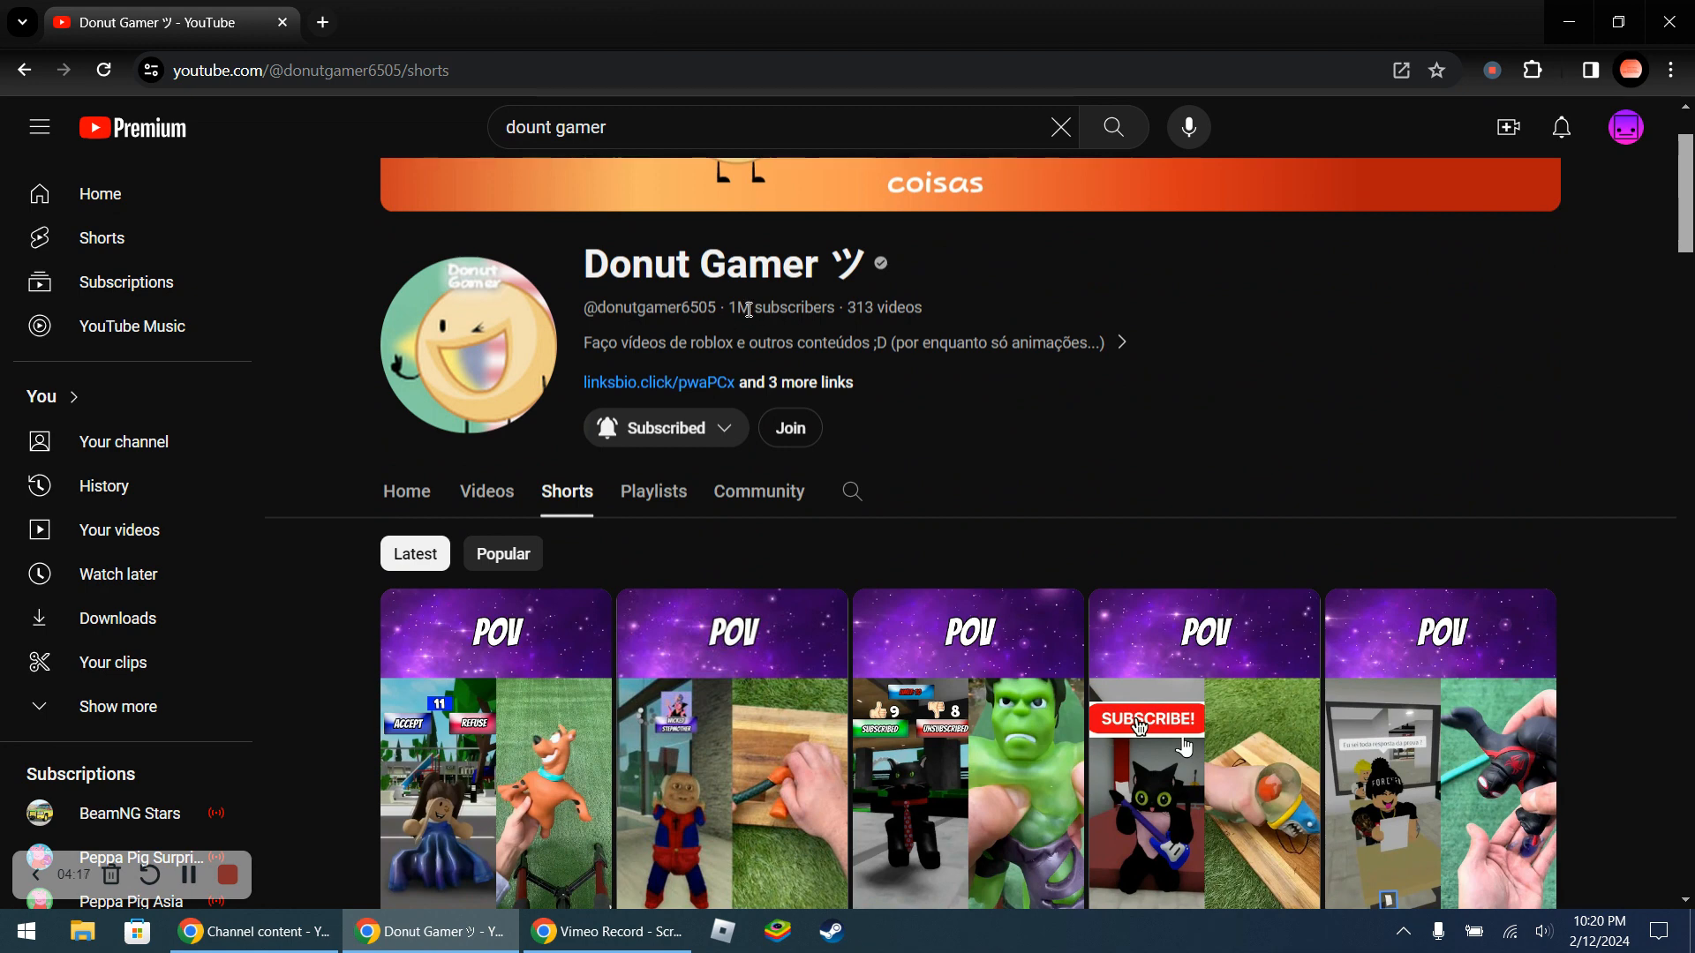
drag(731, 307, 772, 343)
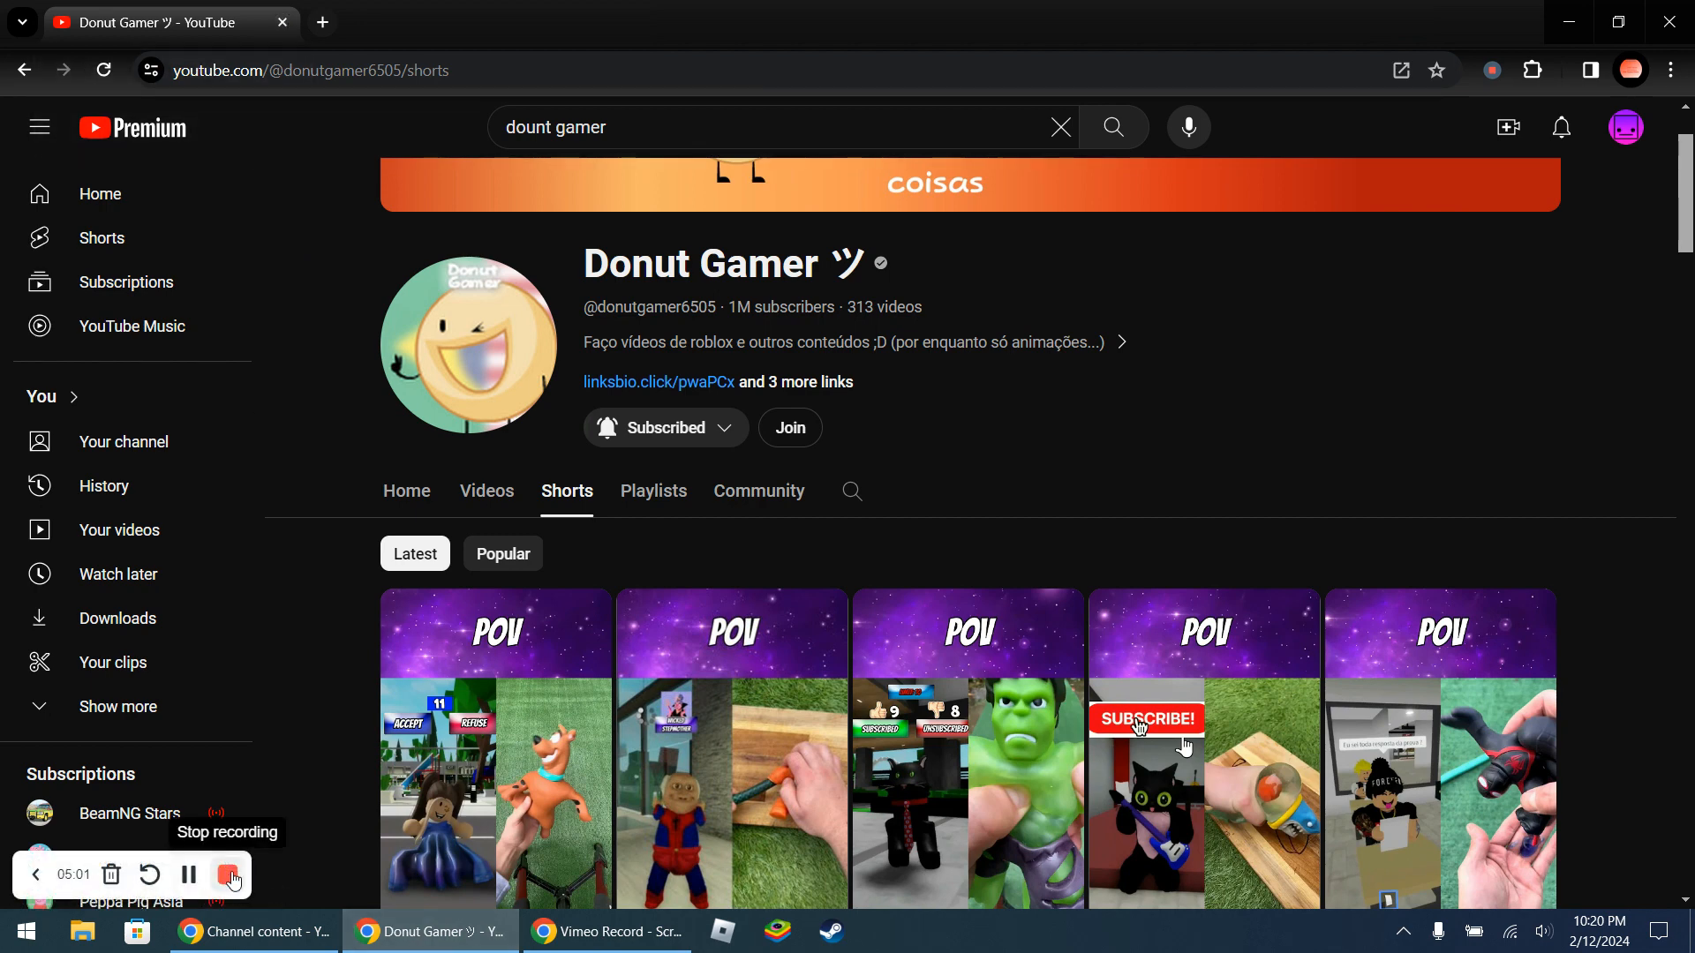
mouse_move(948, 618)
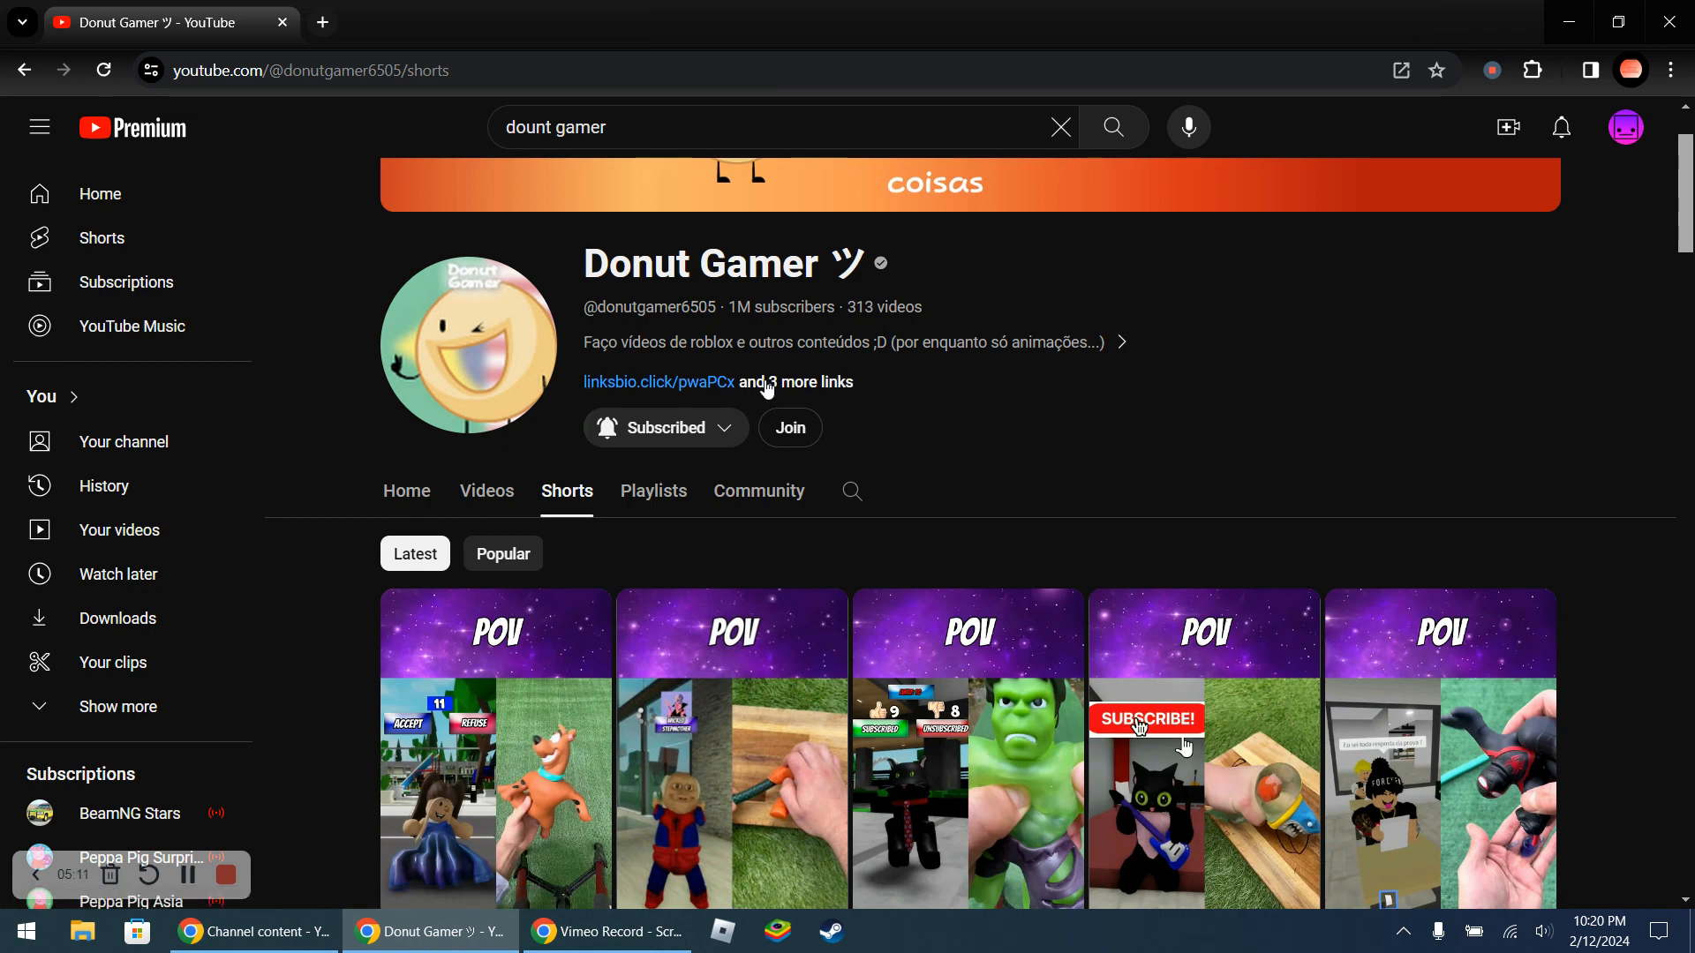
mouse_move(1073, 440)
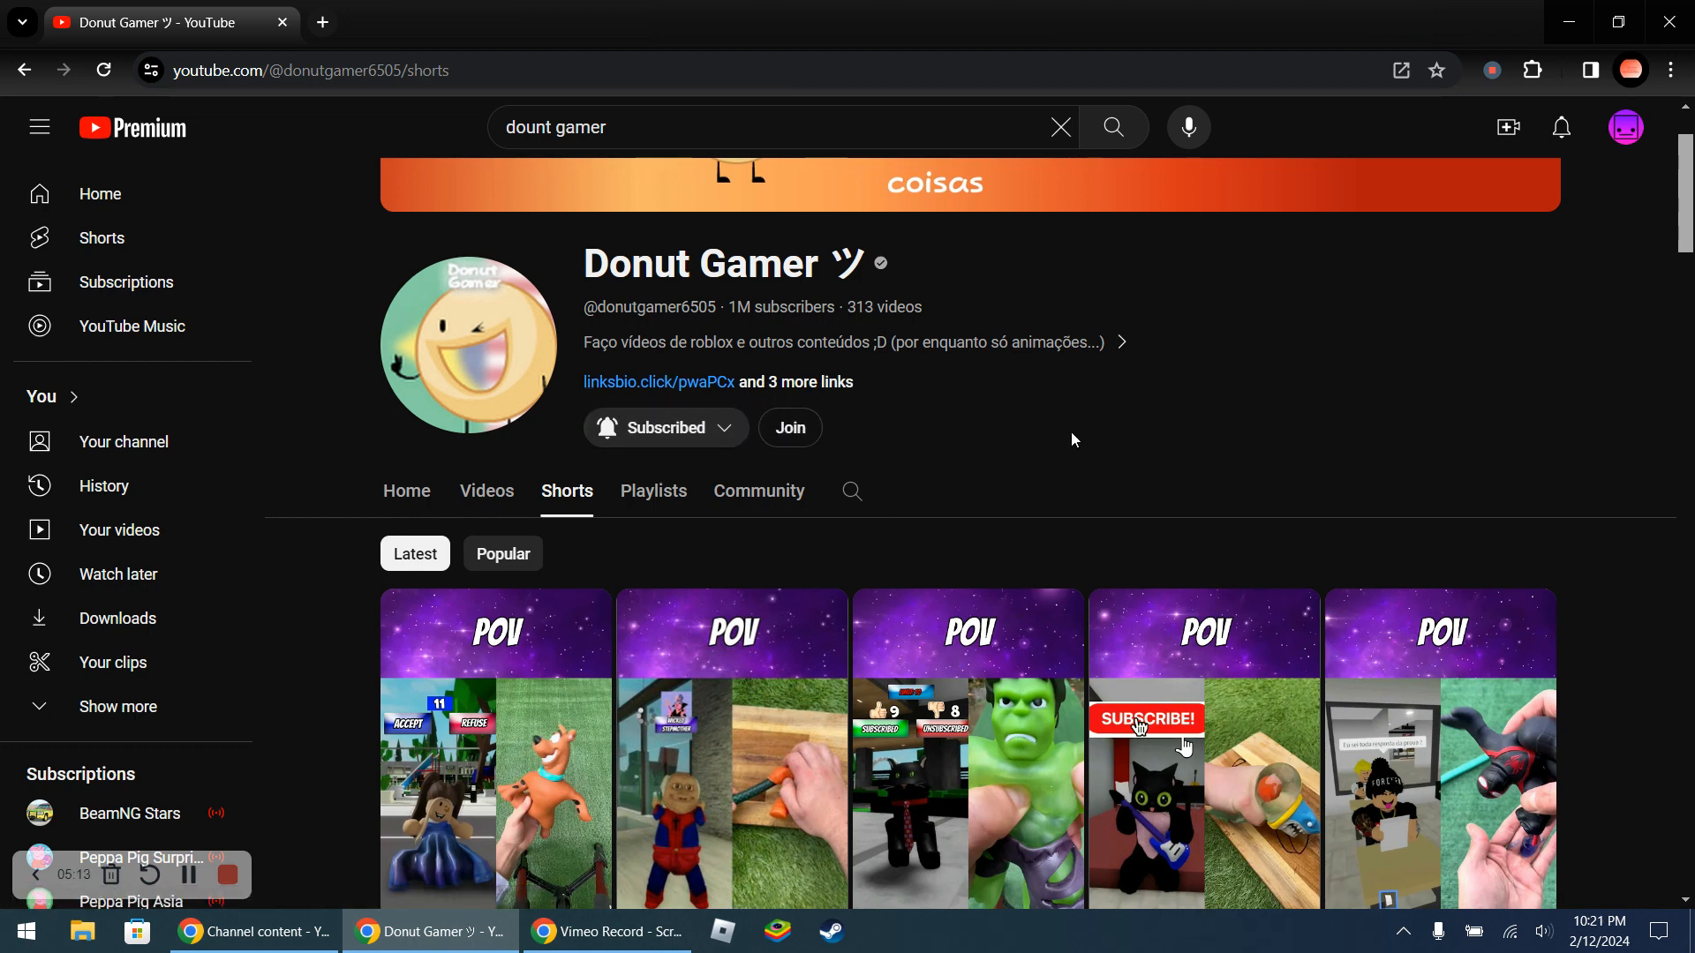
mouse_move(421, 481)
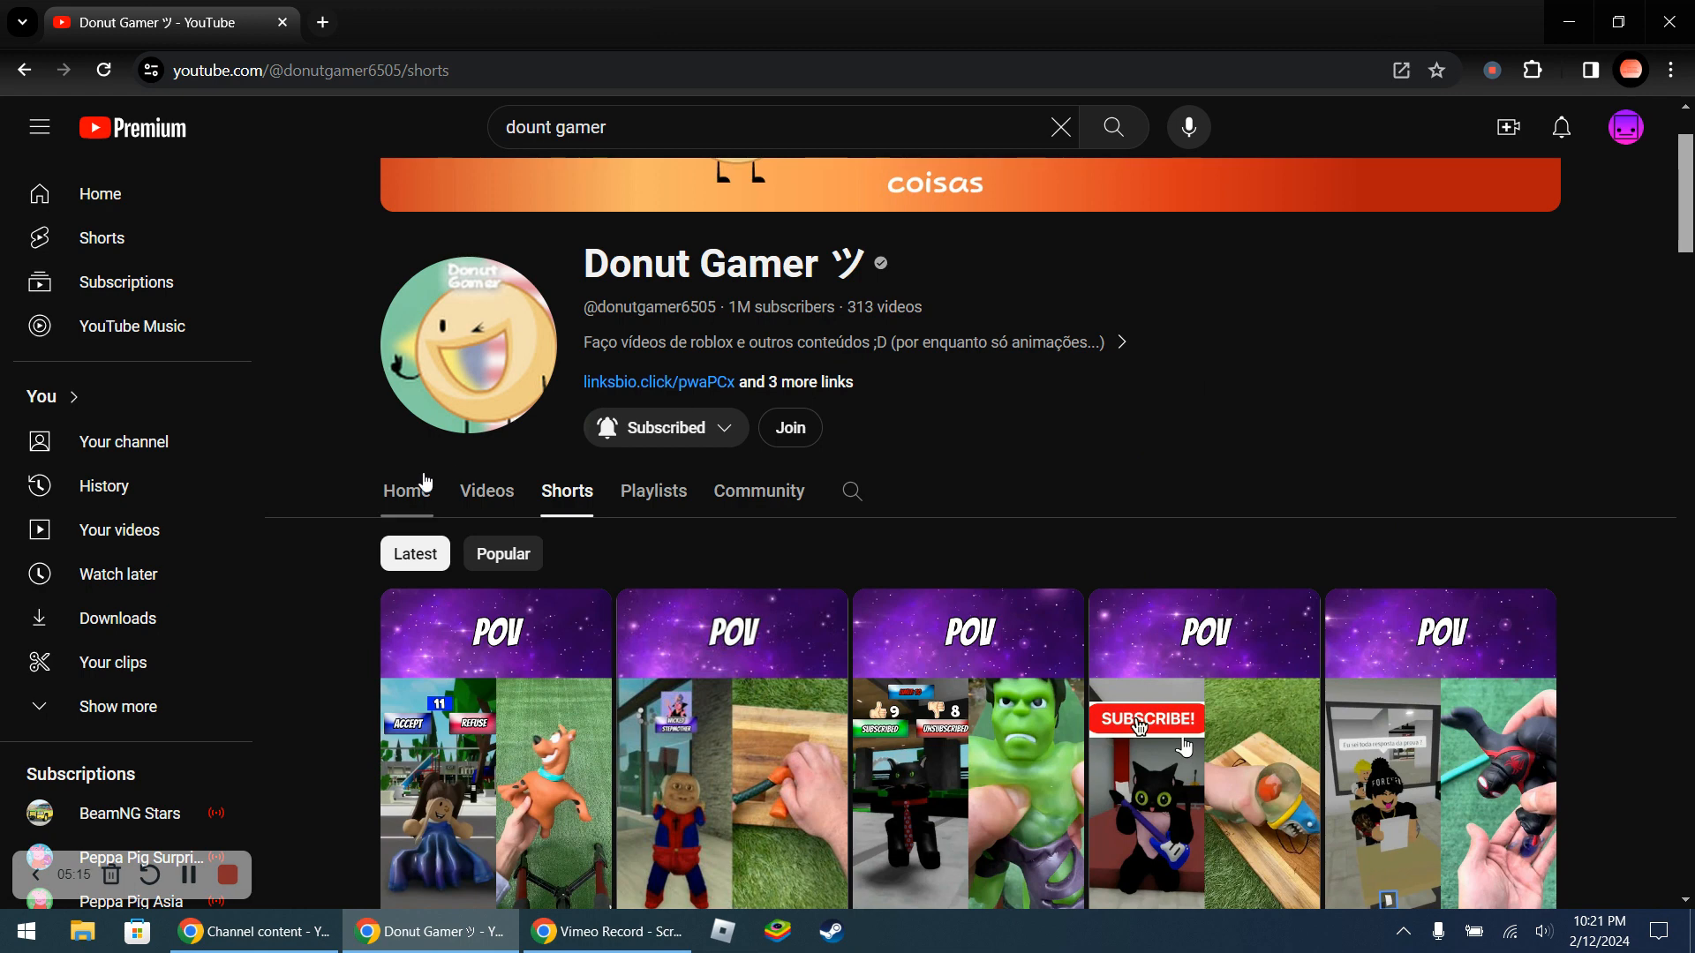
Return to the channel's Home tab, select its links line, then clear the selection
click(406, 491)
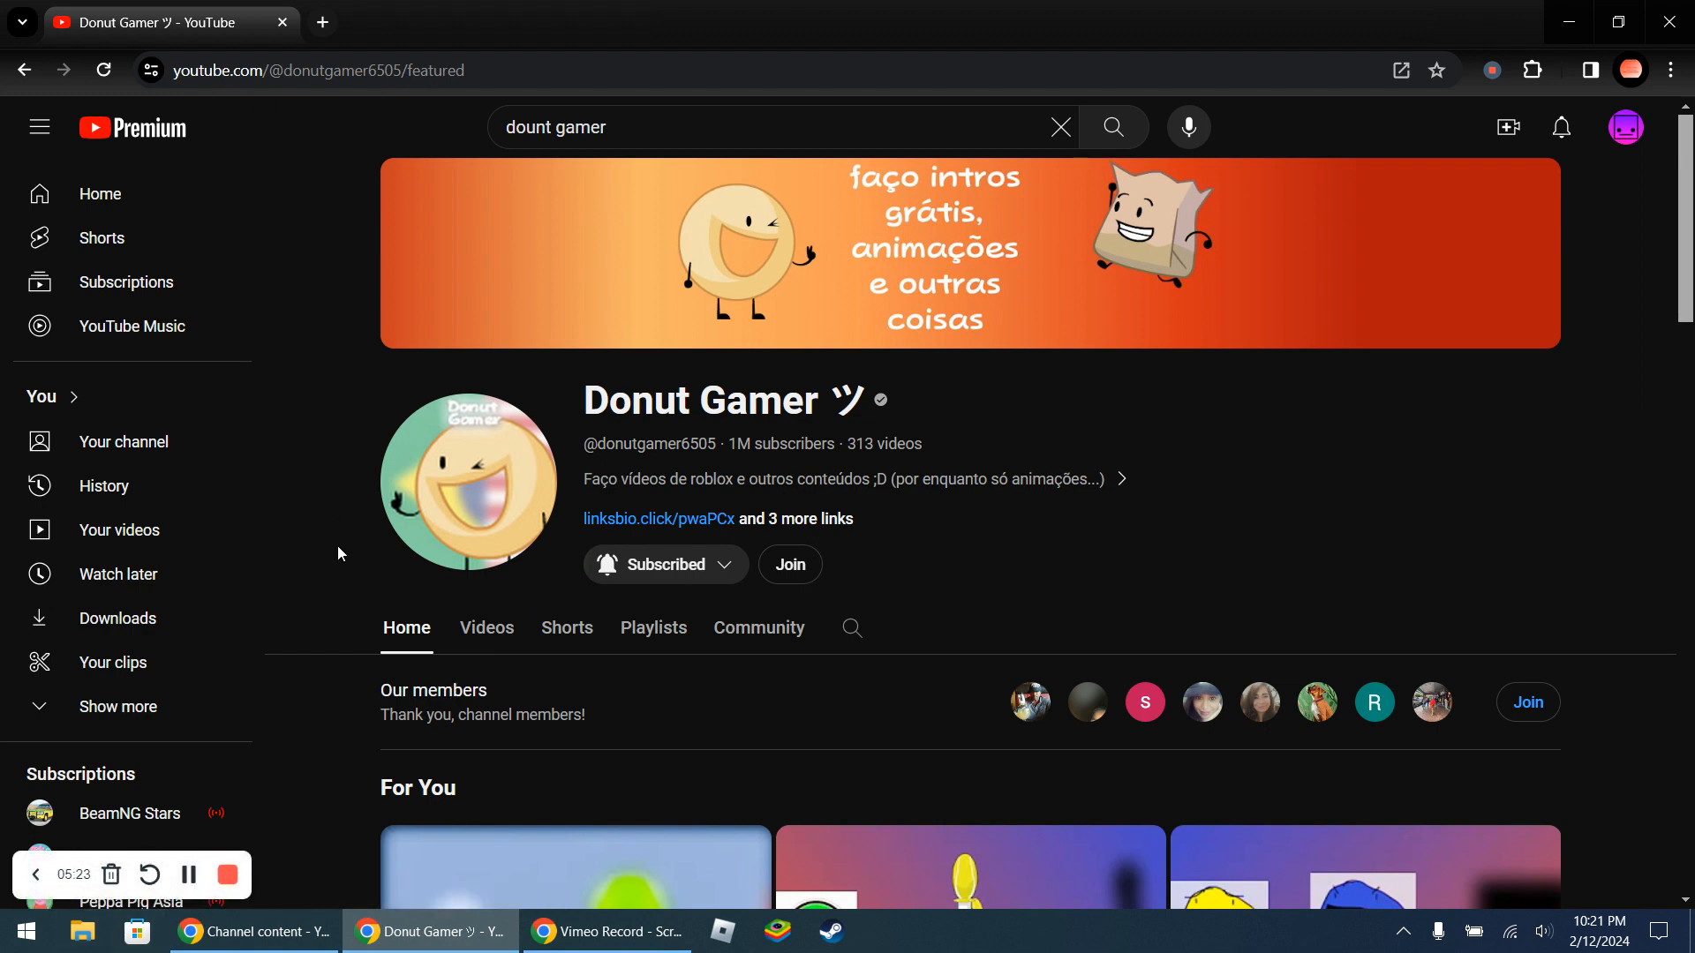
mouse_move(991, 512)
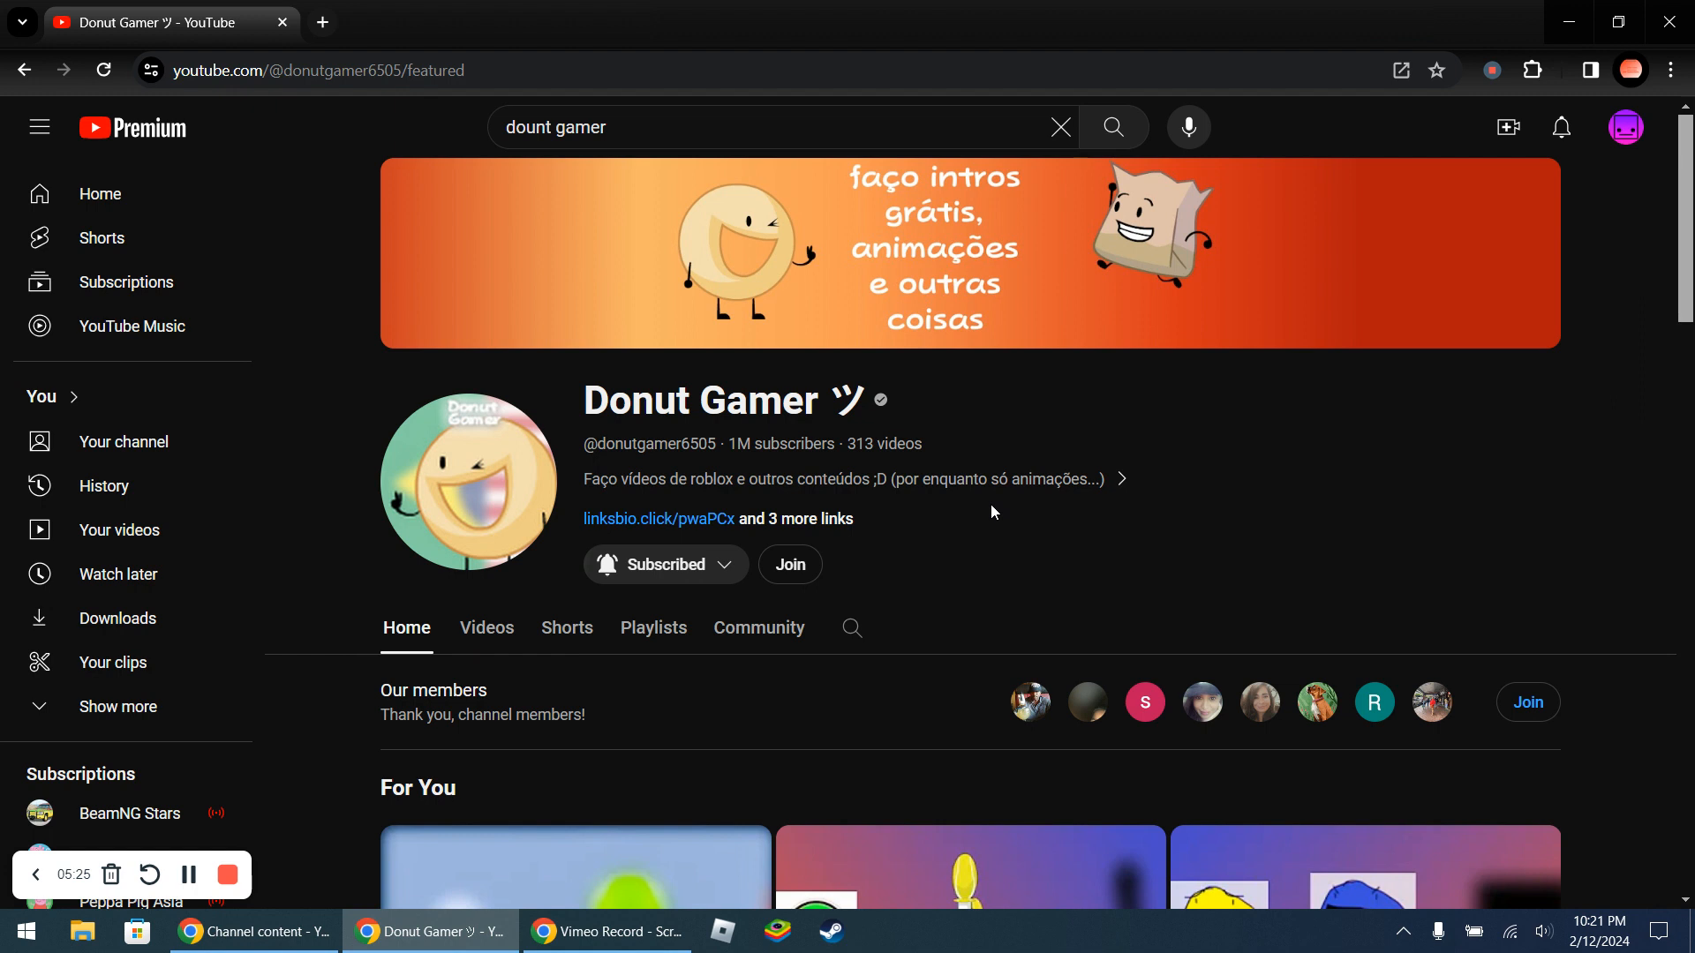
drag(601, 519, 851, 519)
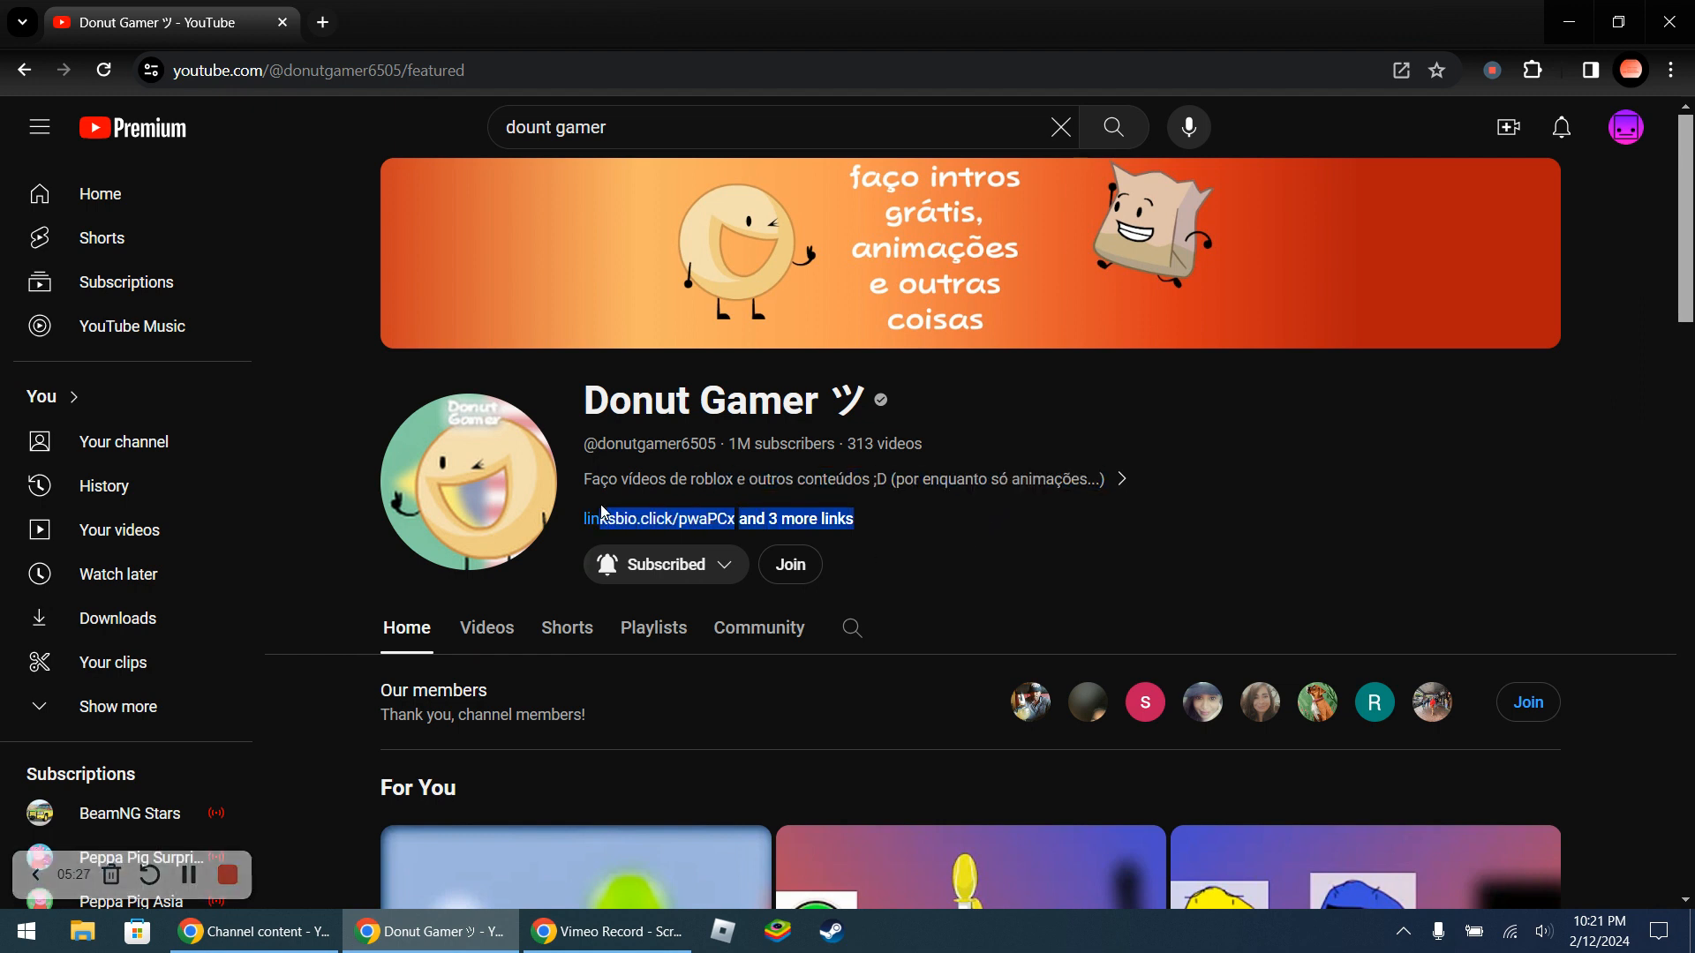
click(1072, 420)
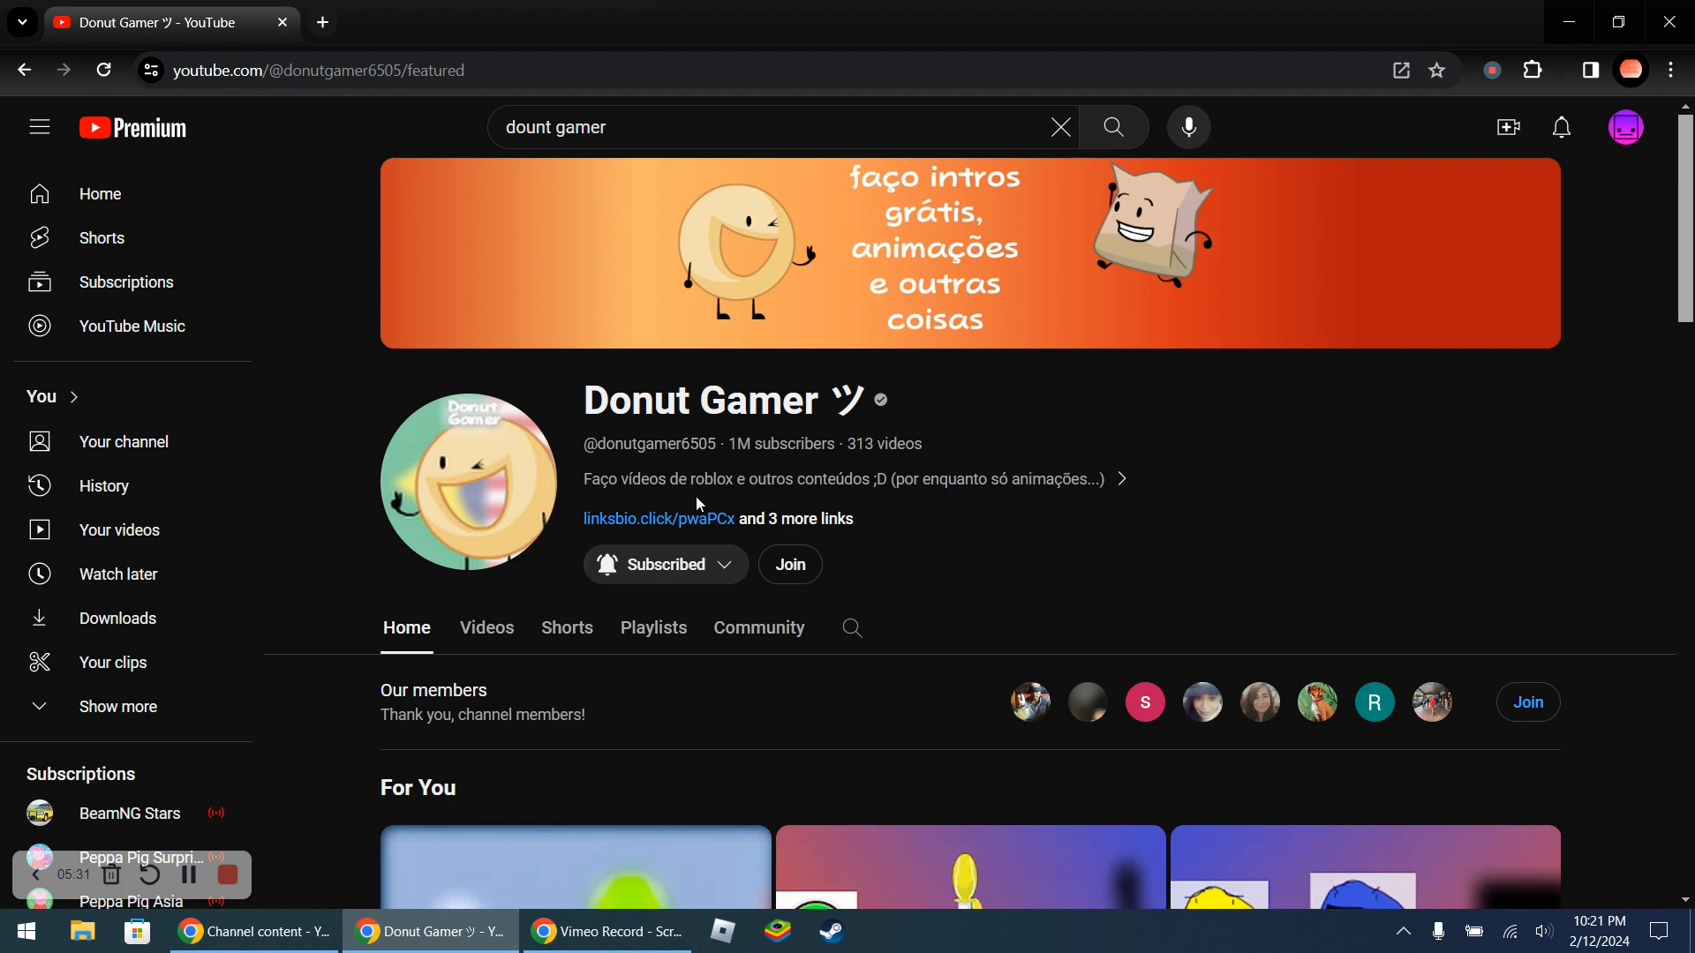
mouse_move(388, 390)
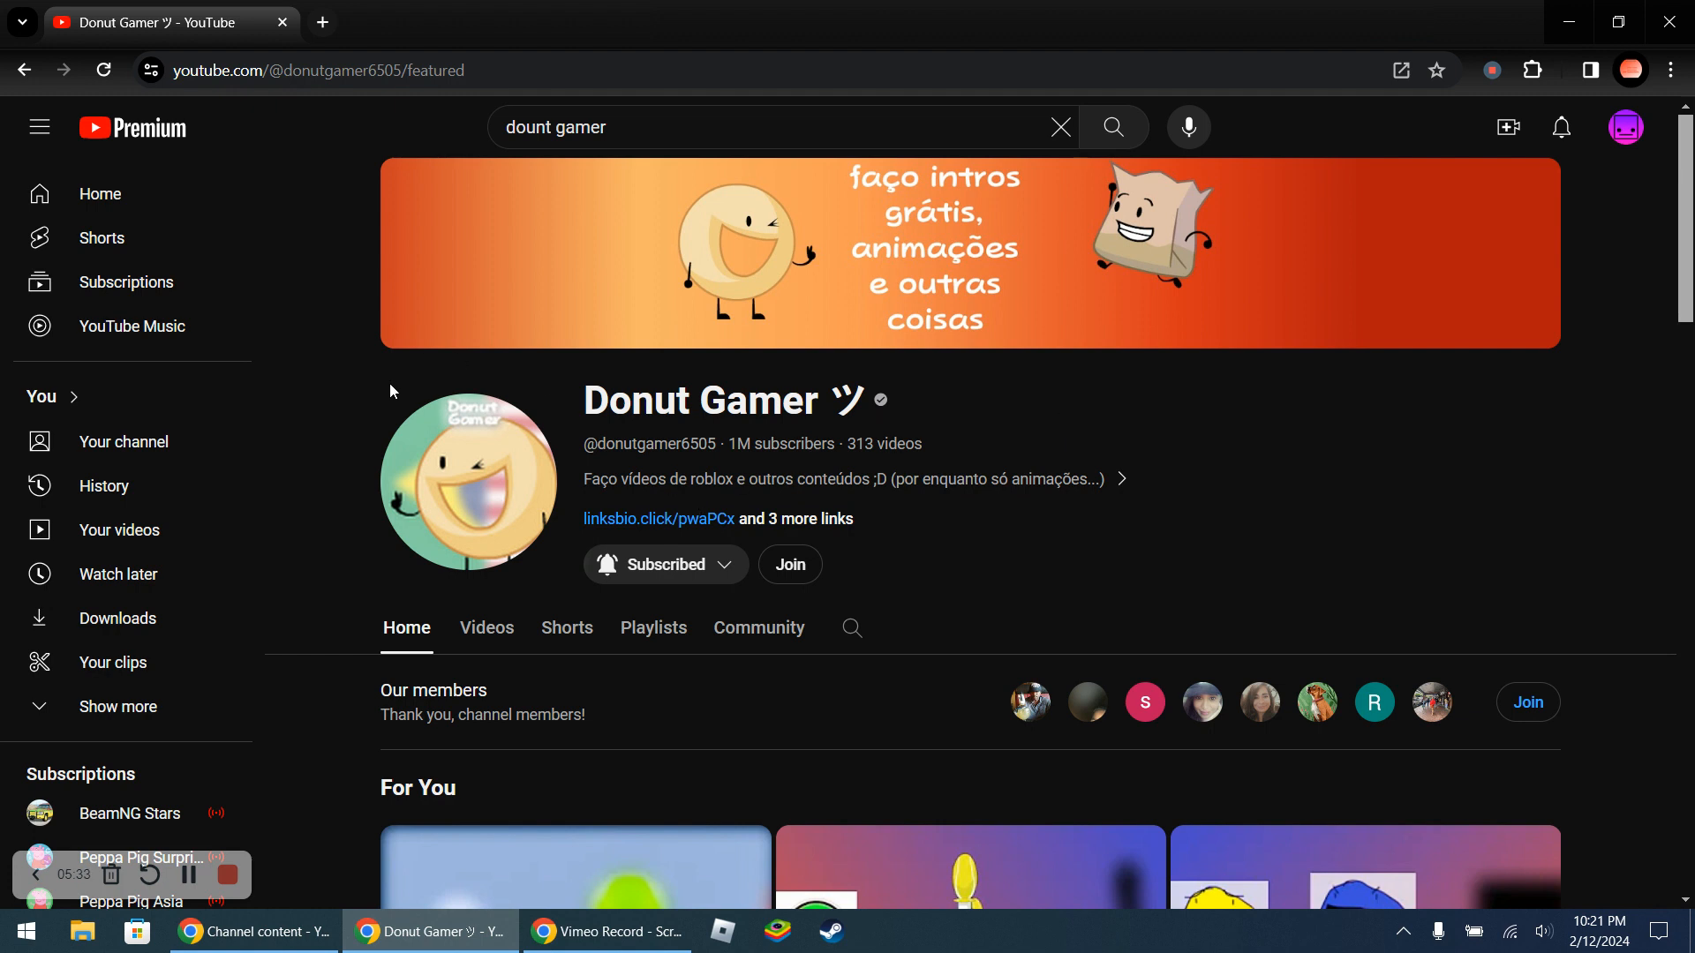